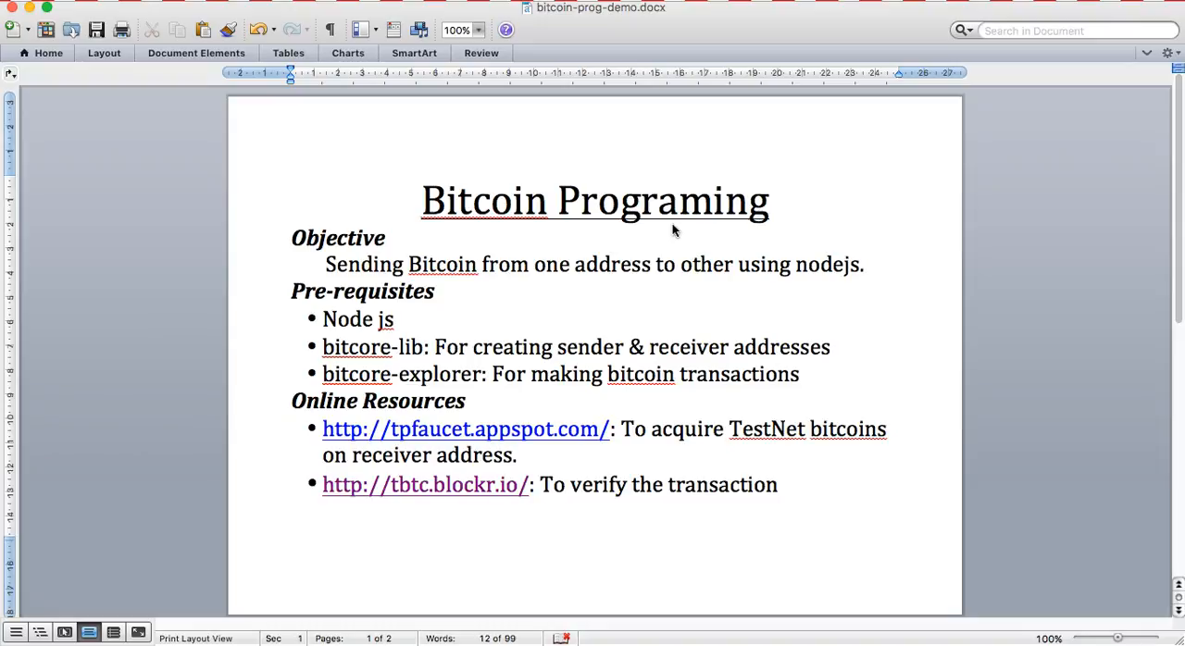
Highlight the Node.js, bitcore-lib and bitcore-explorer prerequisite lines, then scroll to page 2
click(864, 264)
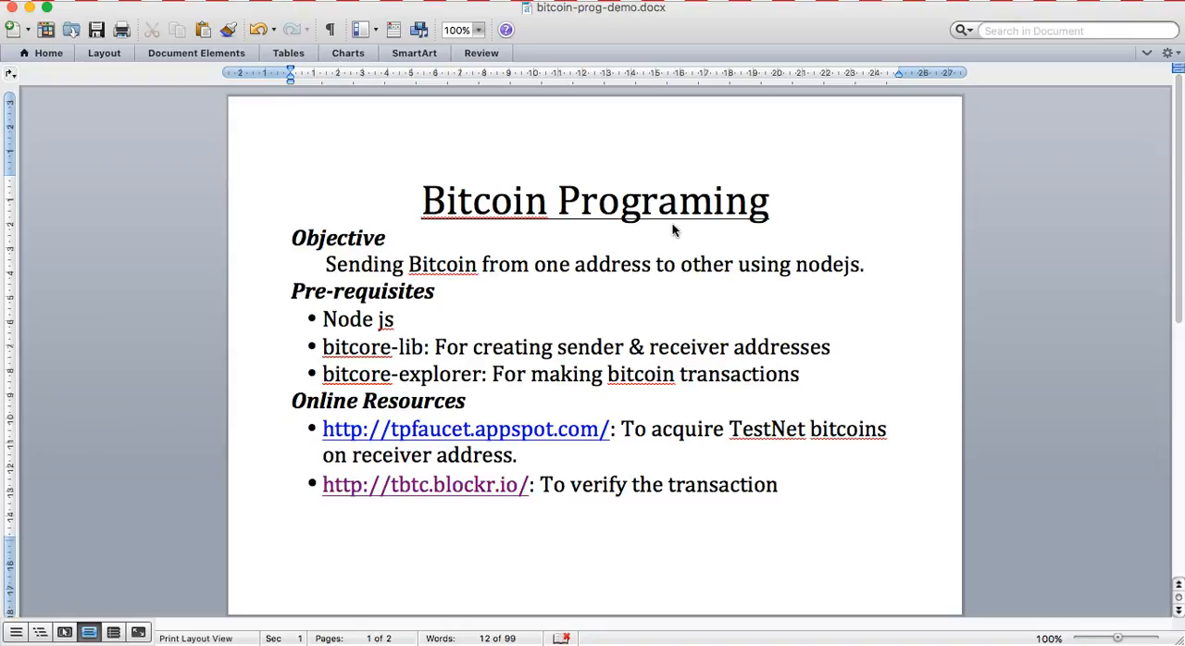
mouse_move(624, 279)
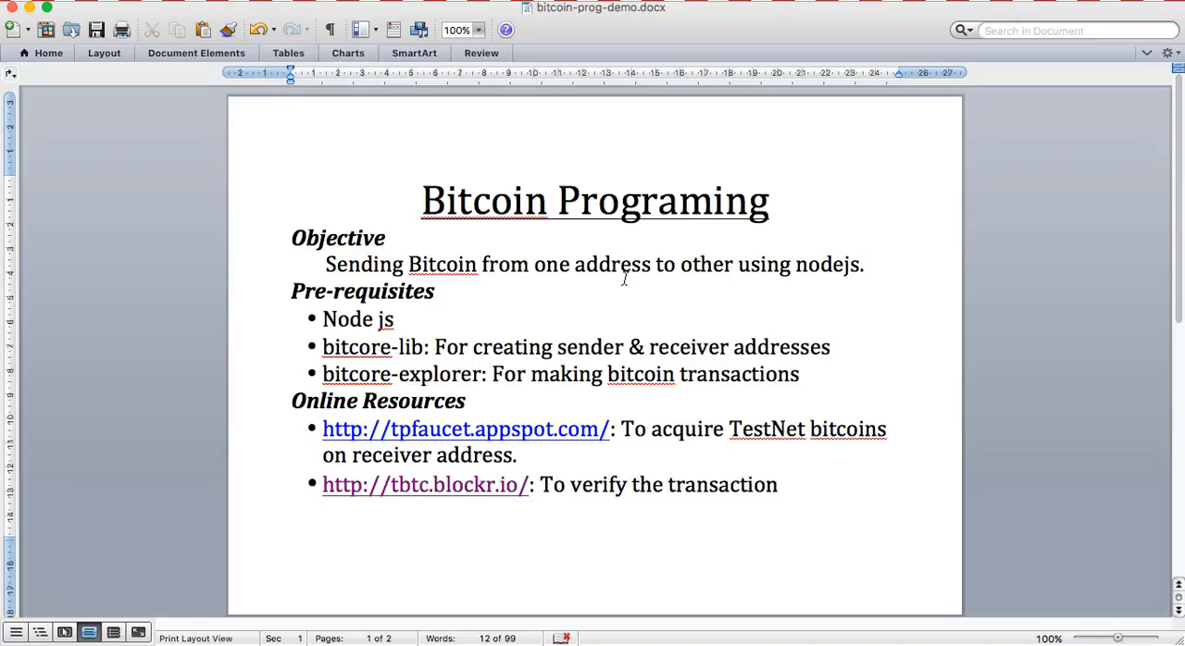
click(863, 264)
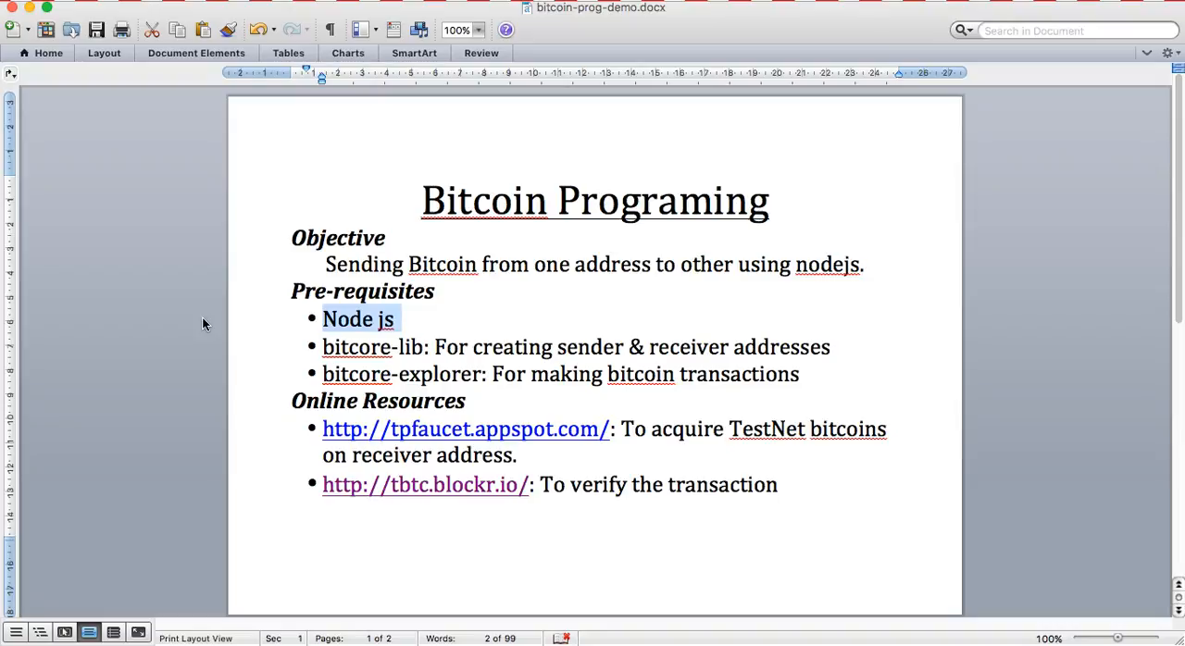
mouse_move(259, 356)
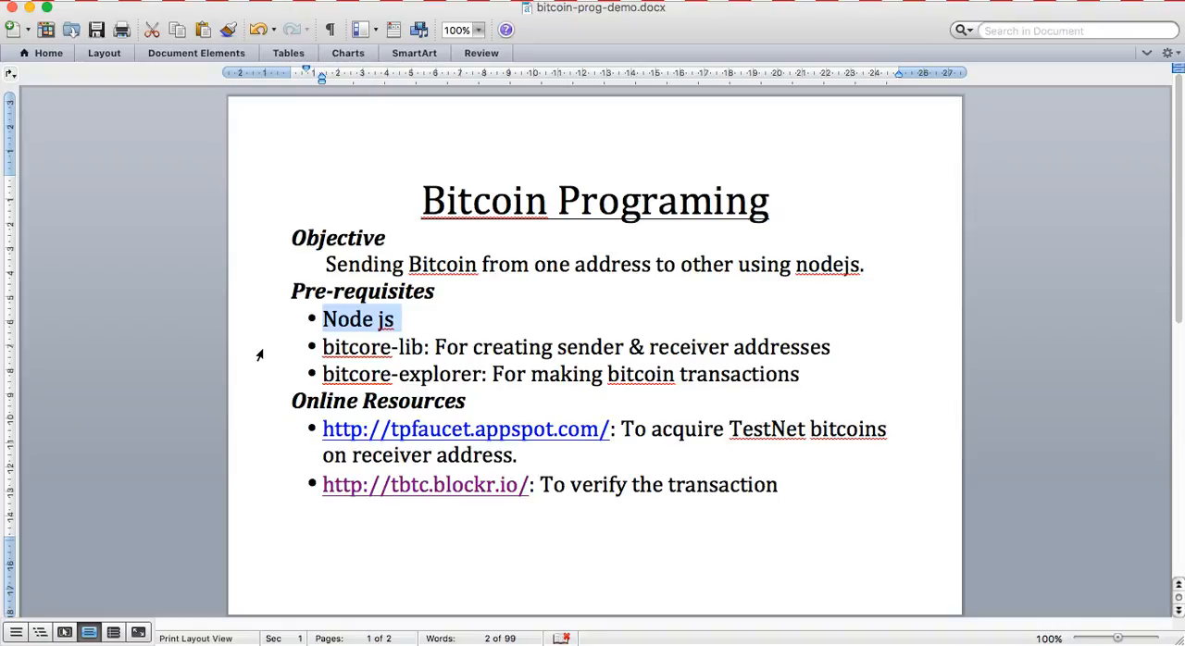
double_click(576, 347)
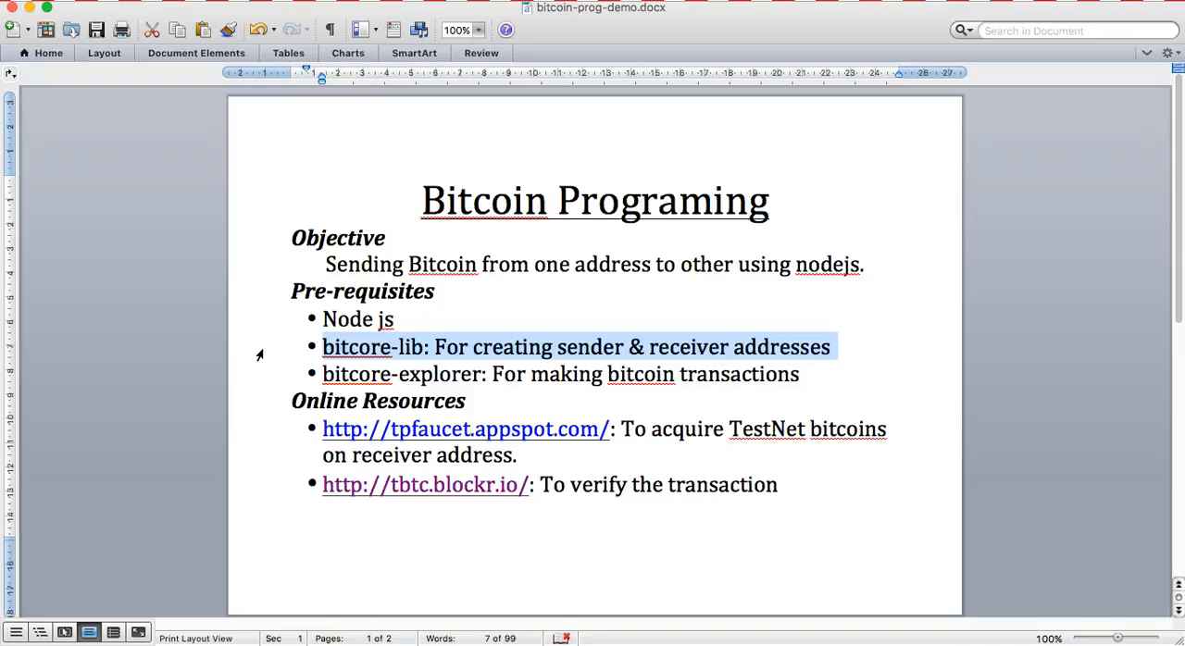
click(562, 374)
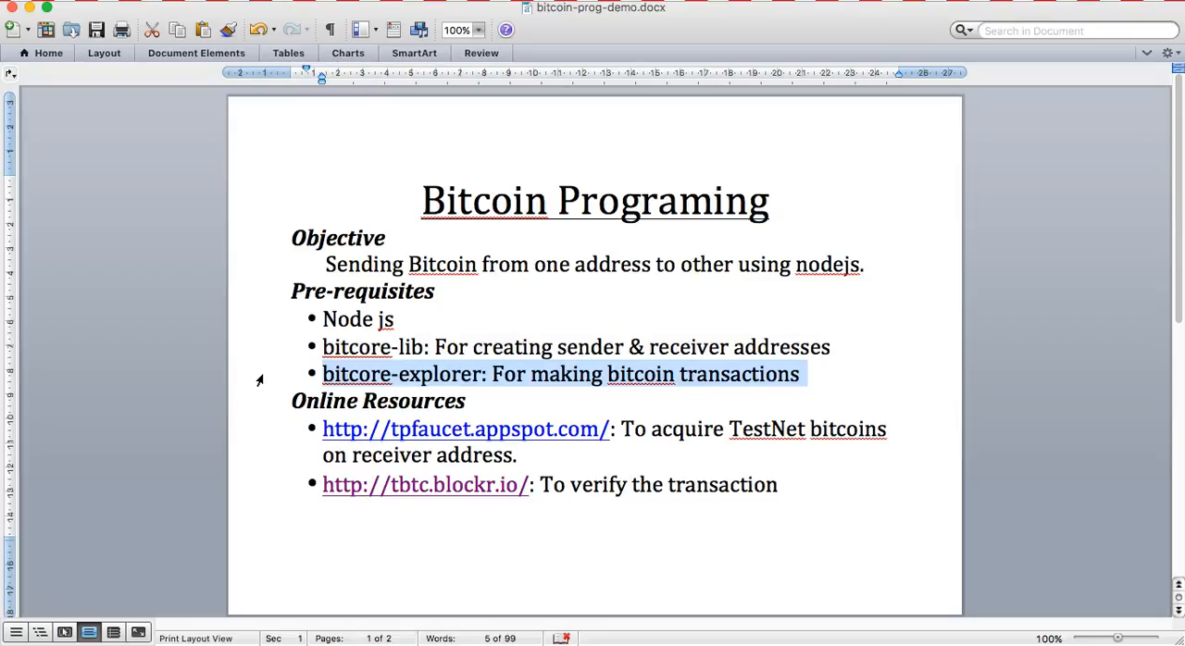
mouse_move(259, 435)
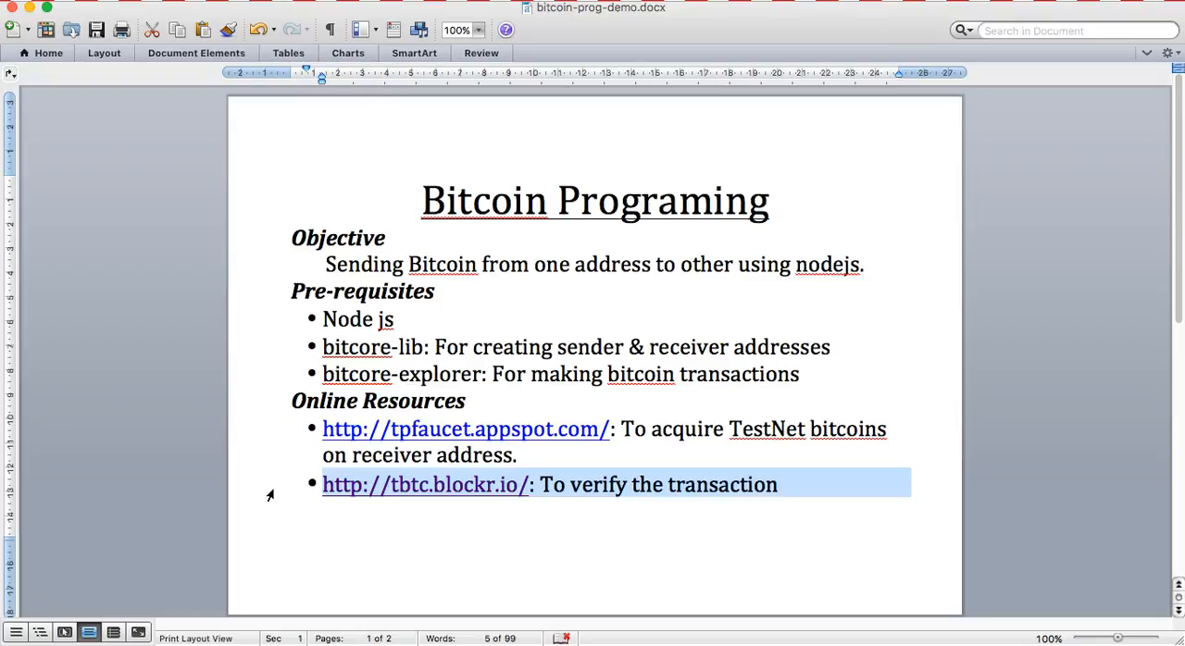
scroll(down, 3)
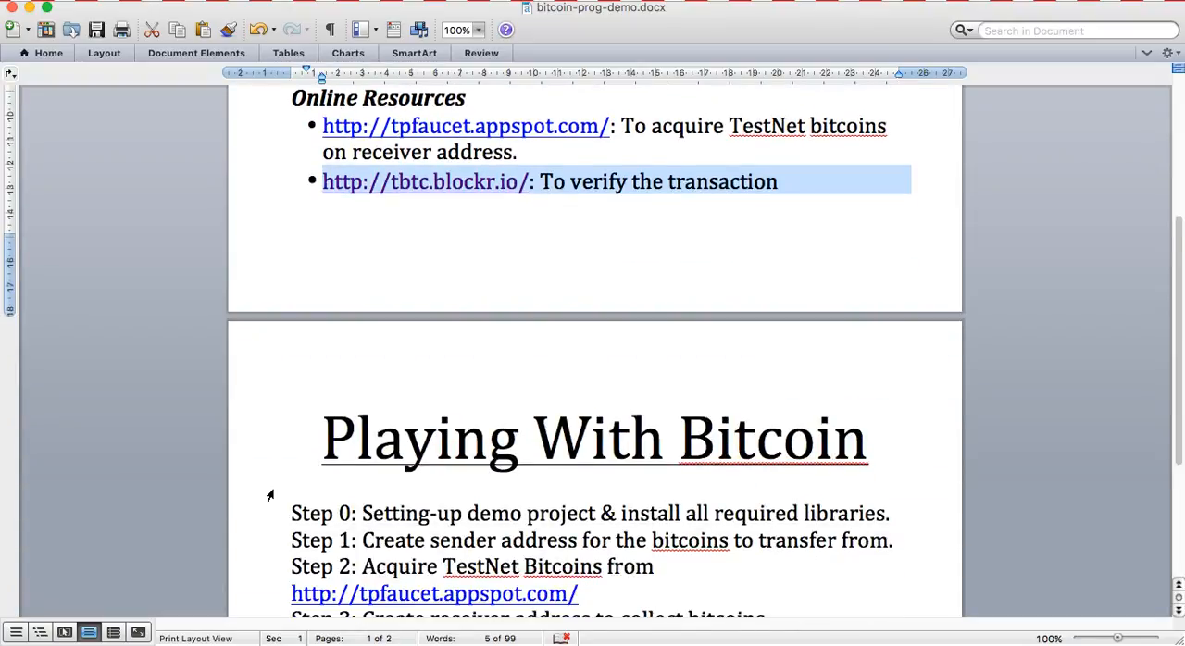
scroll(down, 3)
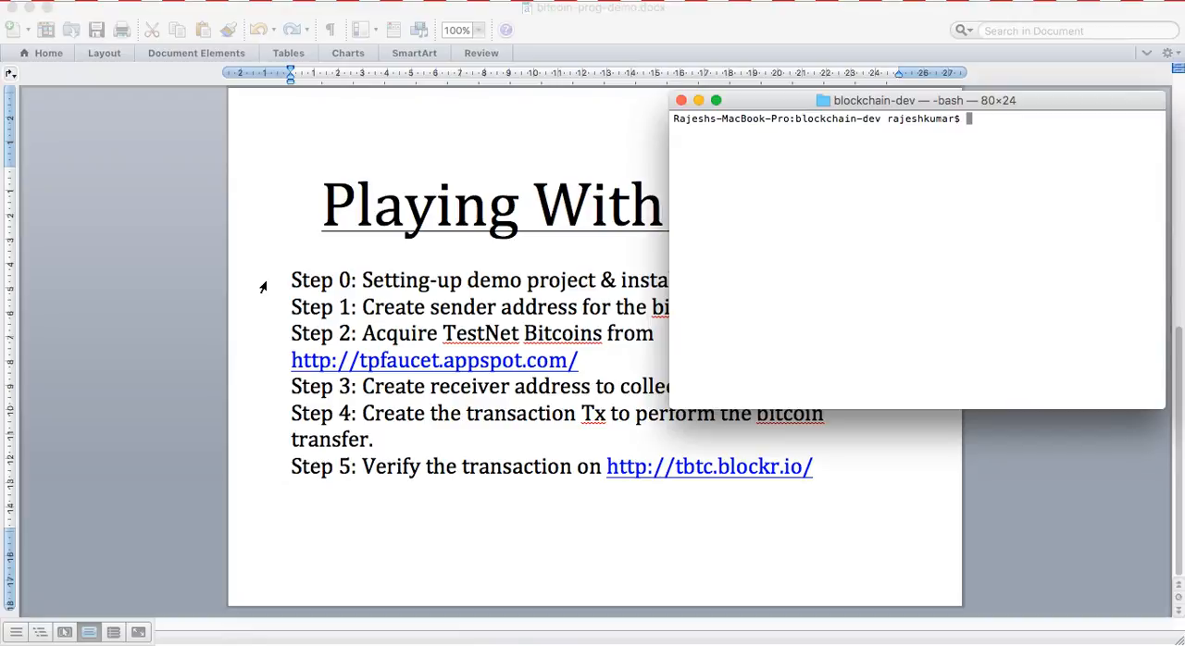
Create the bitcoin-demo folder with mkdir
text(mkdir)
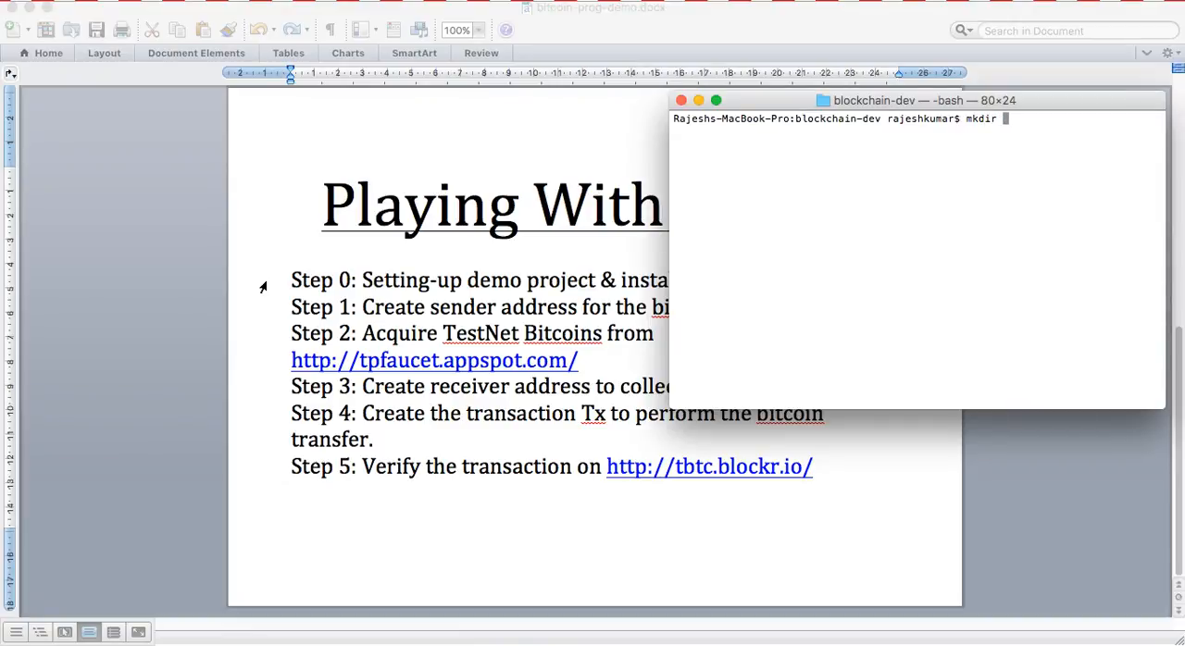
text(bit)
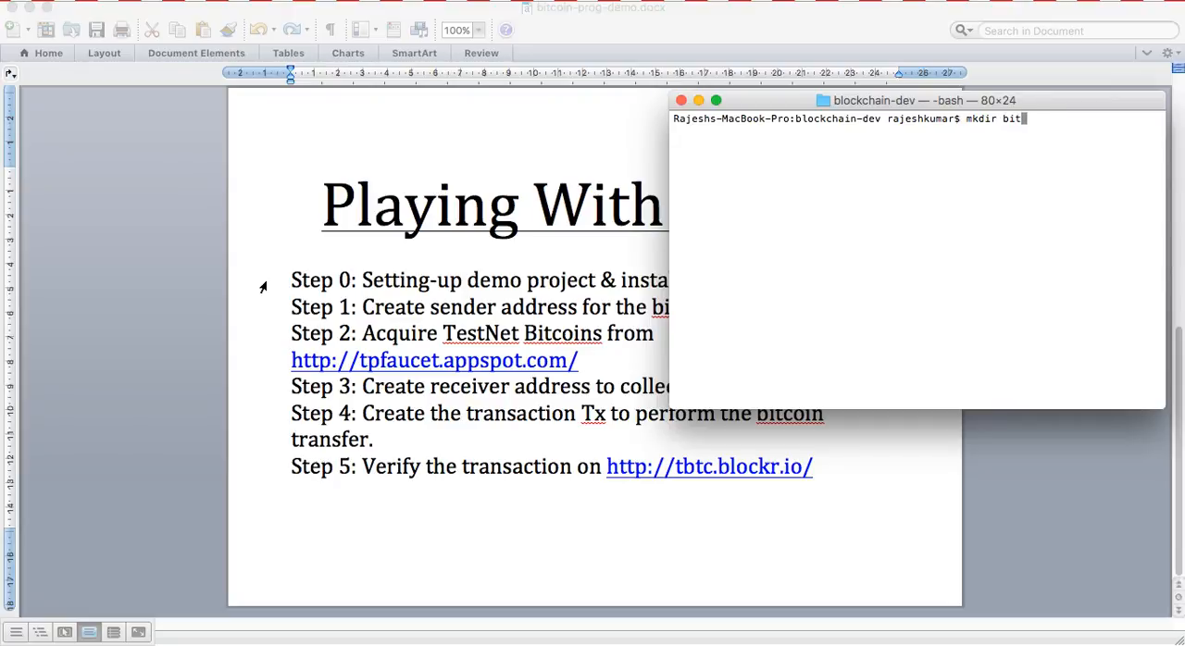
text(coin-)
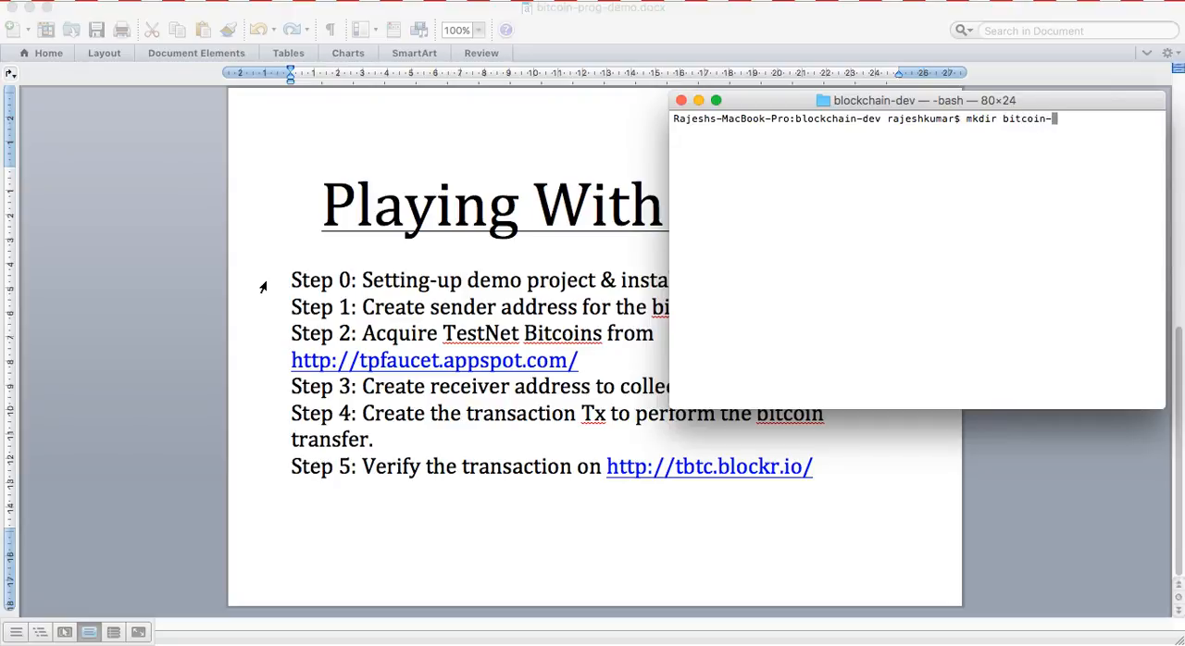
key(Return)
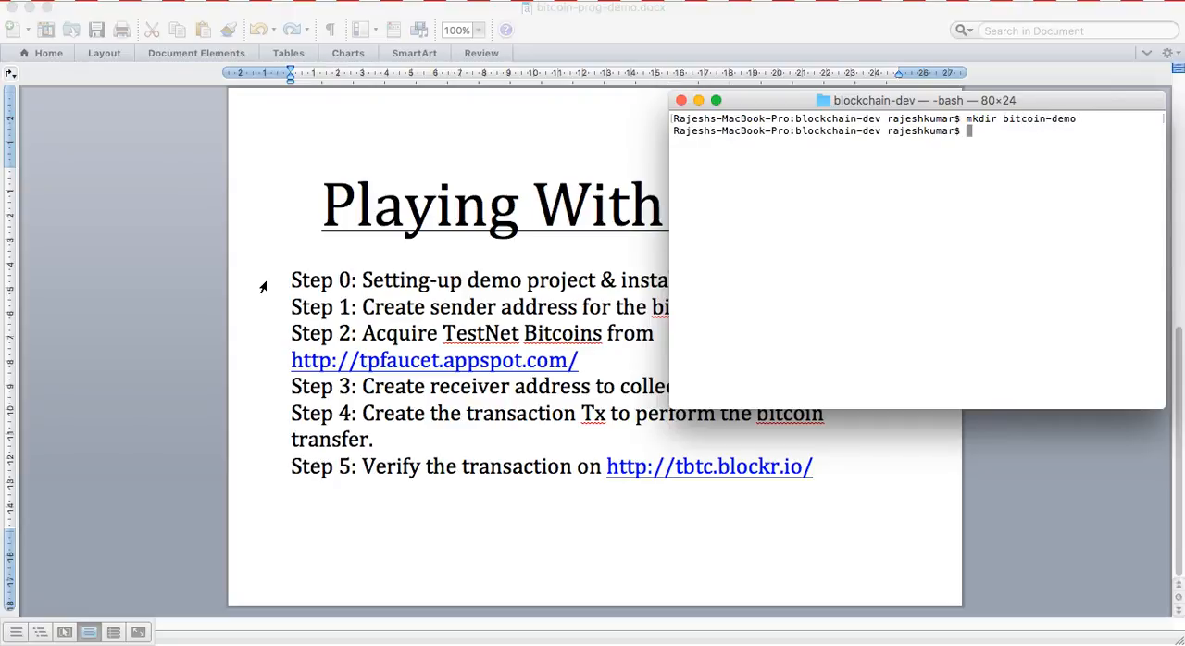
Enter bitcoin-demo and run npm init, accepting the default package fields
text(cd bitcoin-demo/)
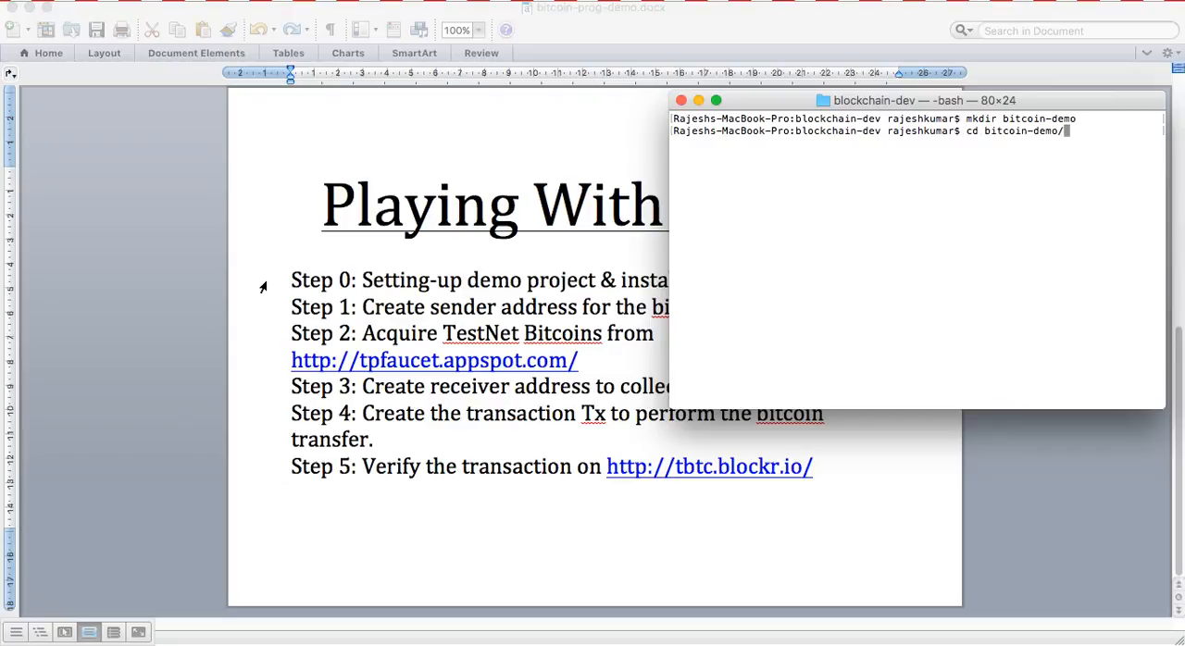
text(npm)
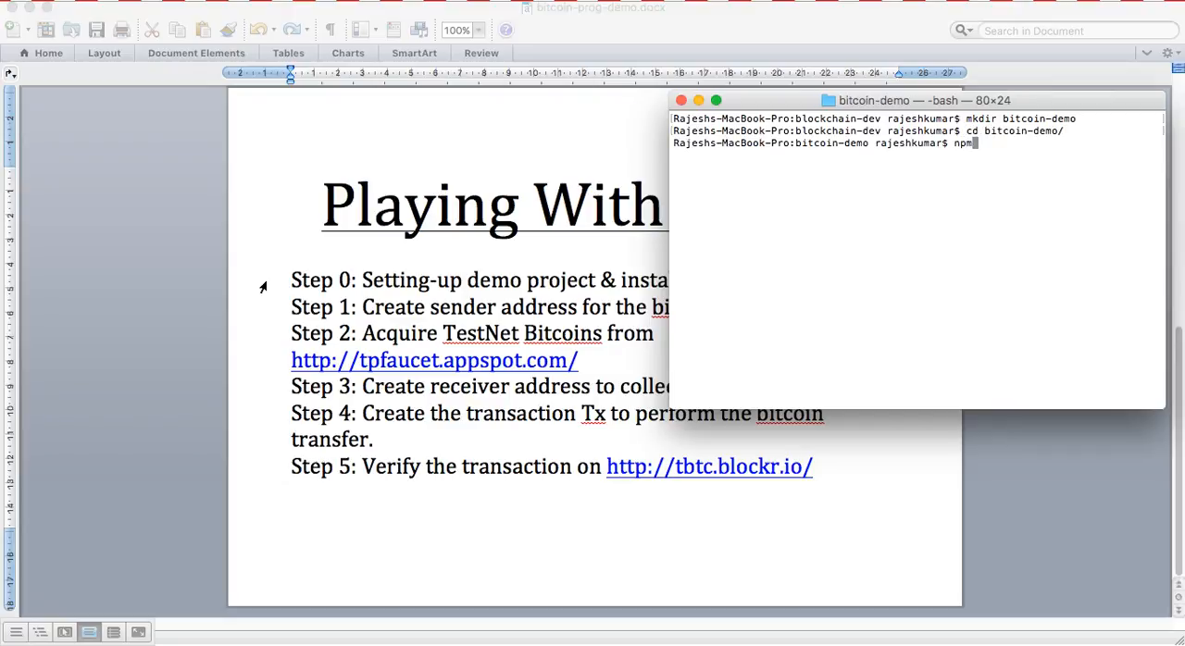
text(init)
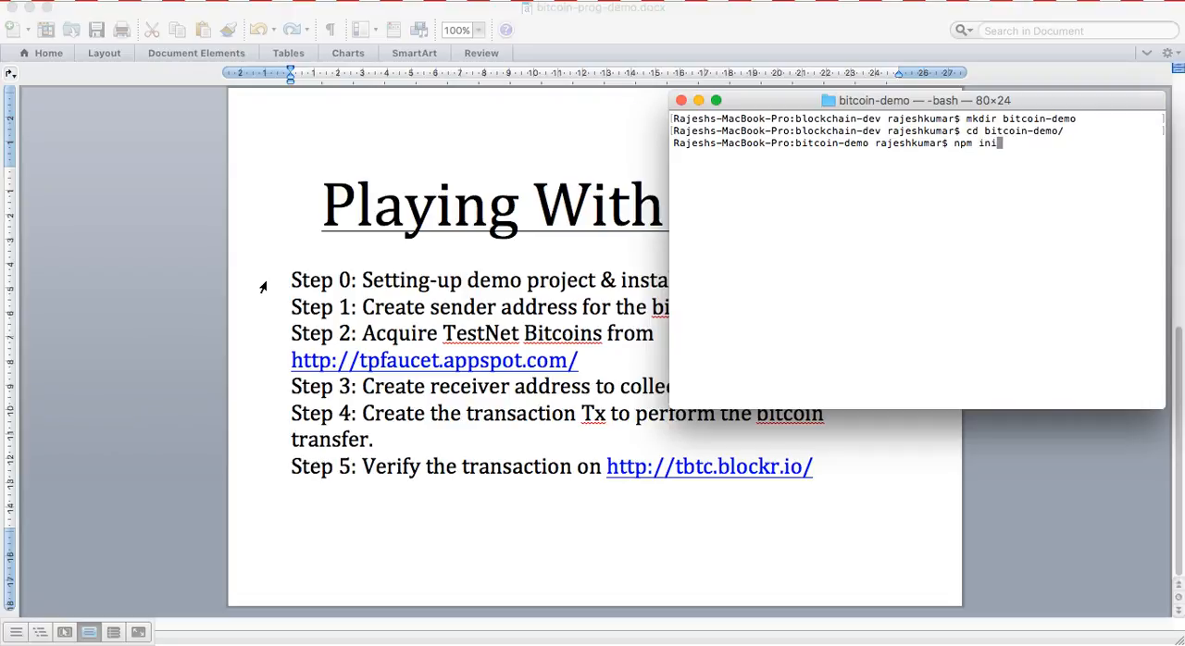
key(Return)
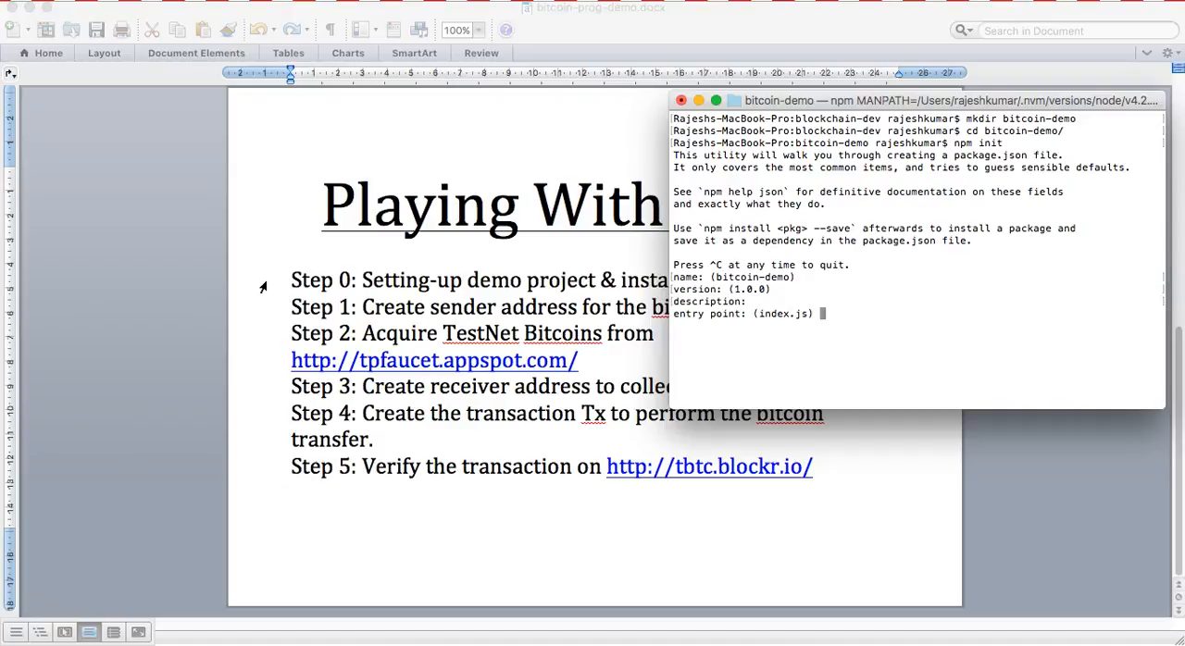
key(Return)
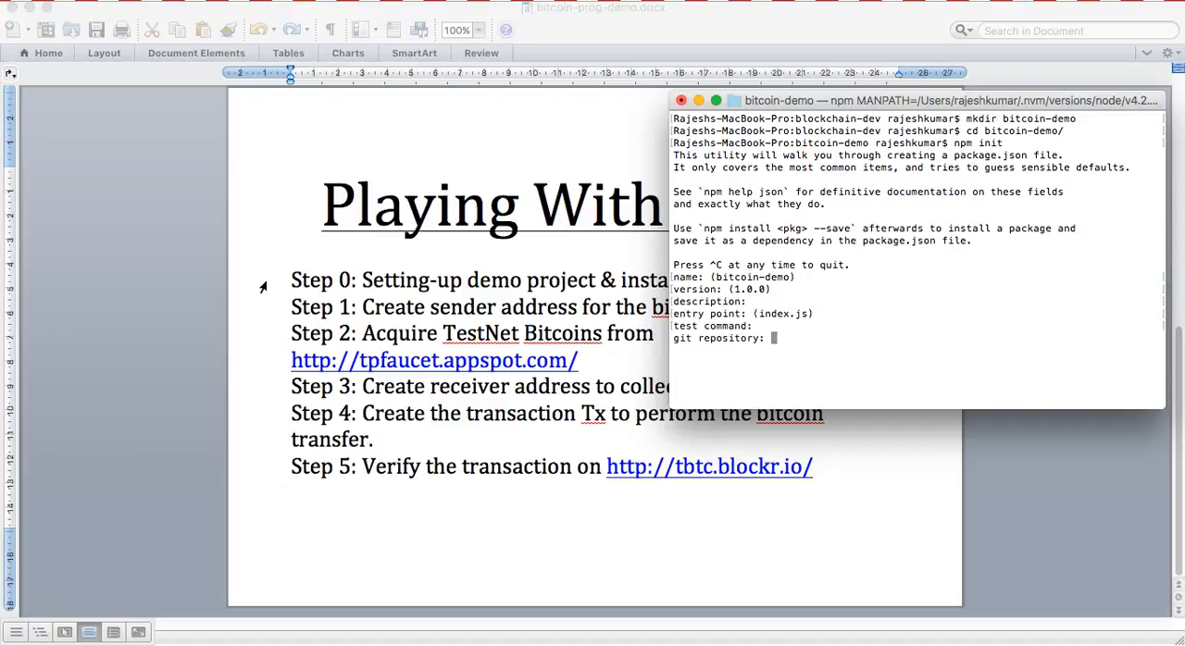
key(Return)
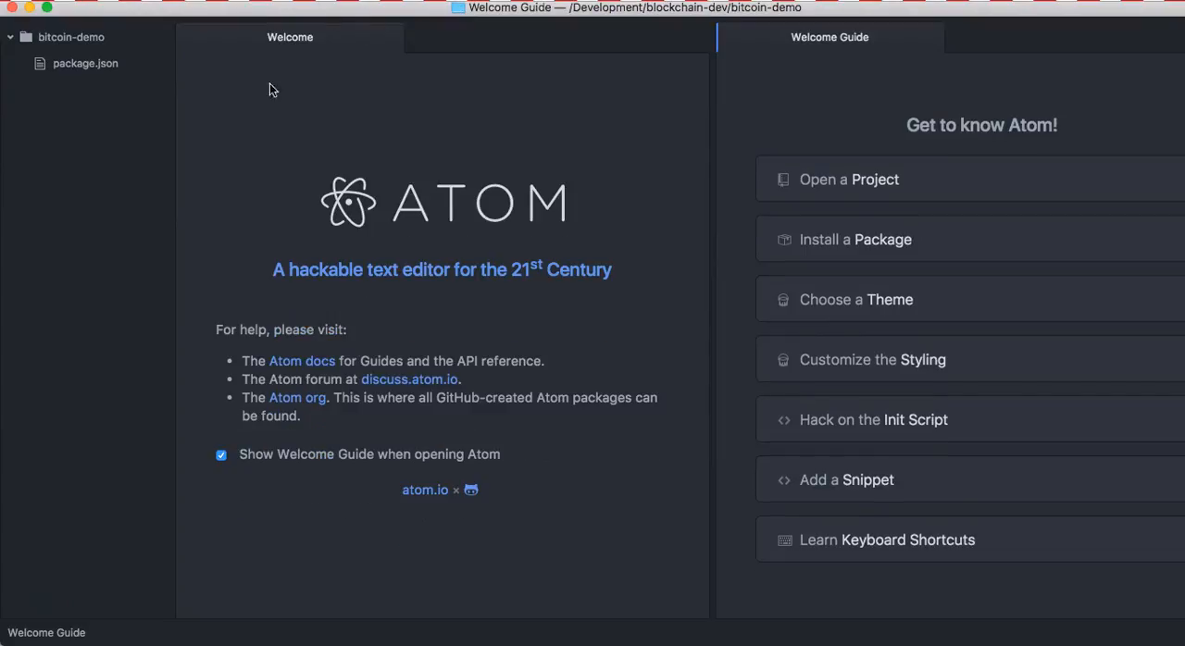
Open package.json in Atom and close the Welcome and Welcome Guide tabs
click(85, 63)
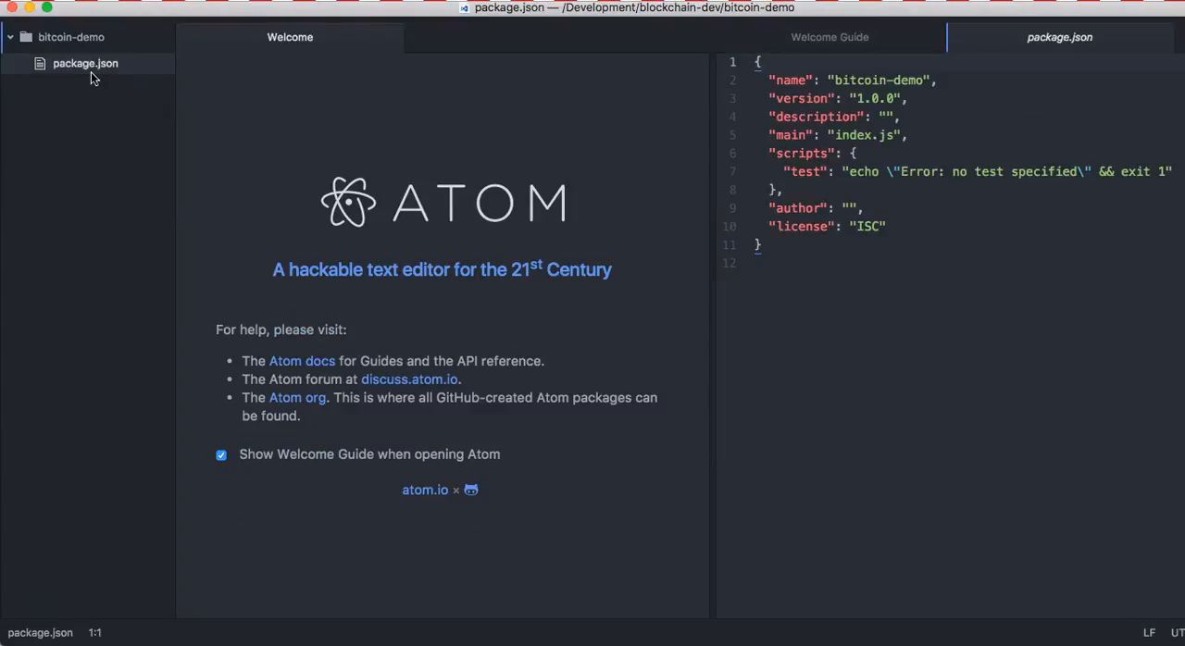
mouse_move(389, 37)
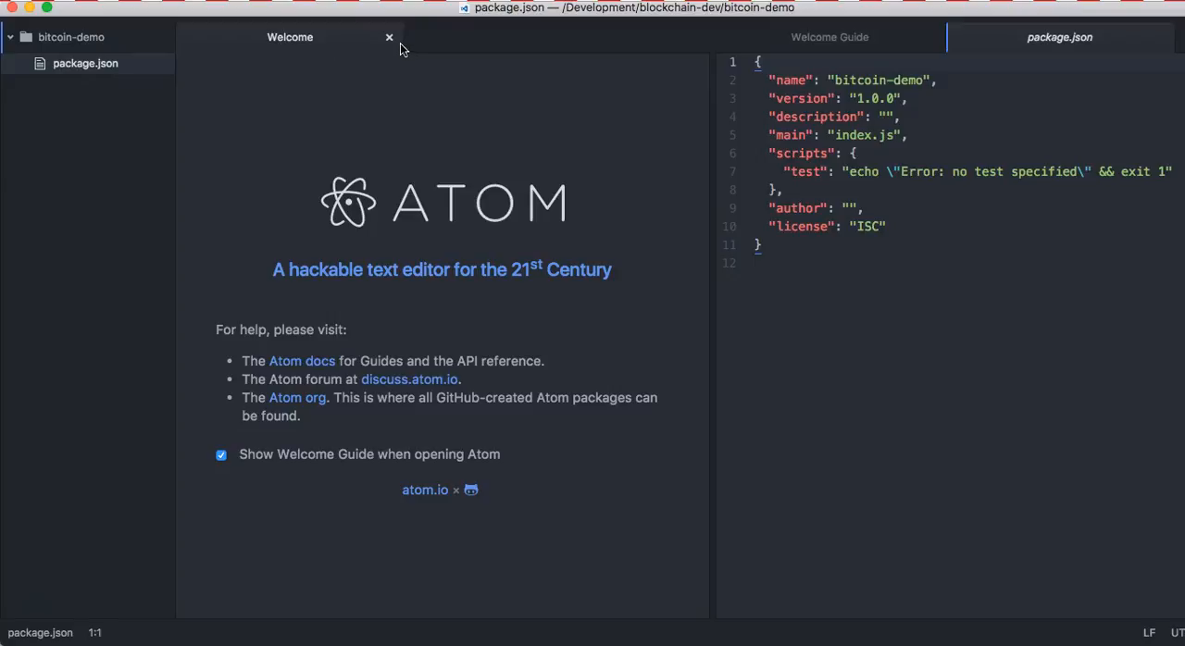
click(389, 37)
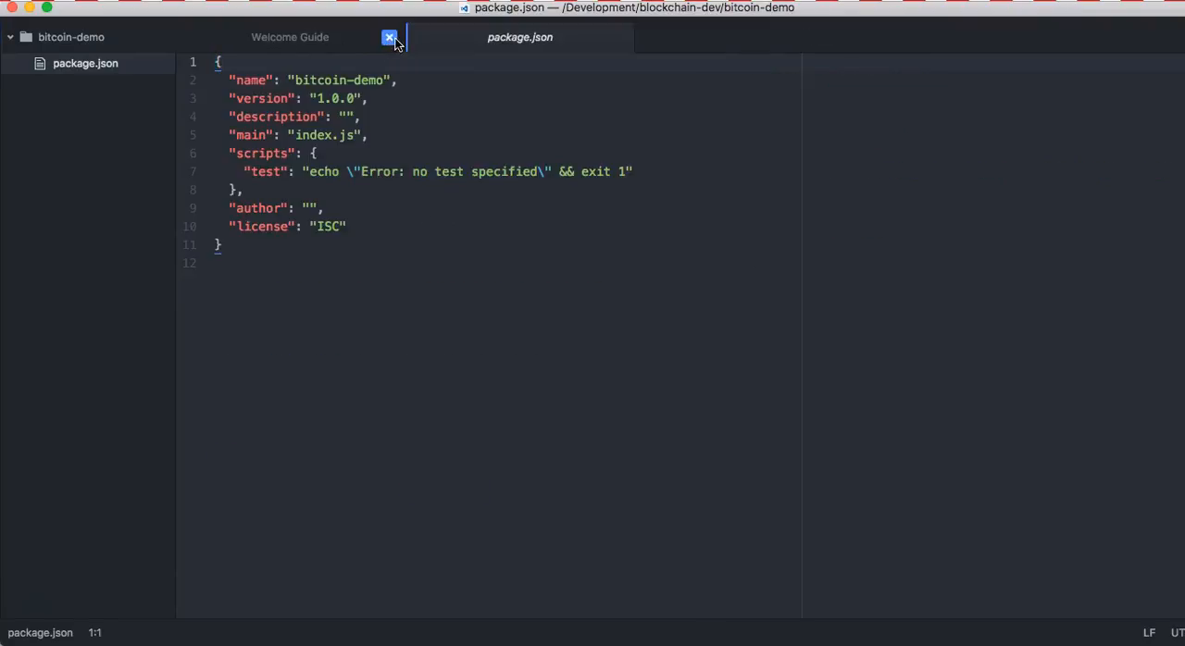
click(389, 37)
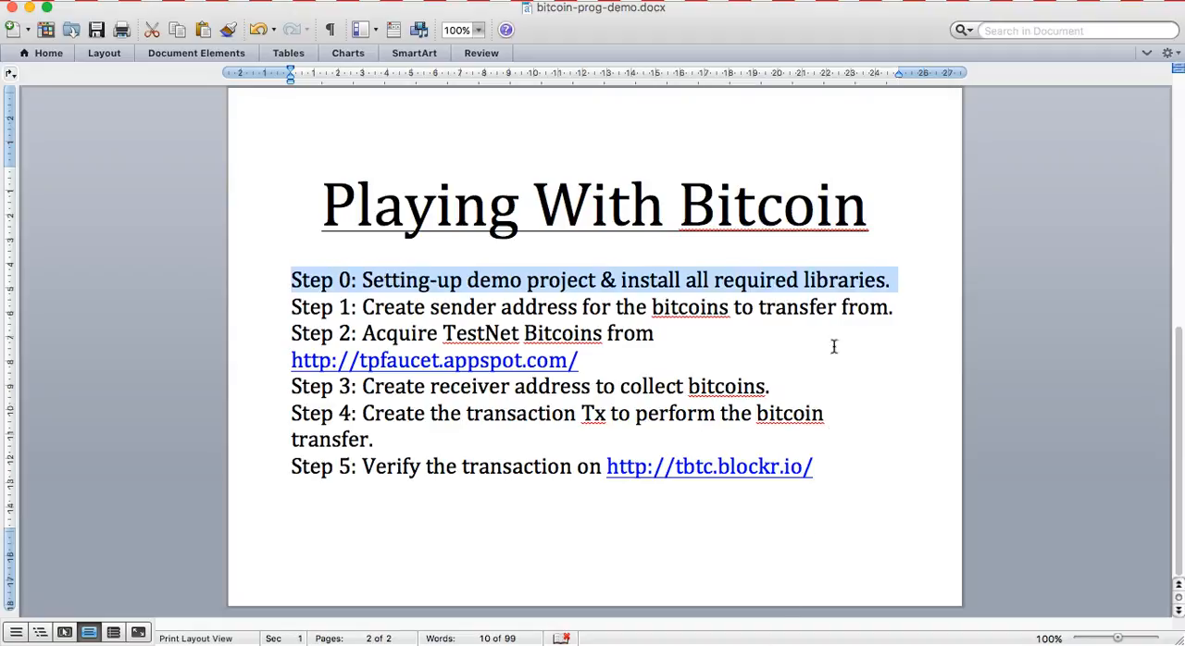
mouse_move(745, 339)
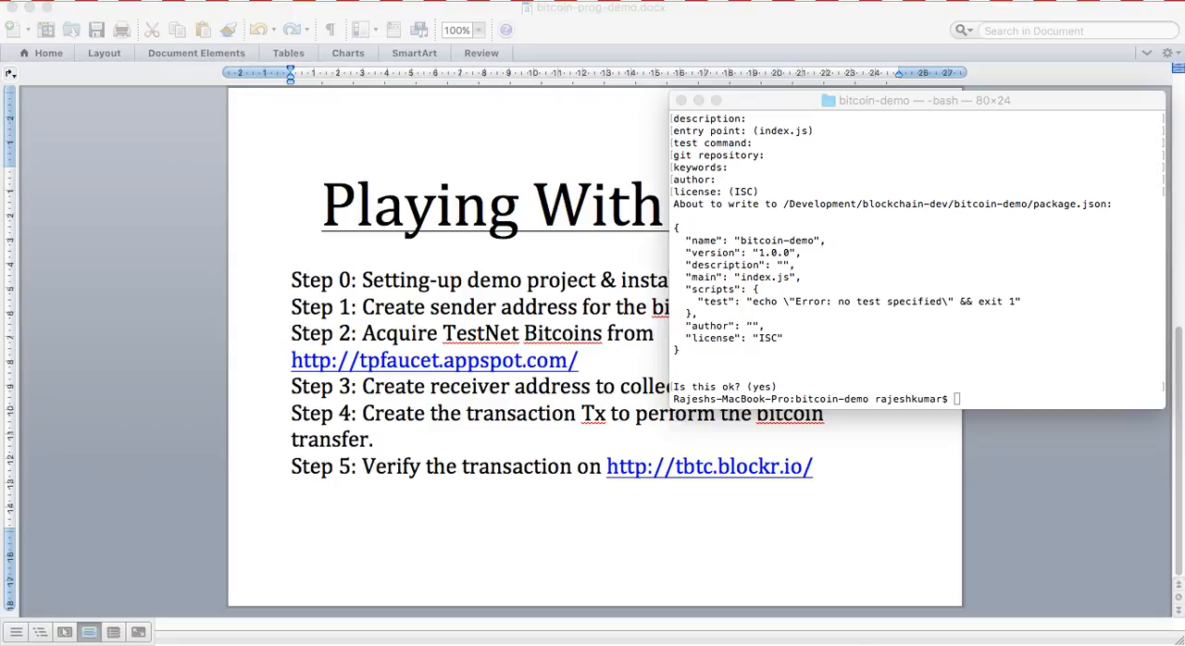
Install bitcore-lib with 'npm install bitcore-lib --save'
click(815, 361)
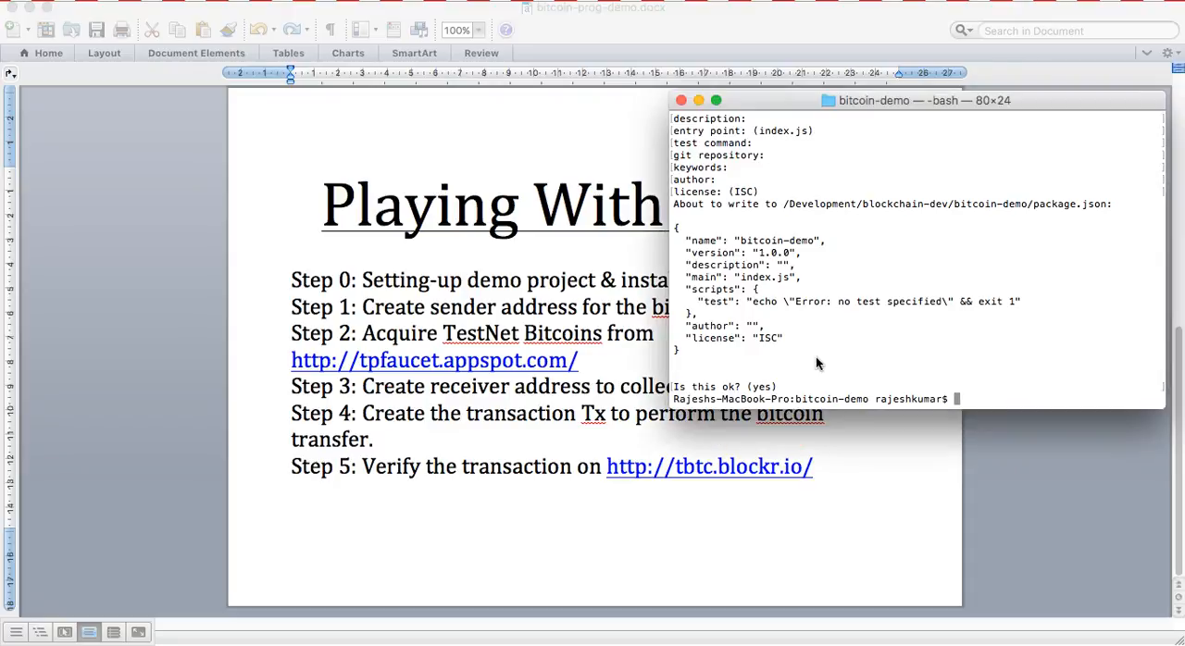
text(npm)
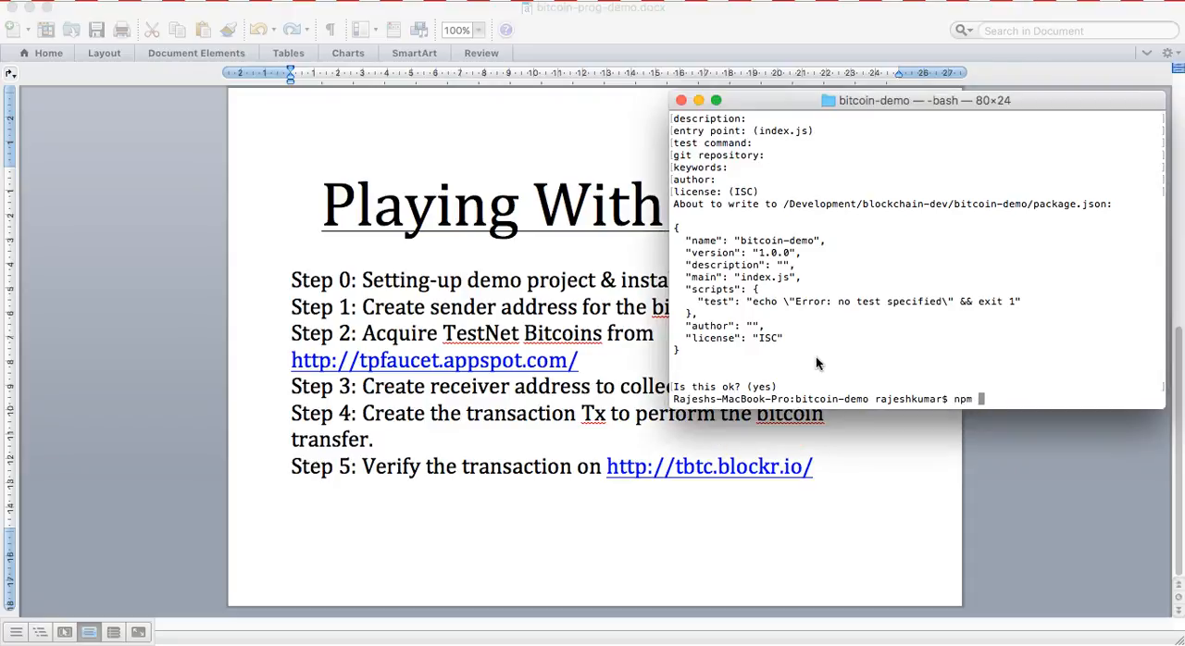
text(install)
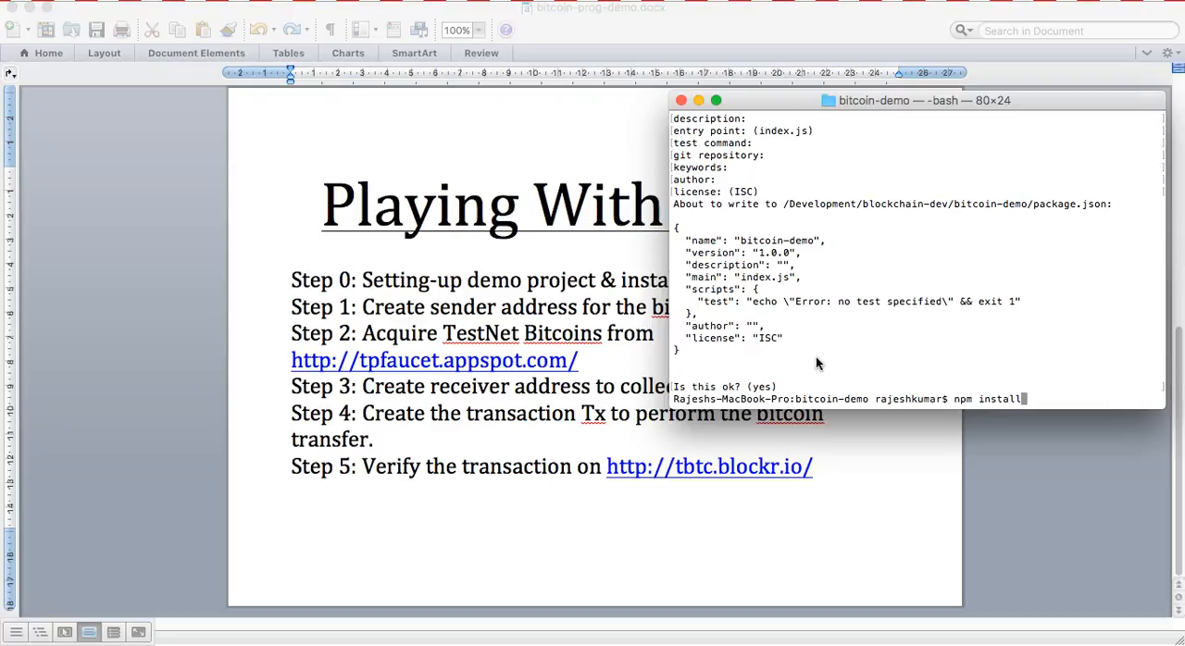
text(bi)
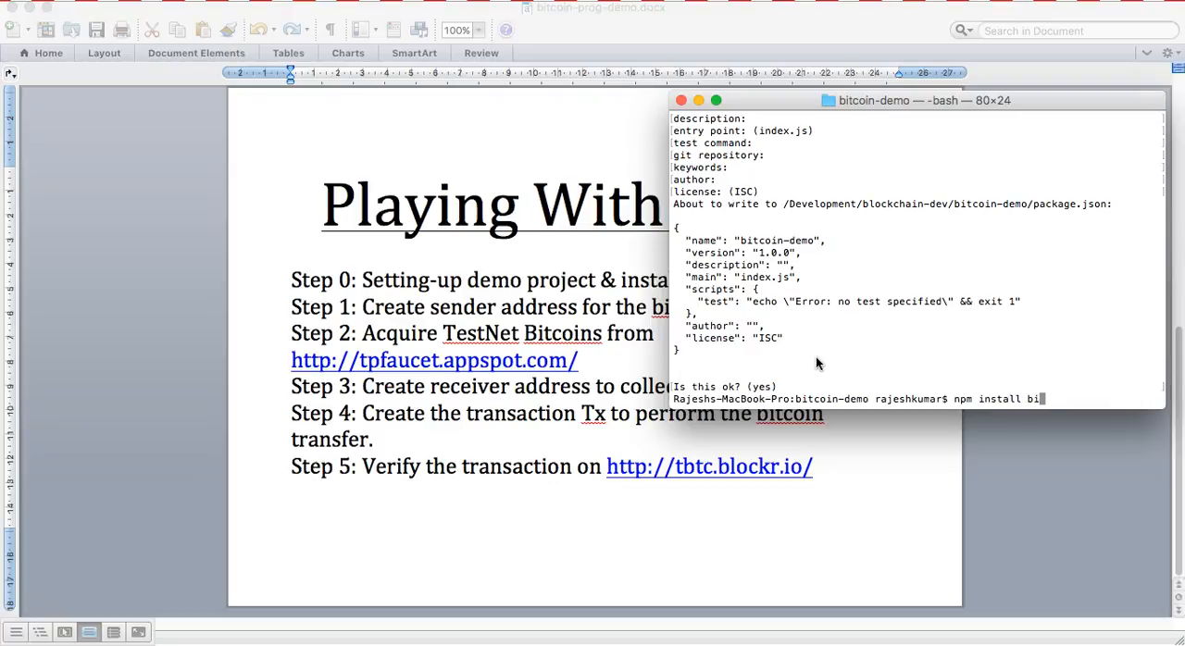
text(core-lib)
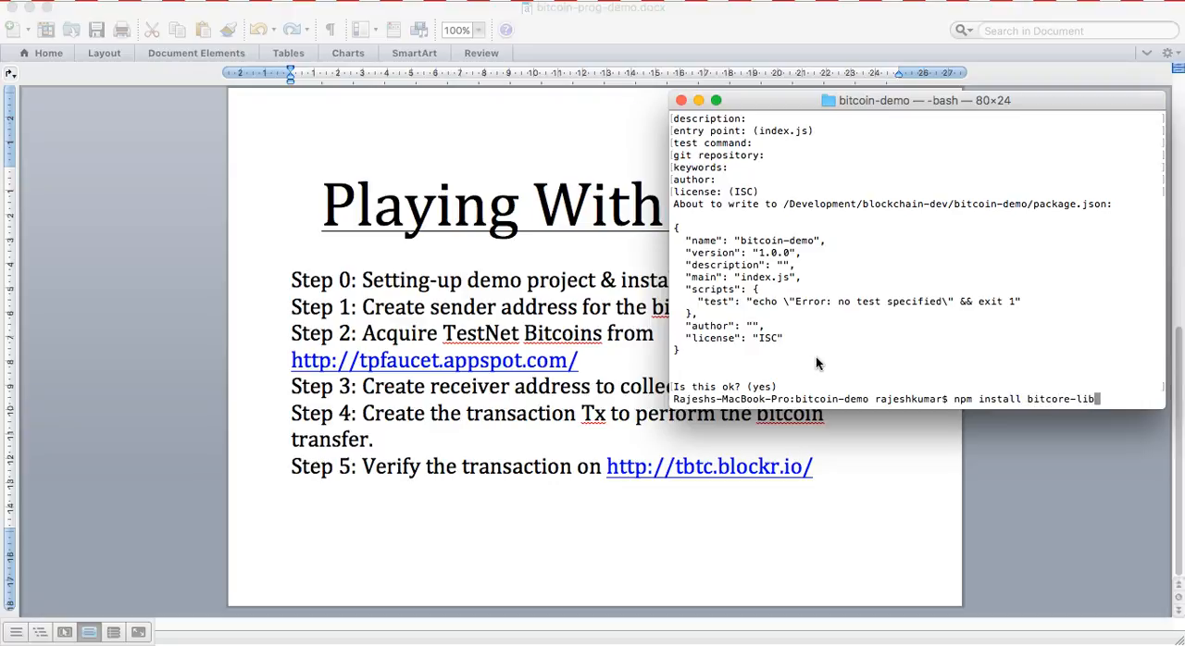
text(--save)
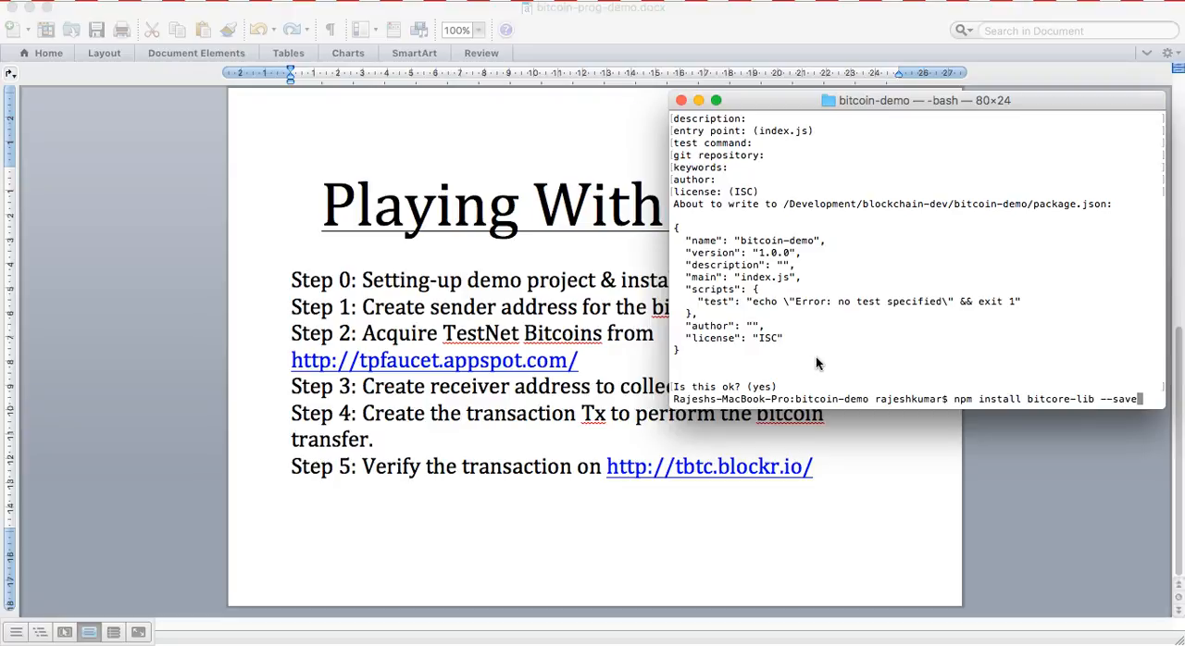
key(Return)
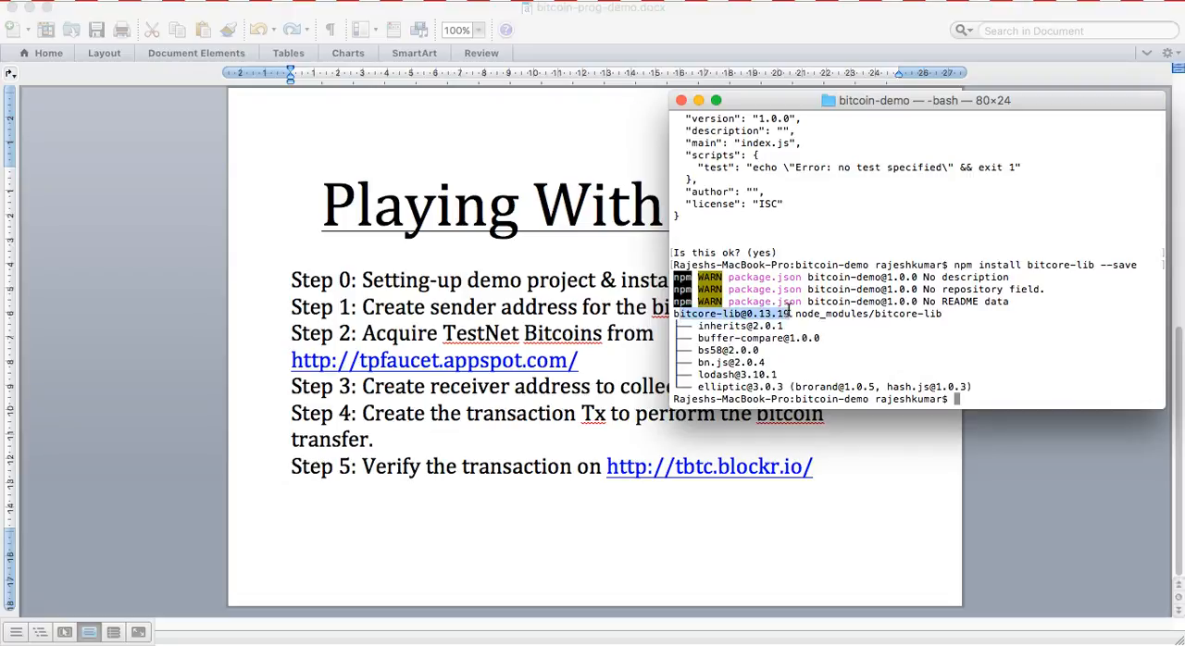
mouse_move(969, 347)
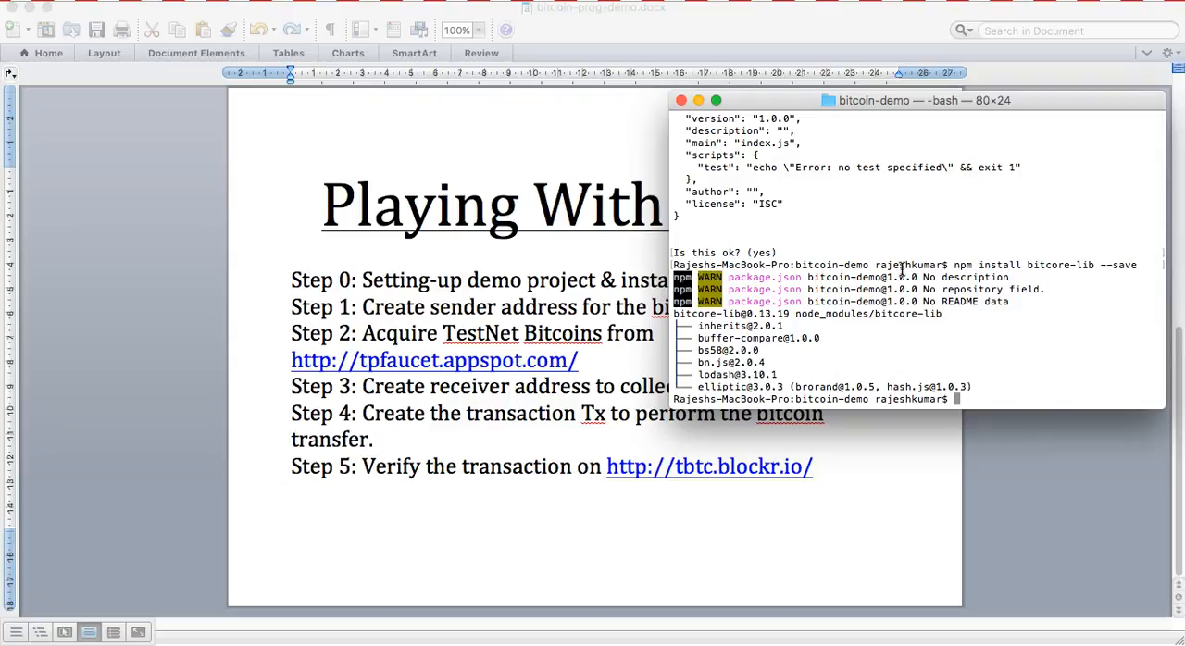
Install bitcore-explorers and add the "bitcore-explorers": "^1.0.1" dependency entry
text(npm)
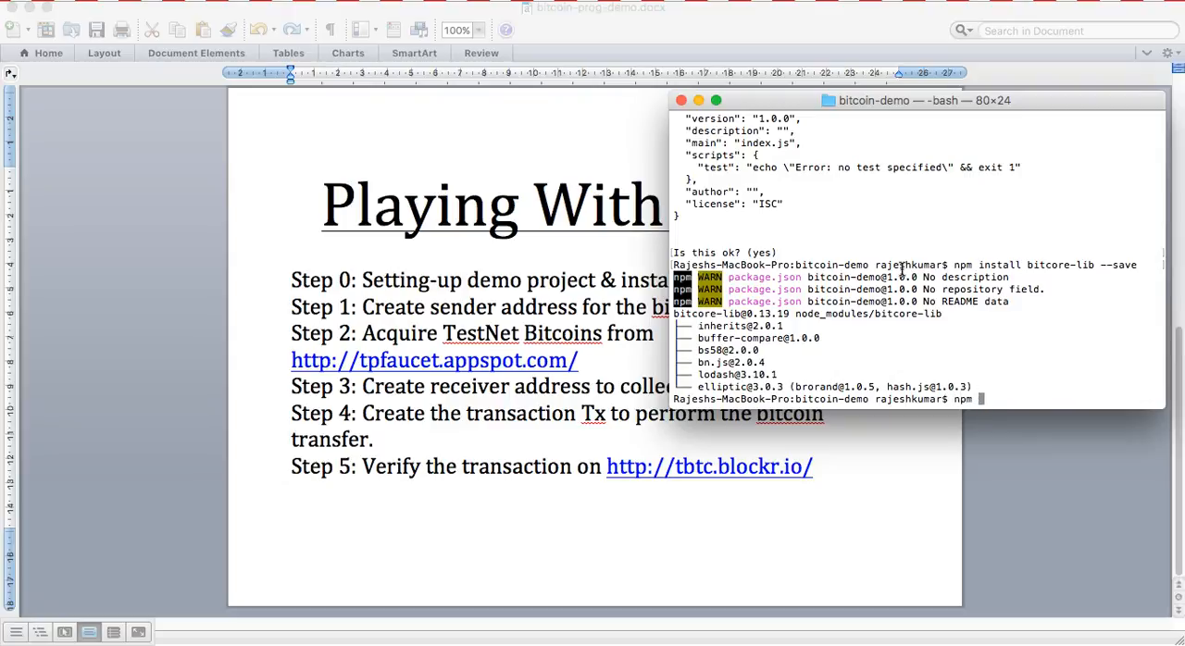
text(npm install)
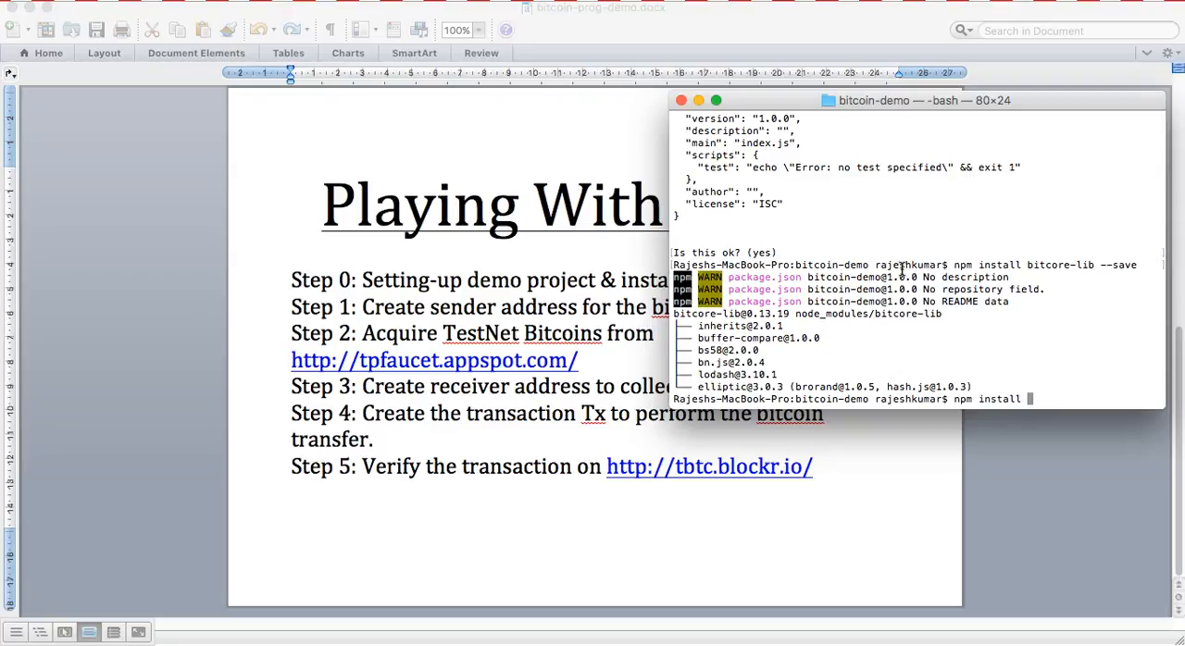
text(bitcore-explorere)
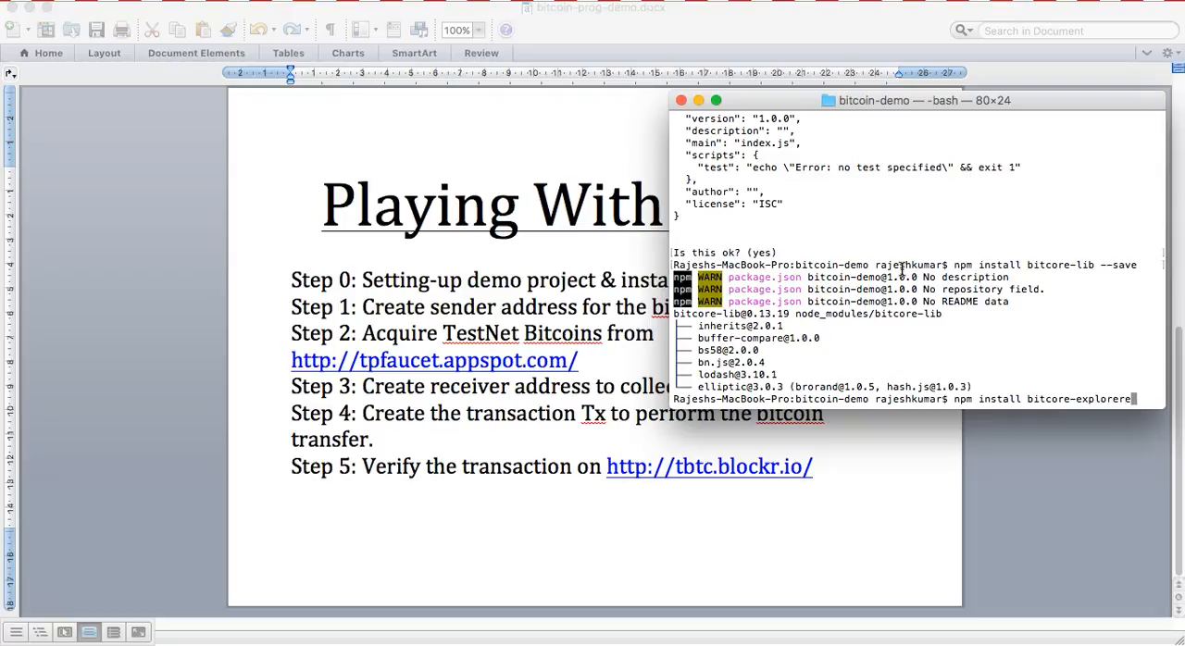
text(s)
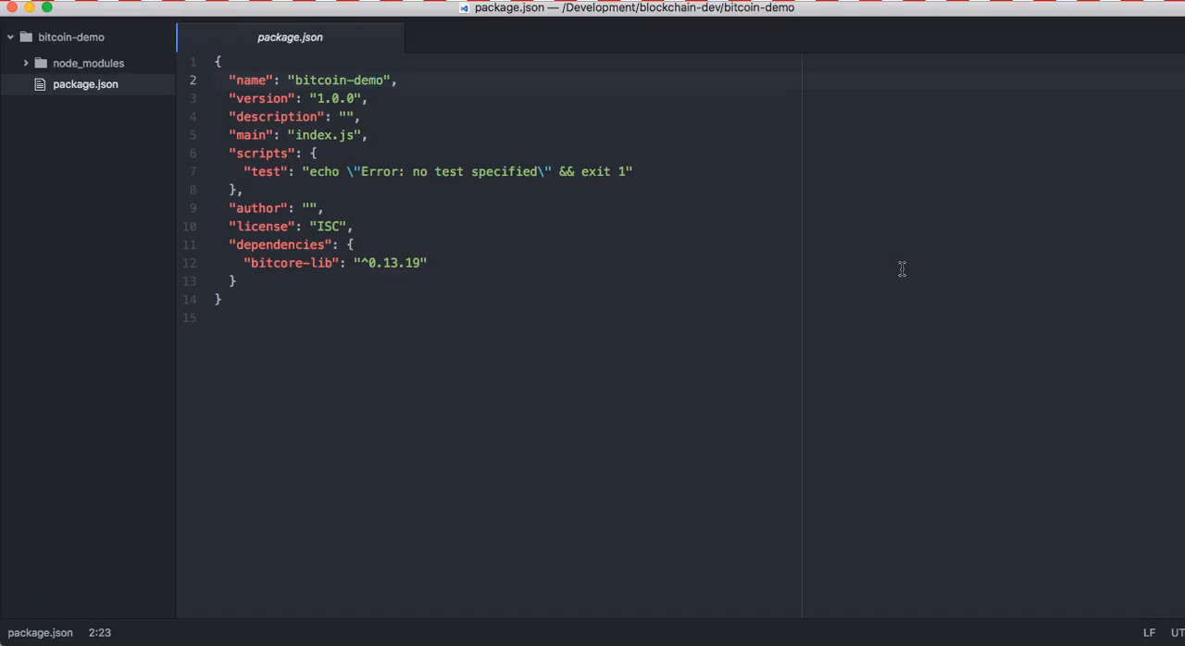
text("bitcore-explorers": "^1.0.1",)
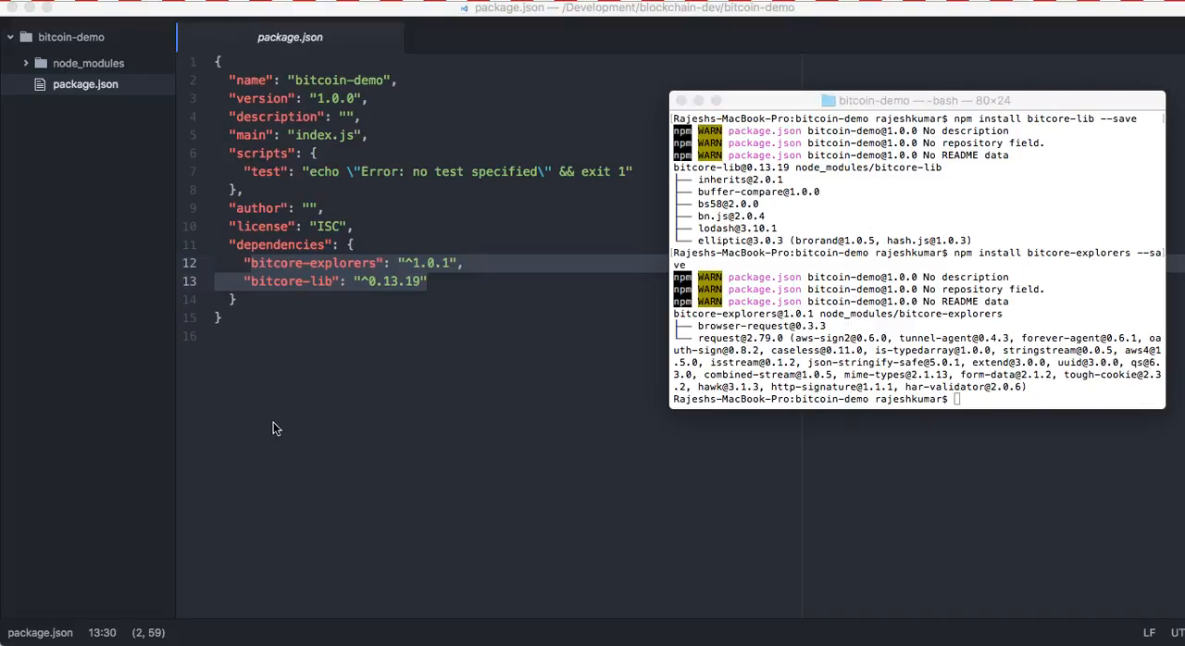
mouse_move(292, 148)
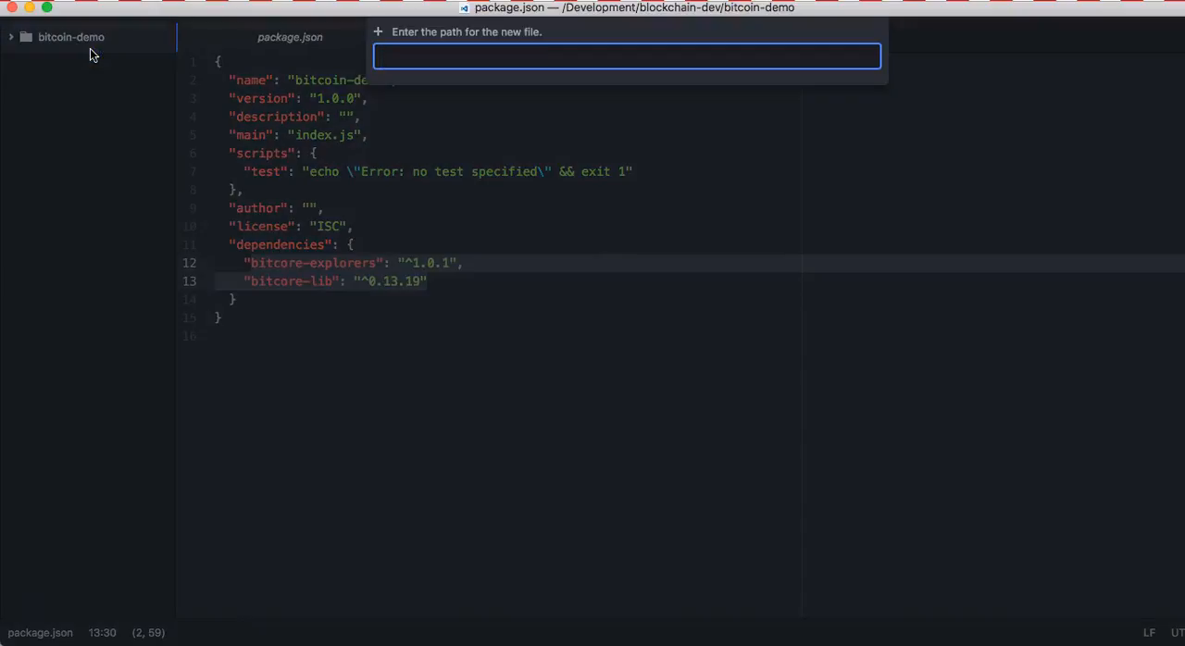
Name the new project file 'index.js'
text(index.)
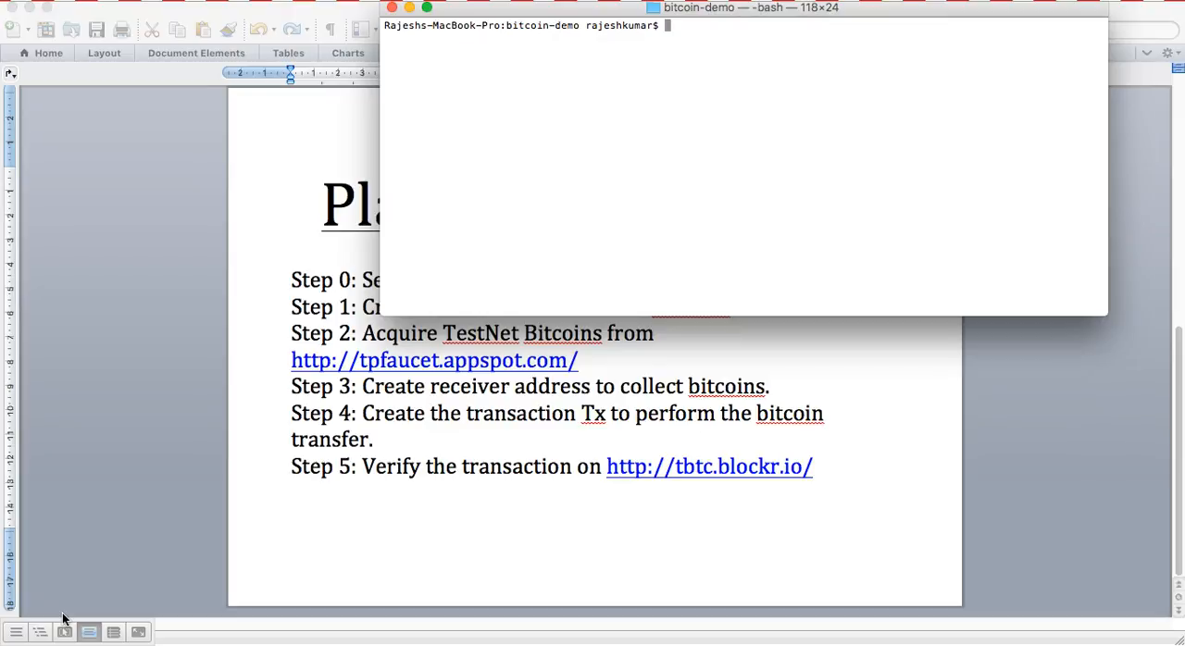
mouse_move(573, 201)
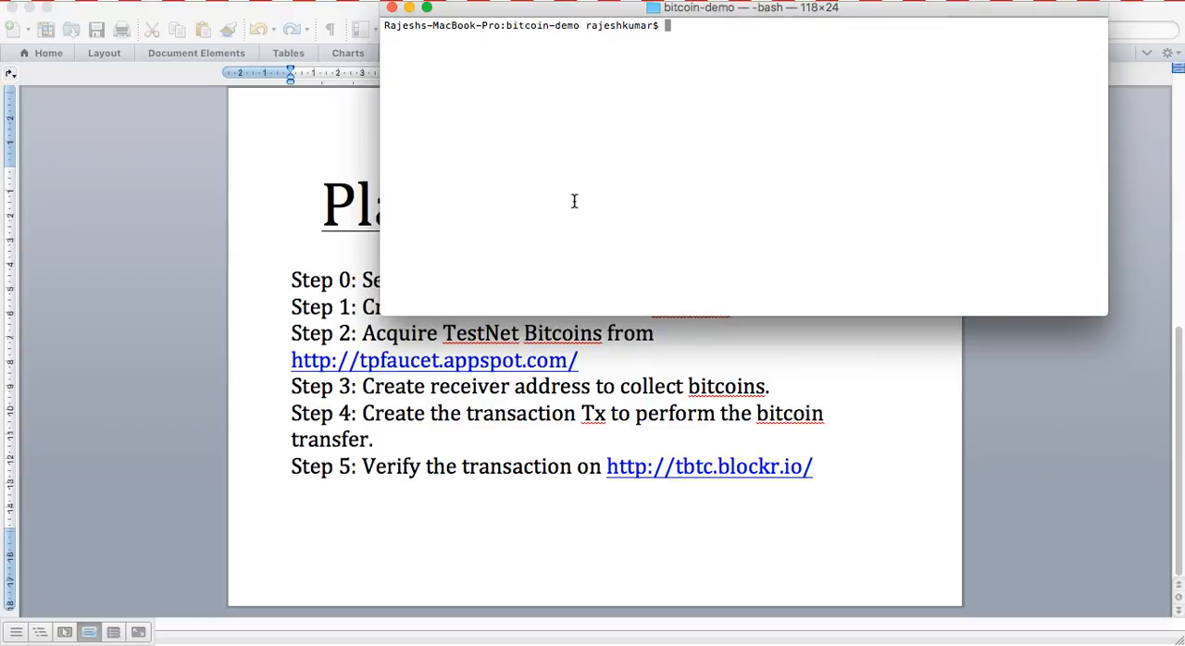
Start a node REPL and load bitcore-lib into a bitcore variable
text(node)
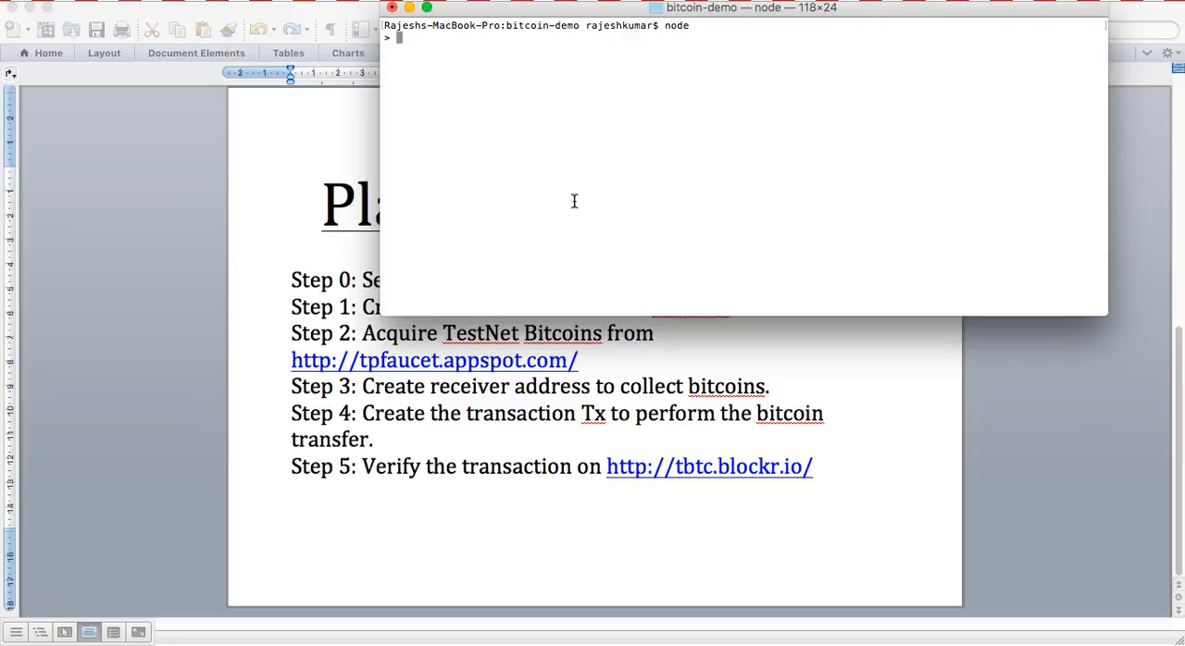
text(var)
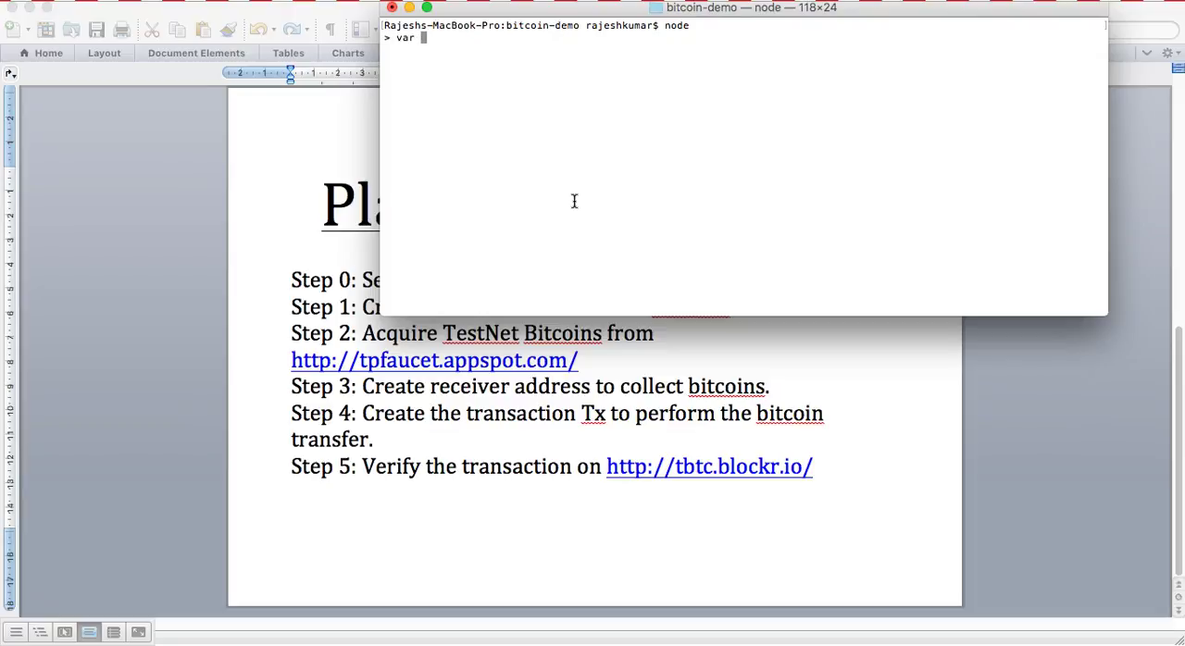
text(bitcore)
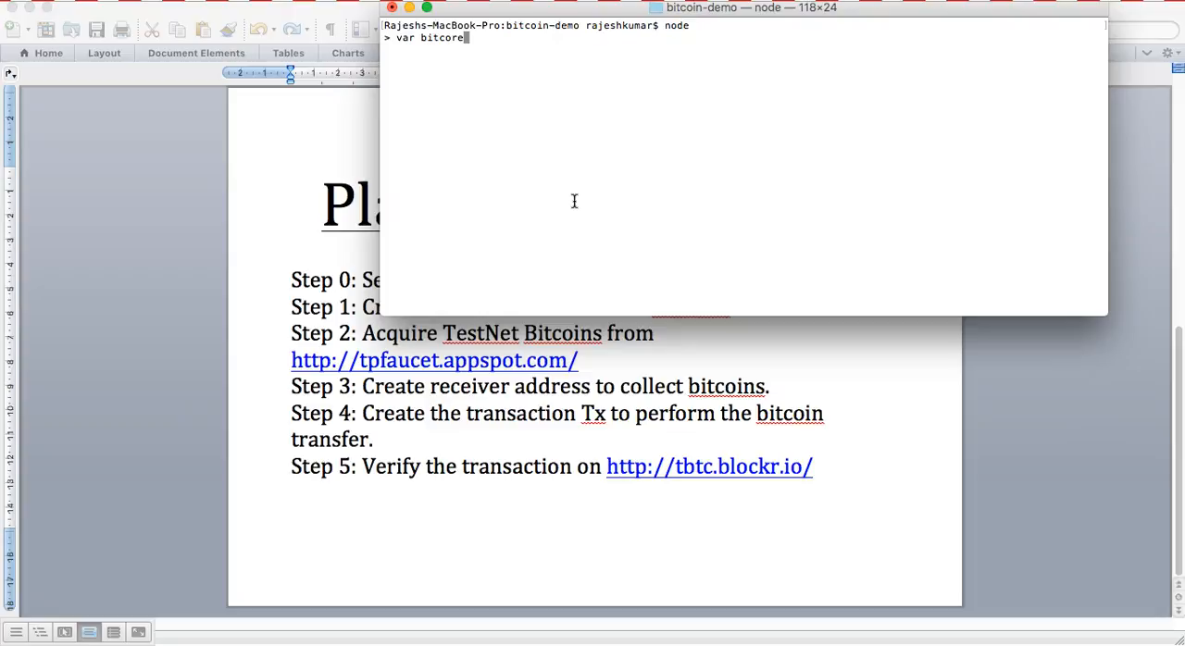
text(= require)
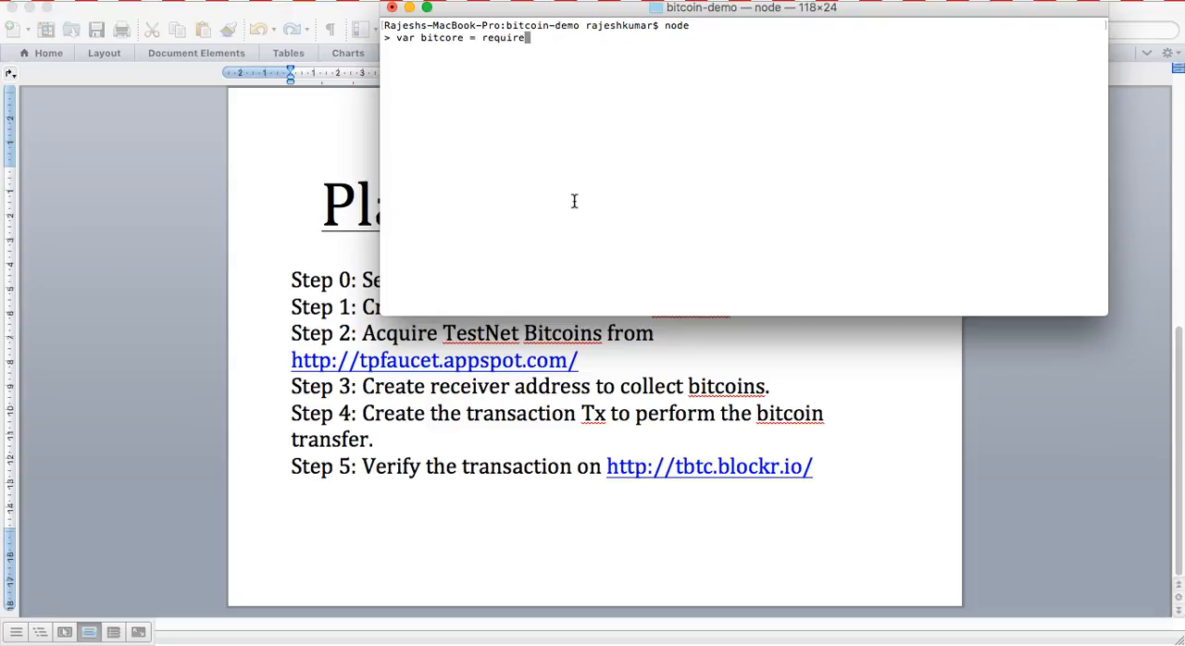
text(('bitc)
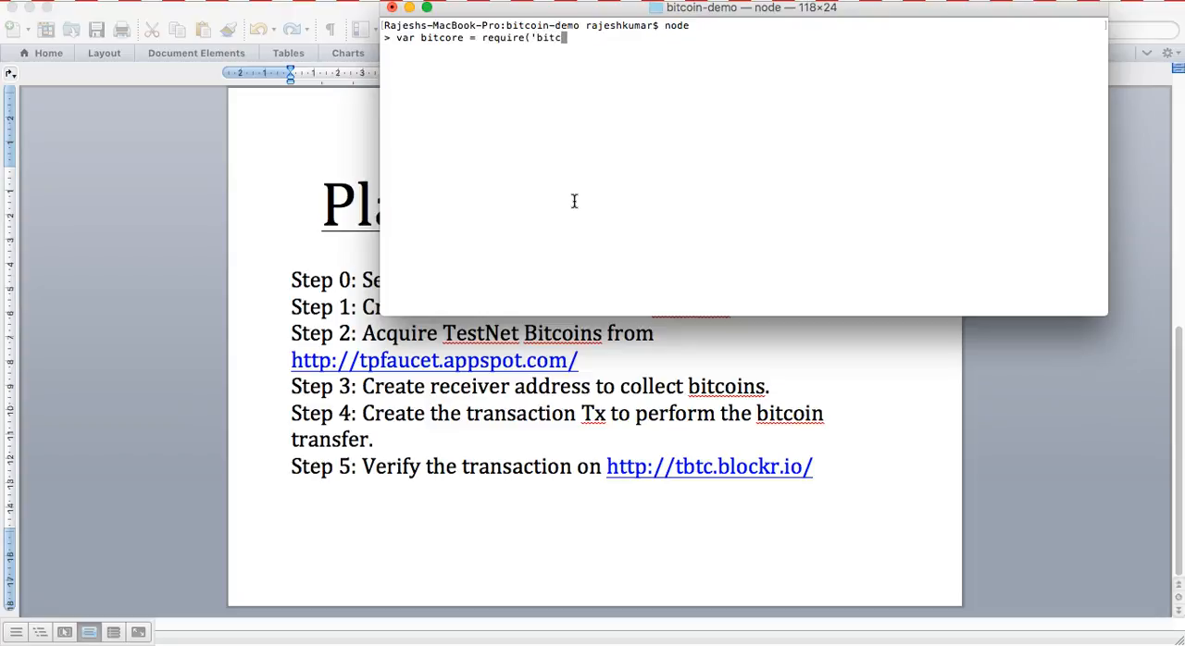
text(re-lib)
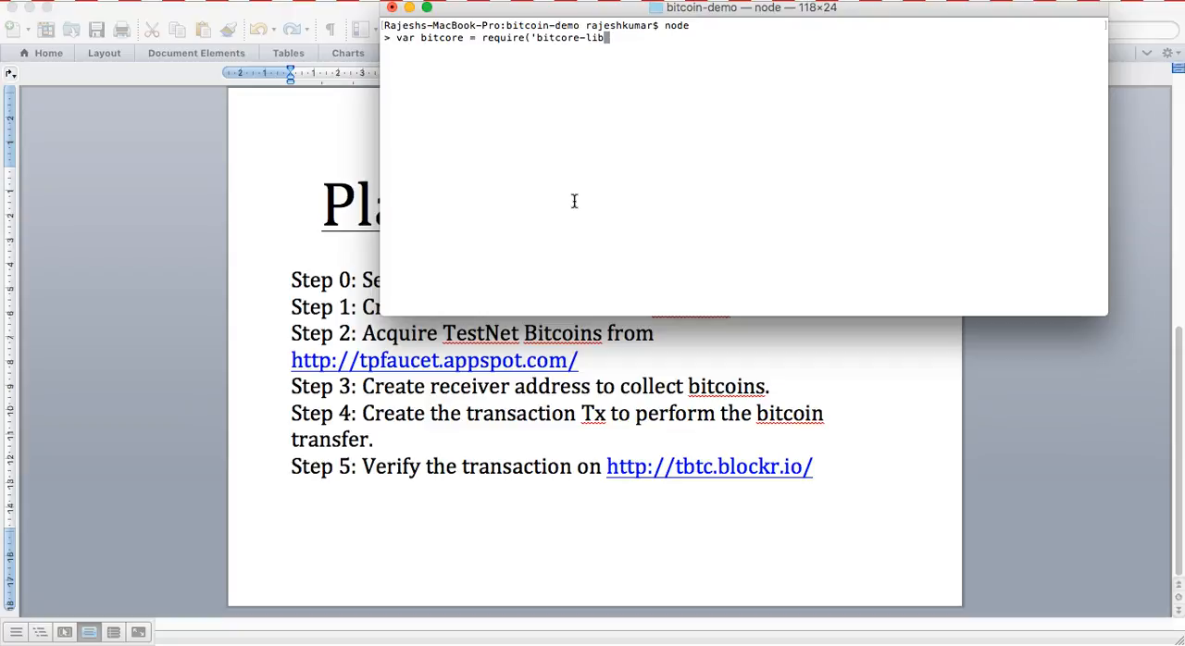
key(Return)
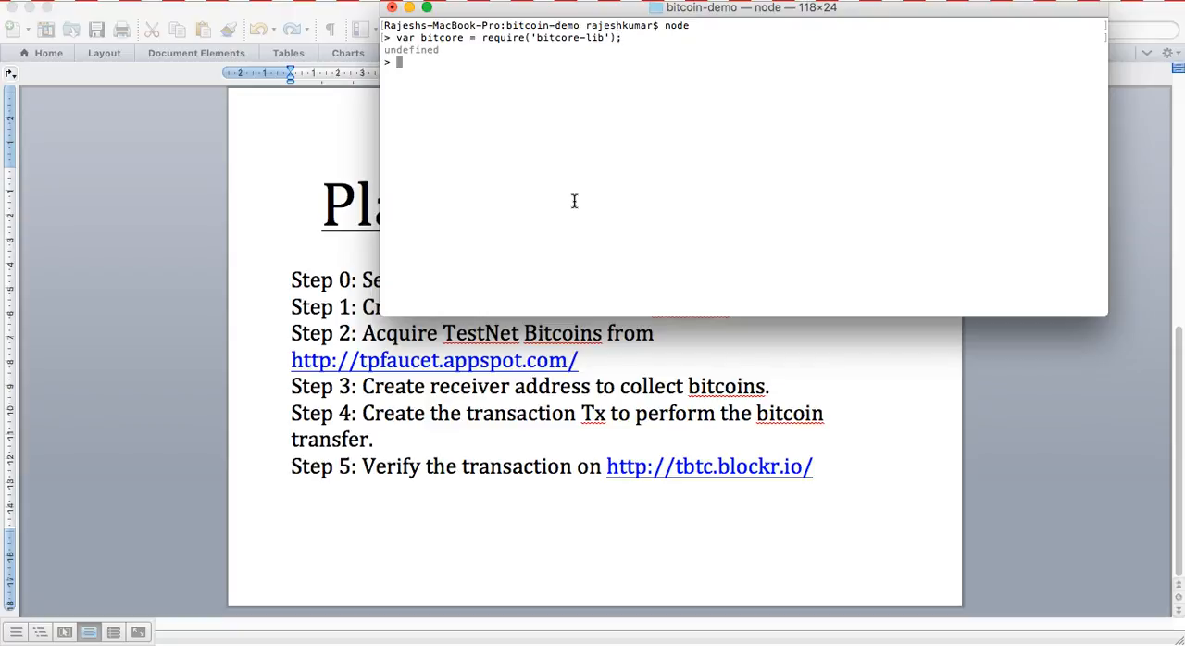
Try converting a 'test' private key to WIF, which fails as too short
text(bit)
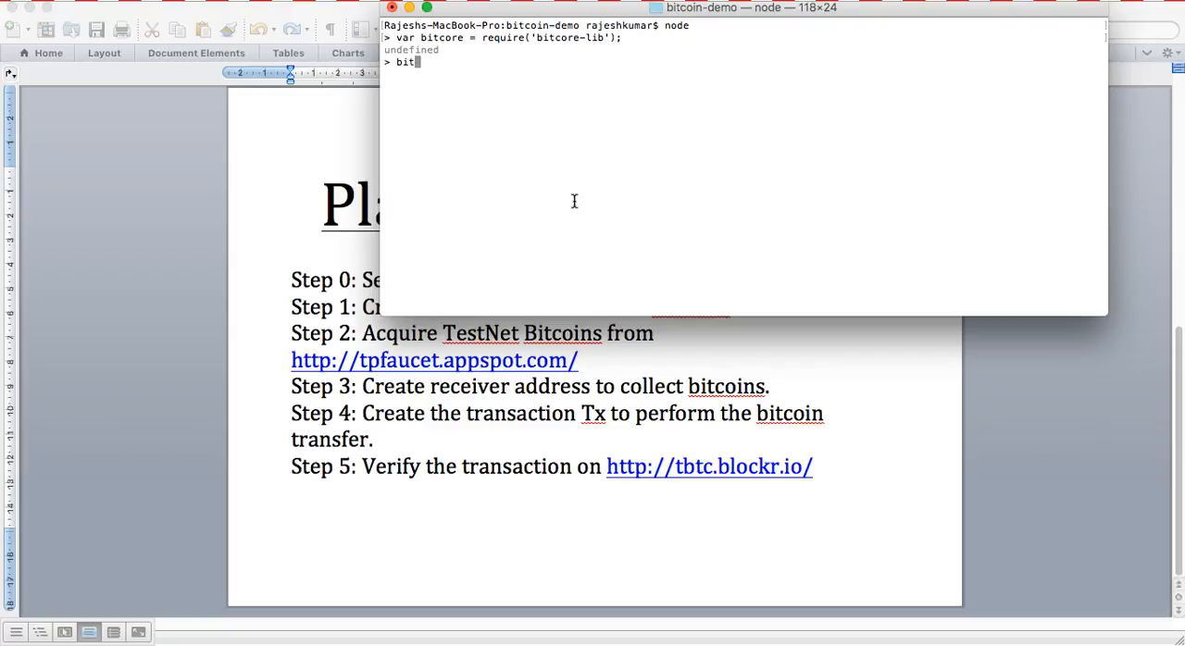
text(core.)
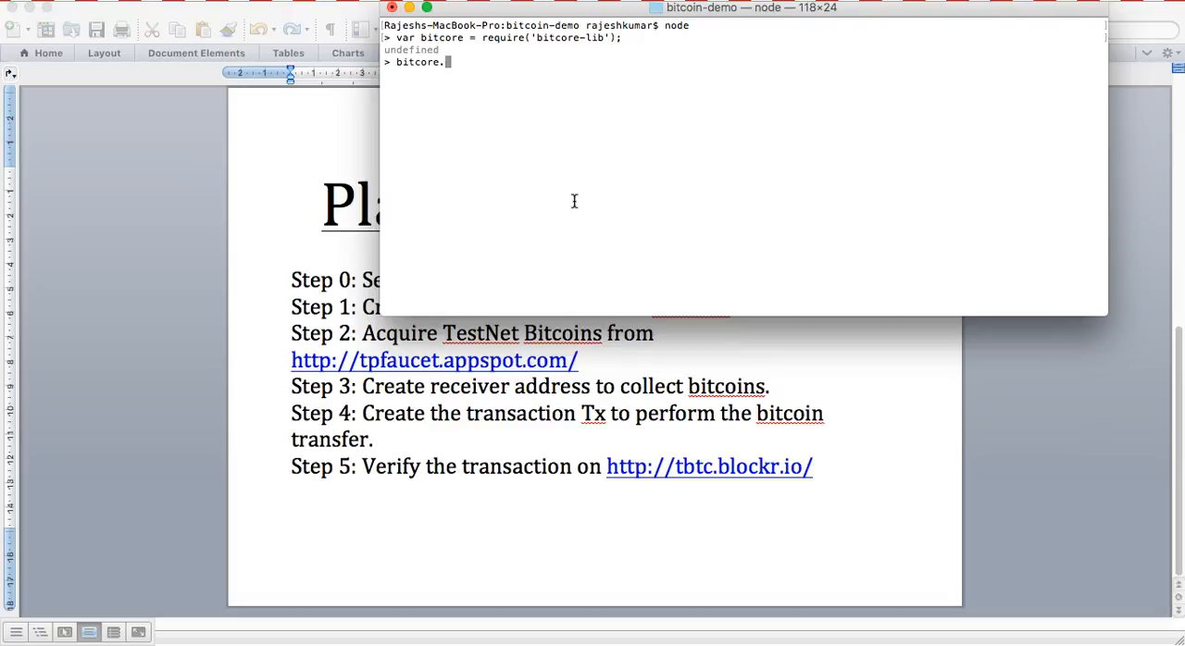
text(PrivateL)
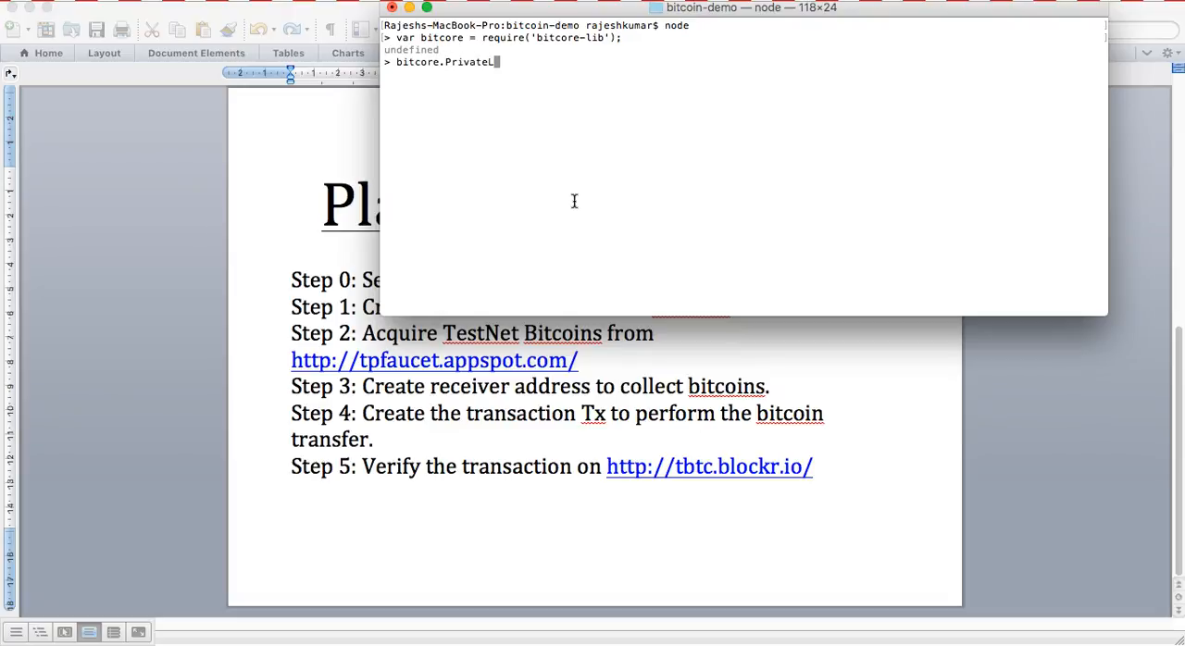
text(Key)
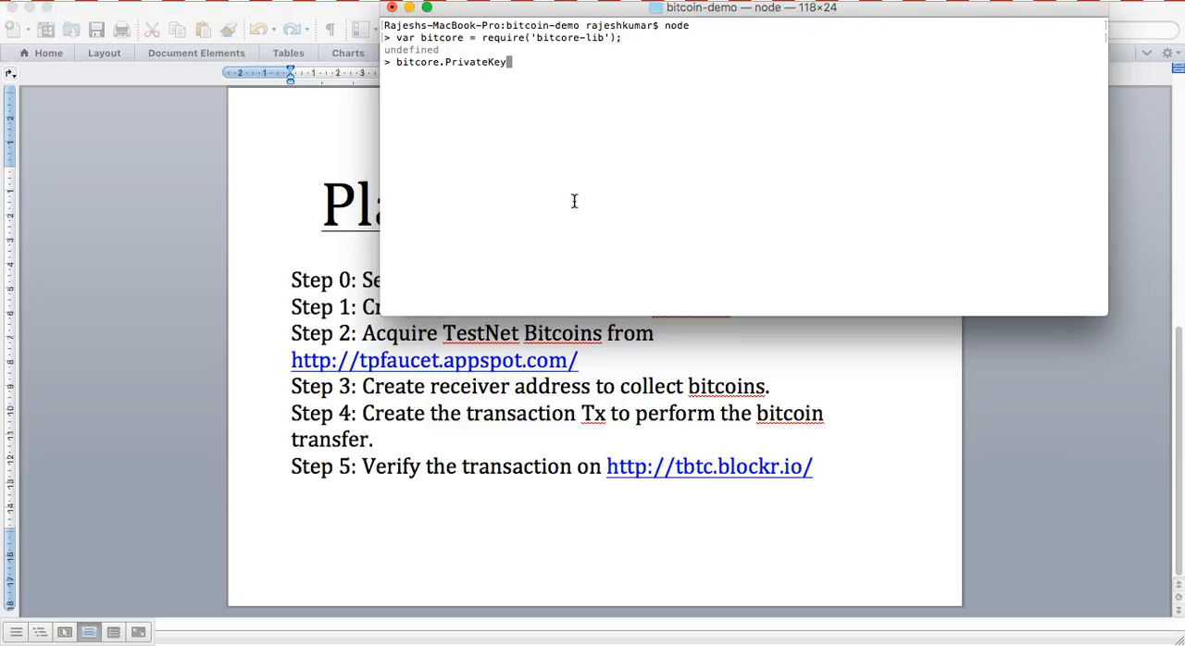
text((')
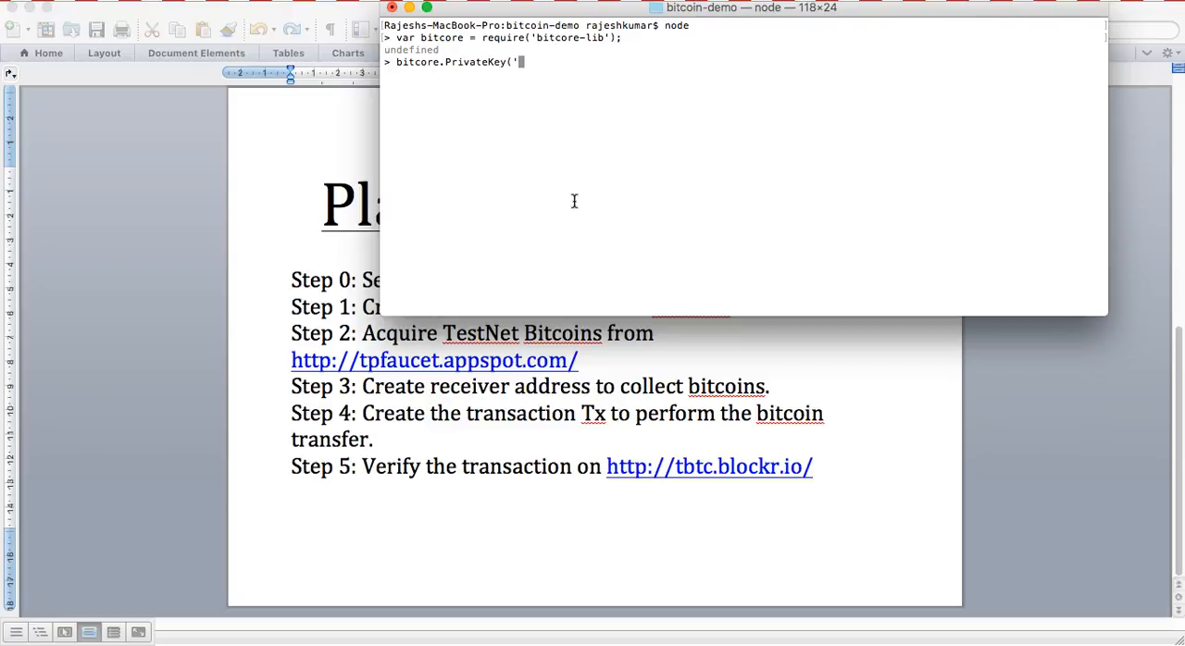
text(test'))
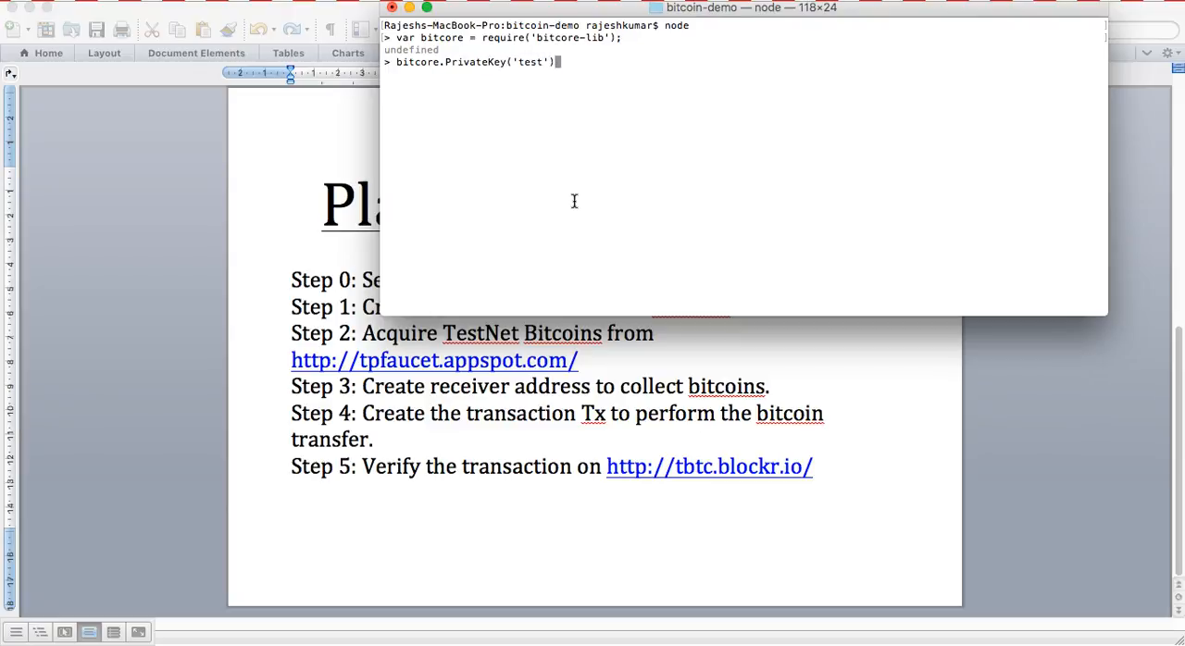
text(.toW)
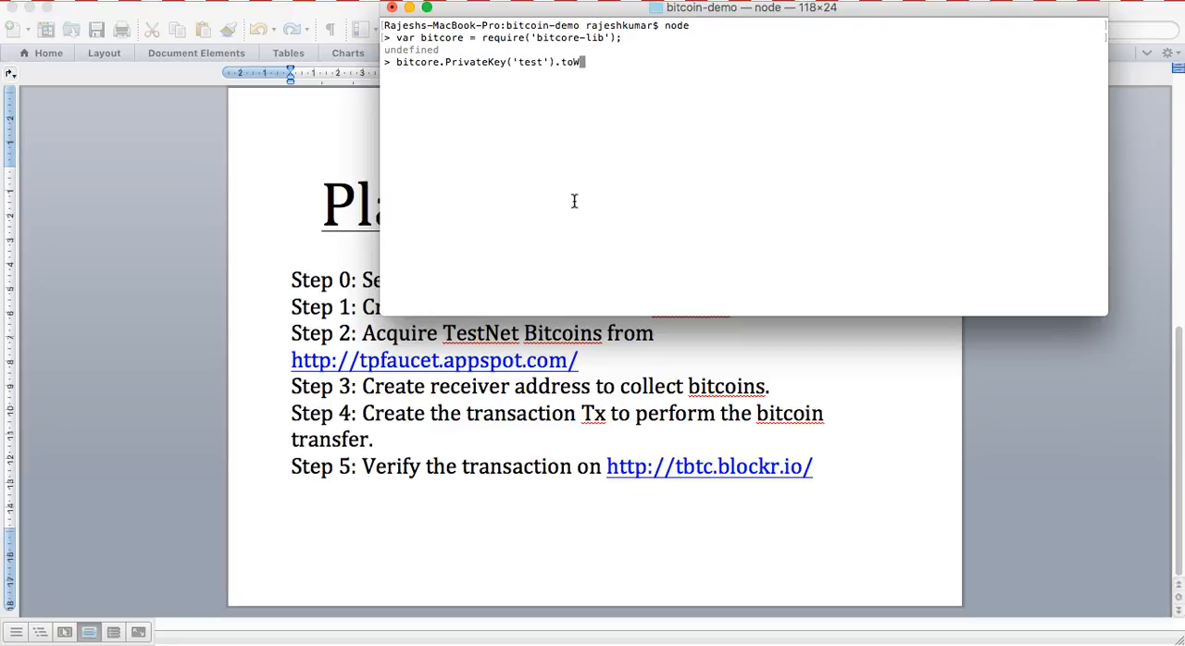
key(Return)
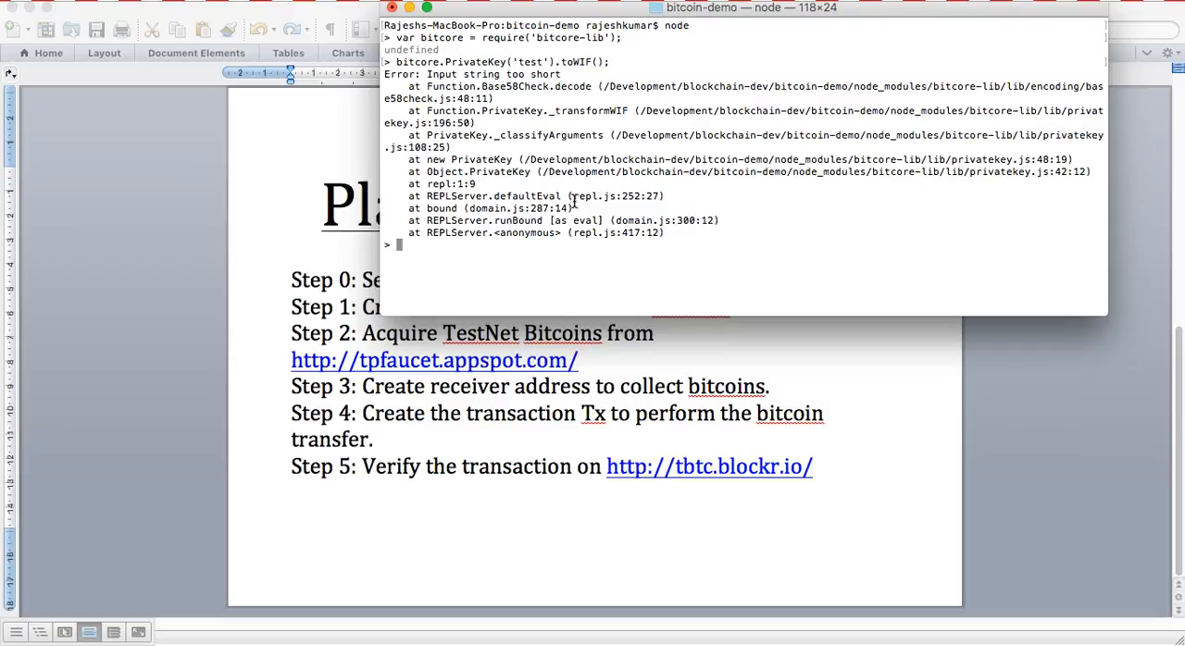
Generate two testnet WIF private keys with bitcore.PrivateKey('testnet').toWIF()
text(bitcore.PrivateKey('test').toWIF();)
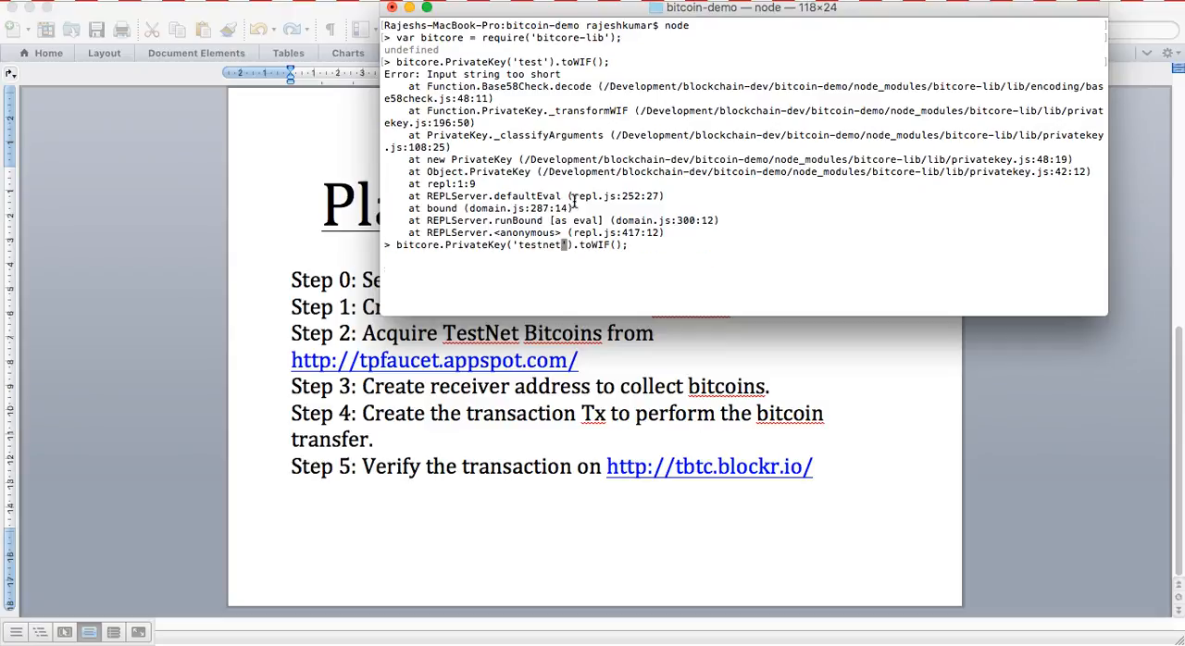
key(Return)
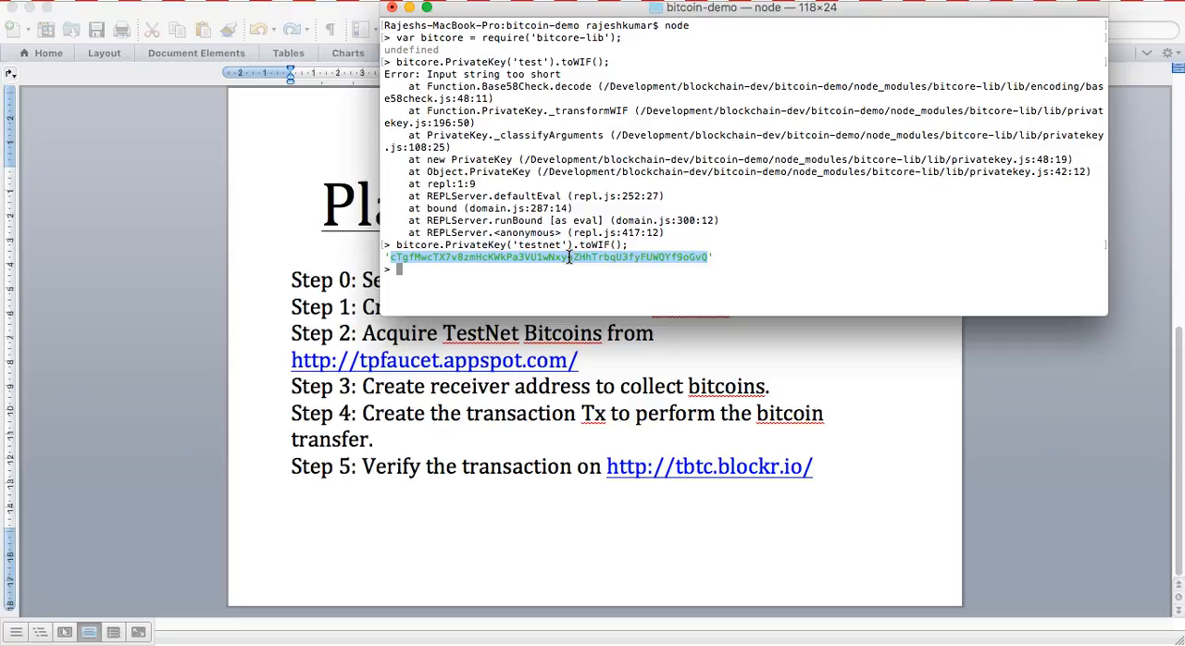
text(bitcore.PrivateKey('testnet').toWIF();)
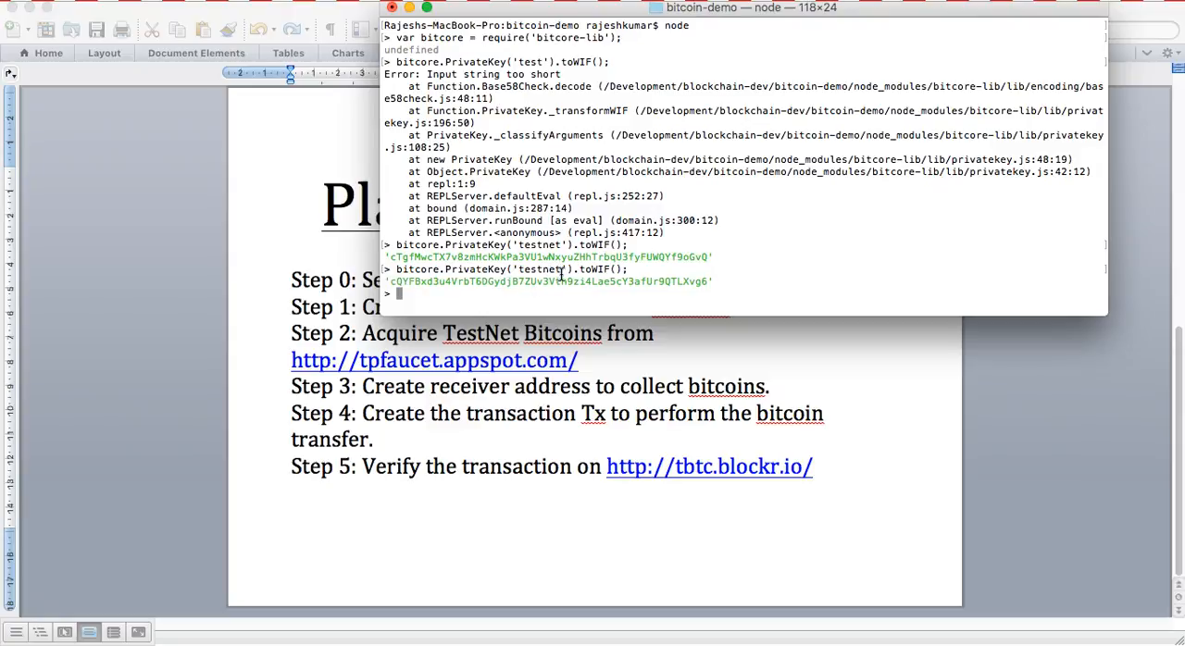
mouse_move(479, 375)
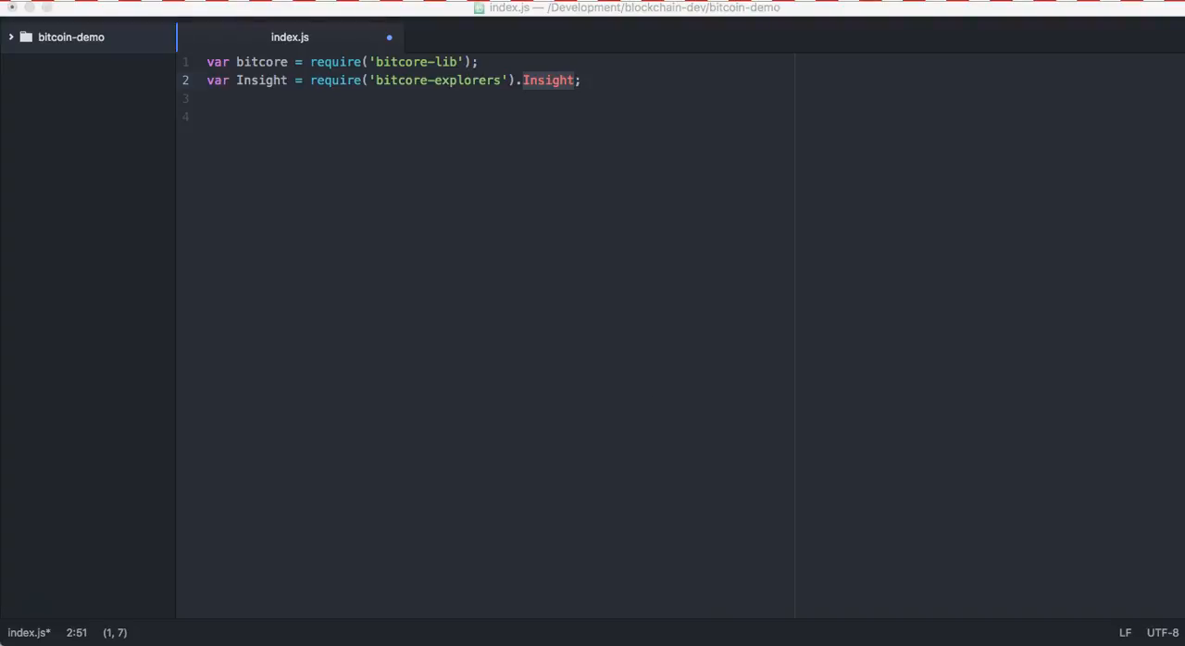
mouse_move(450, 395)
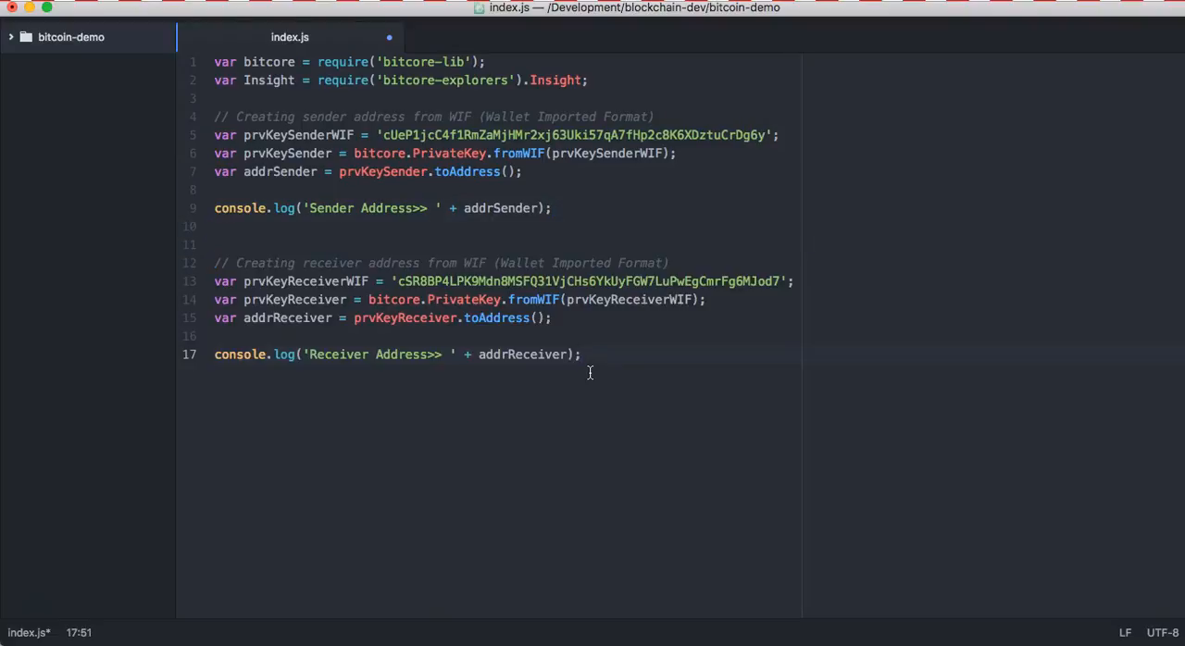
Add sender and receiver WIF keys, fromWIF/toAddress calls and console.log lines to index.js
click(580, 355)
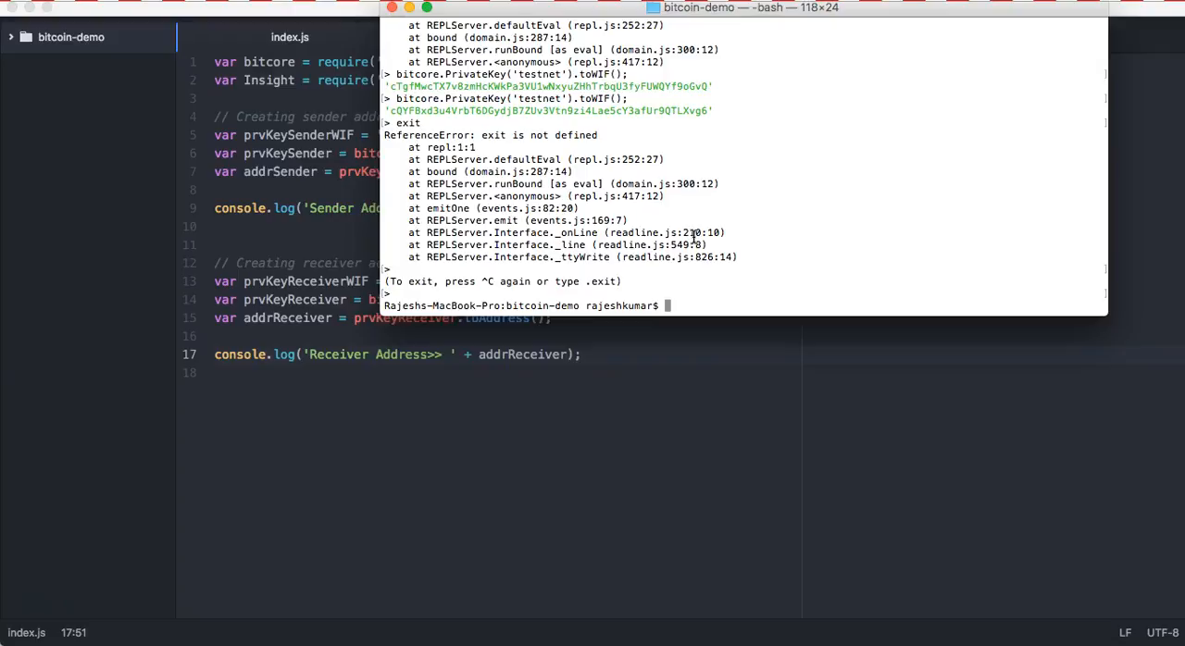
Run node index.js and select the printed sender address
text(node i)
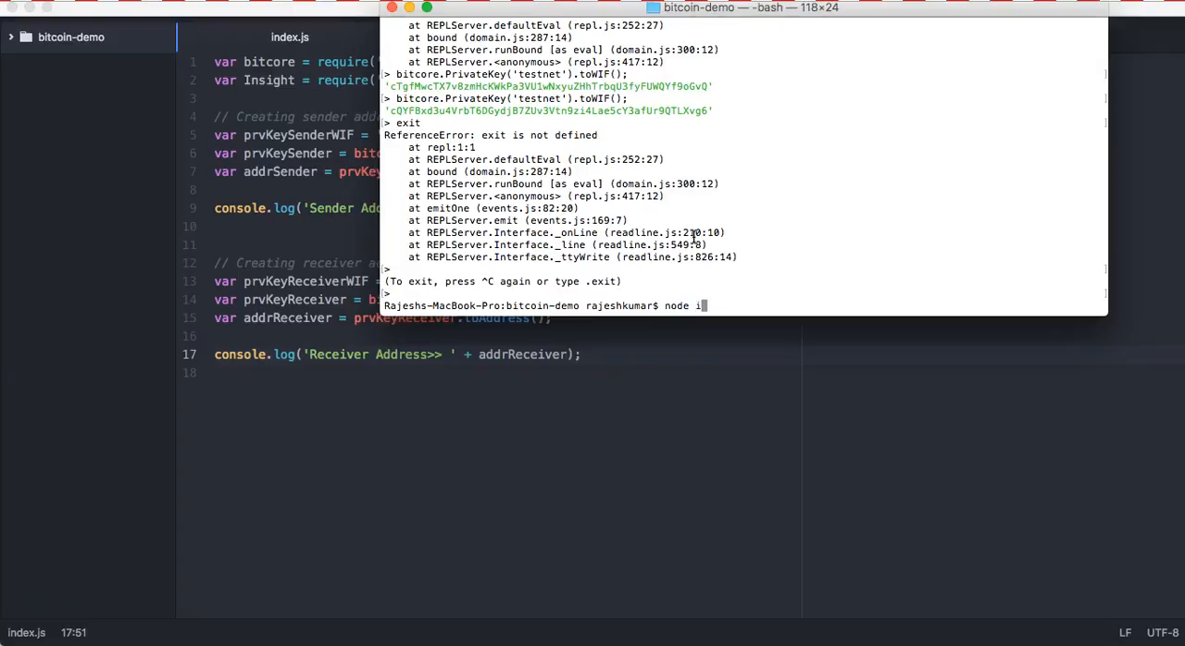
key(Return)
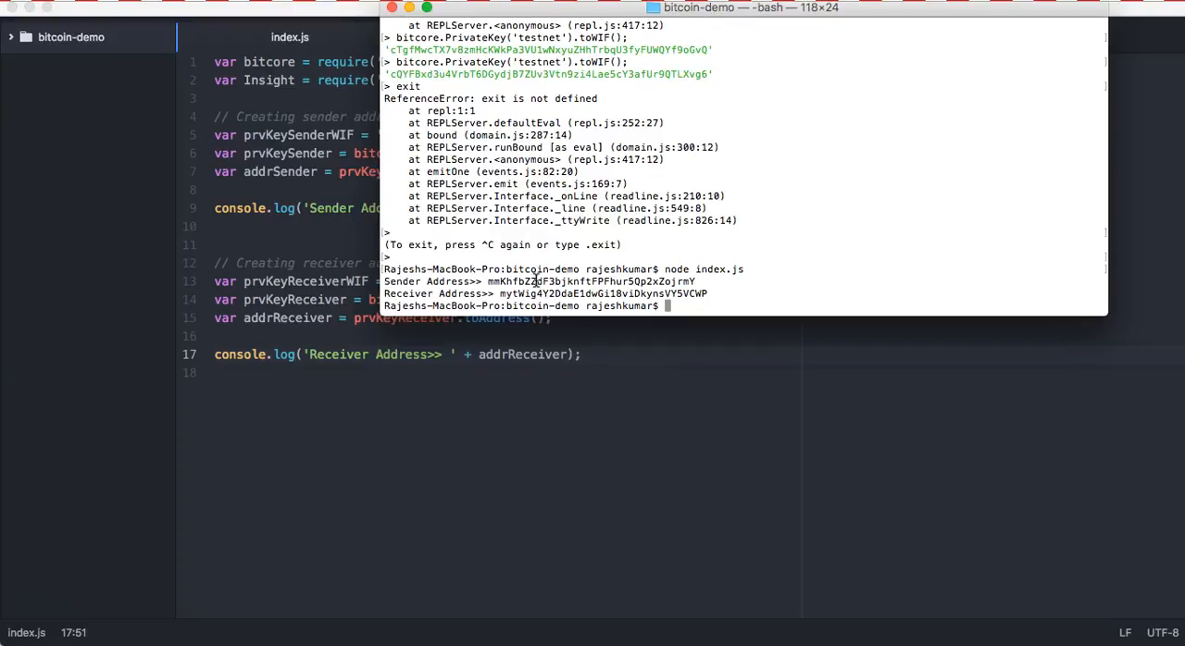
double_click(591, 282)
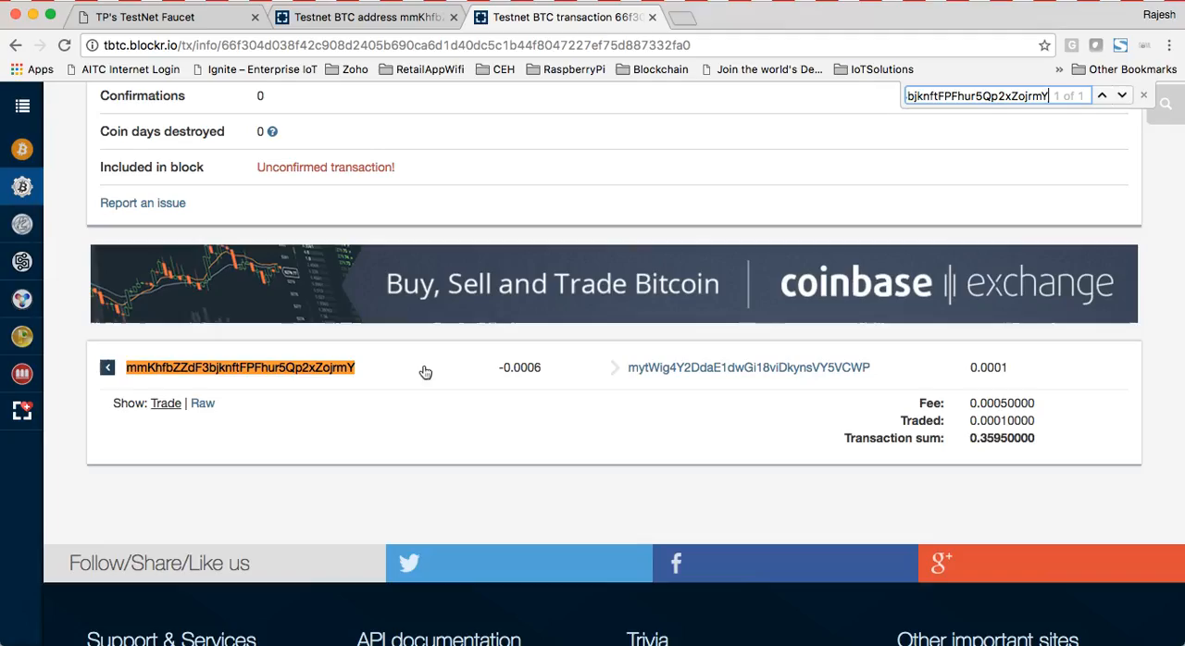
Reload the sender address page on tbtc.blockr.io to show its 0.3594 TBTC balance
scroll(up, 3)
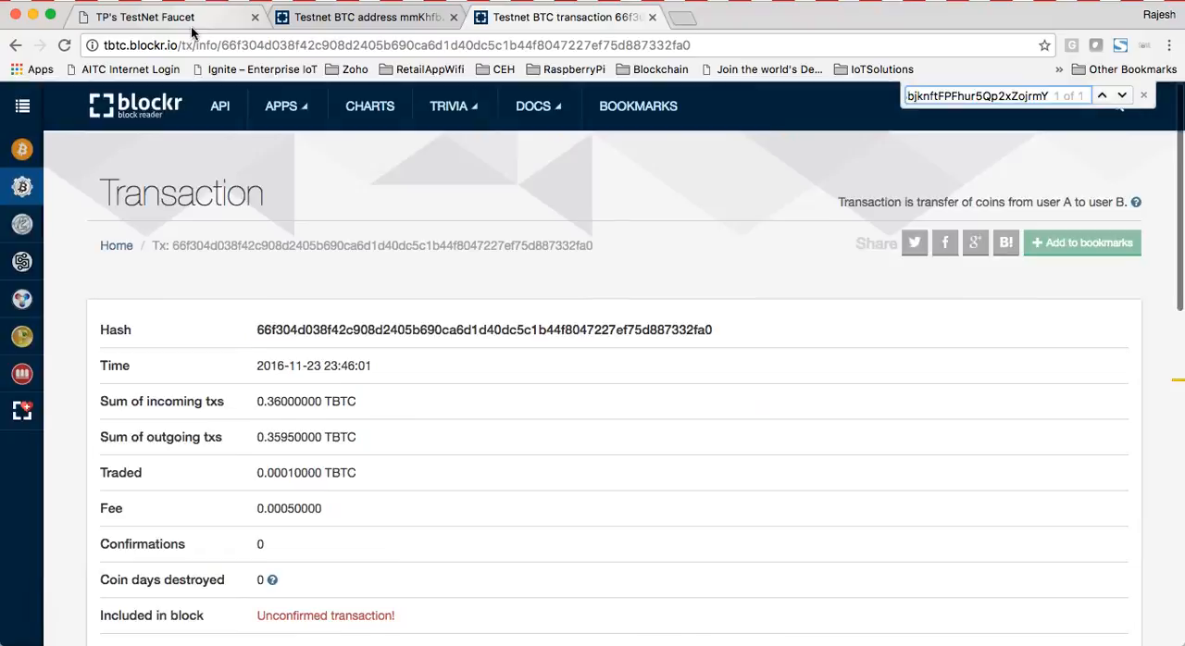
click(139, 17)
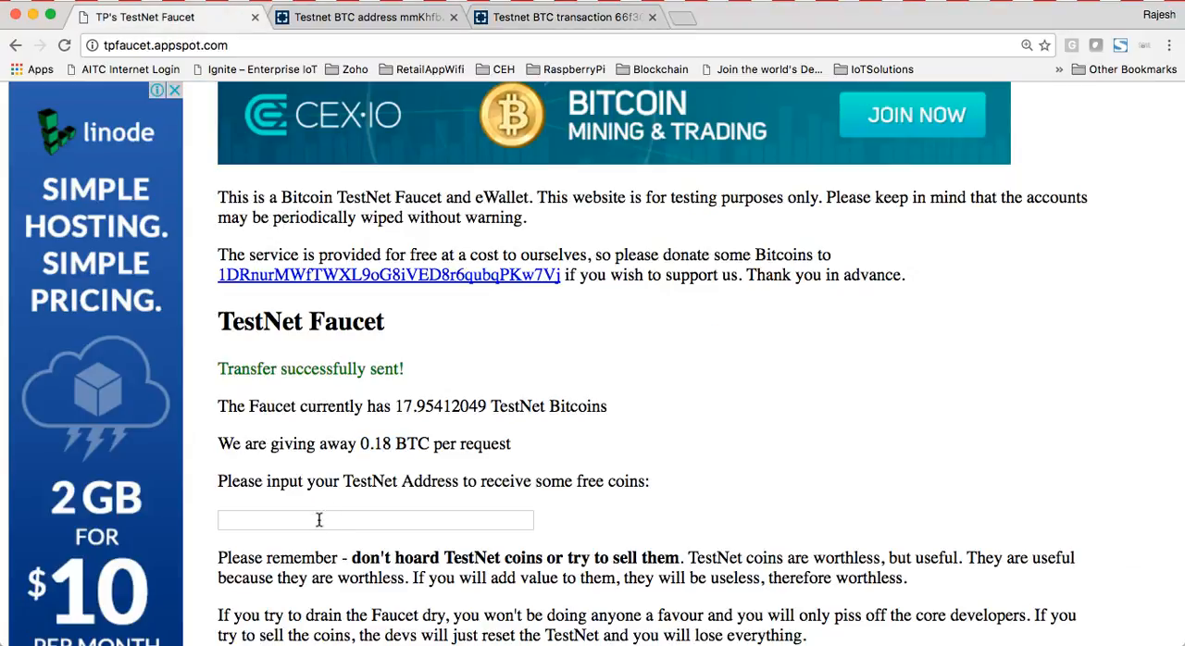
click(361, 16)
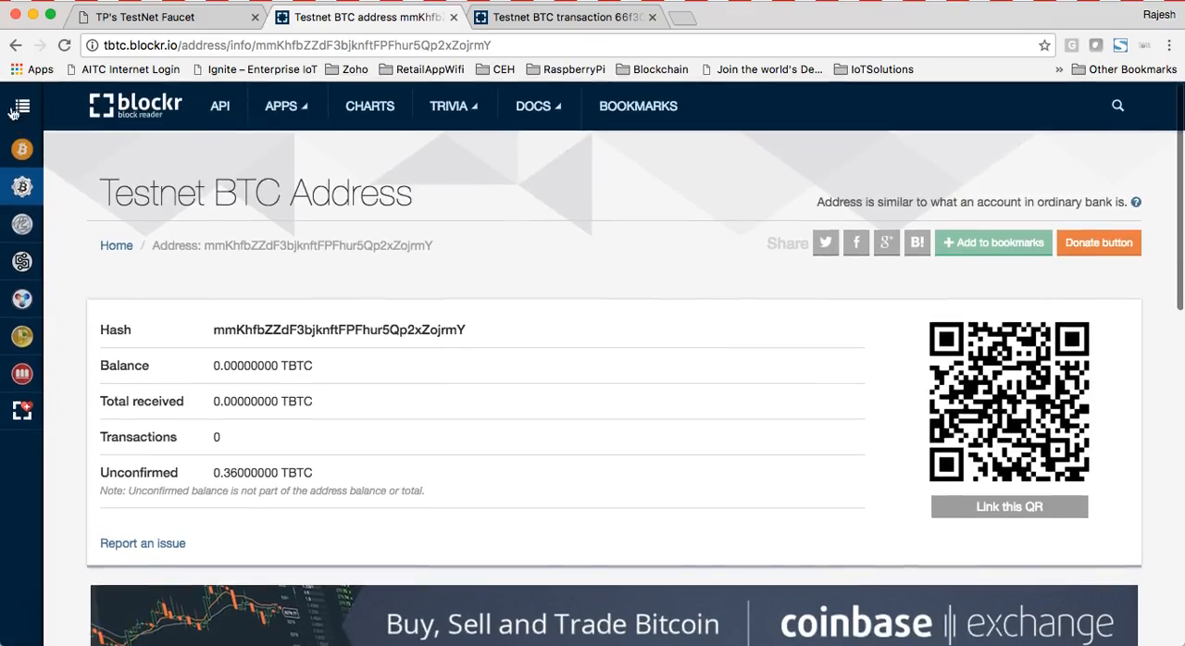
click(135, 104)
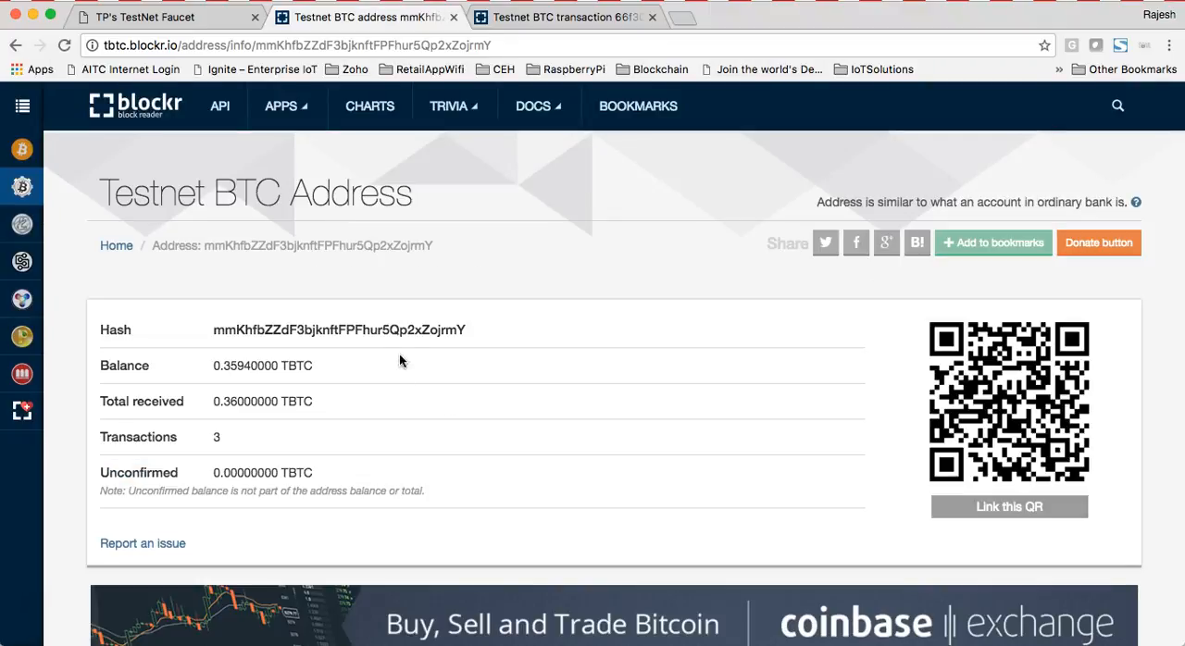
List the sender's three transactions, then copy and open the receiver address page
scroll(down, 3)
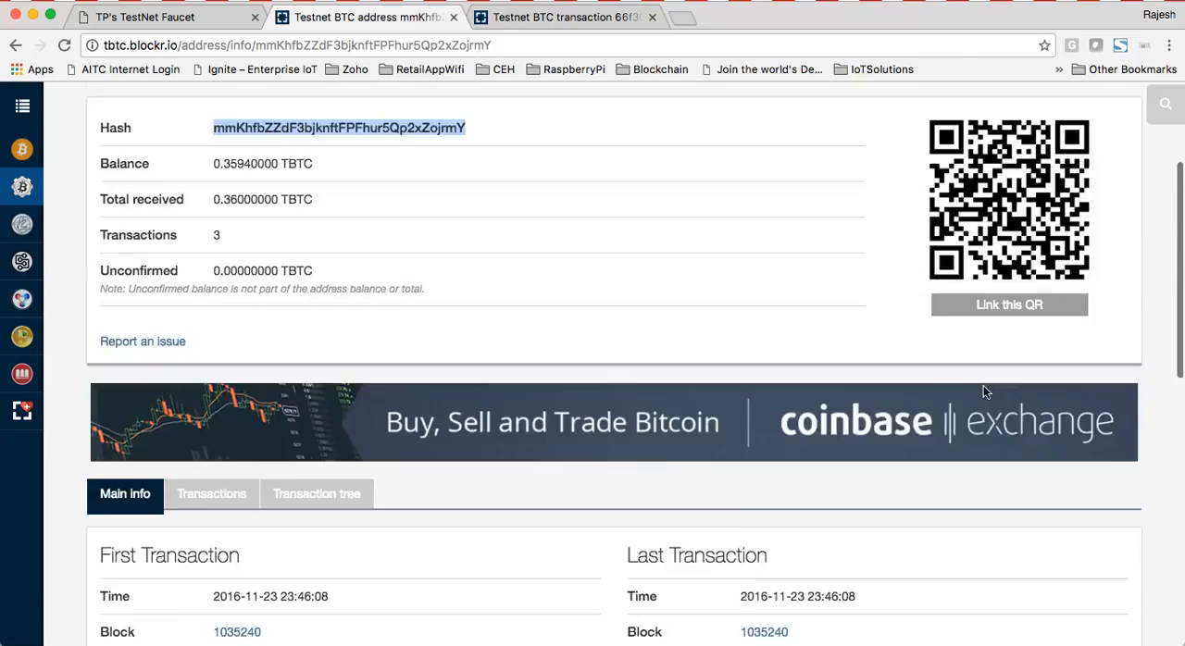
scroll(down, 3)
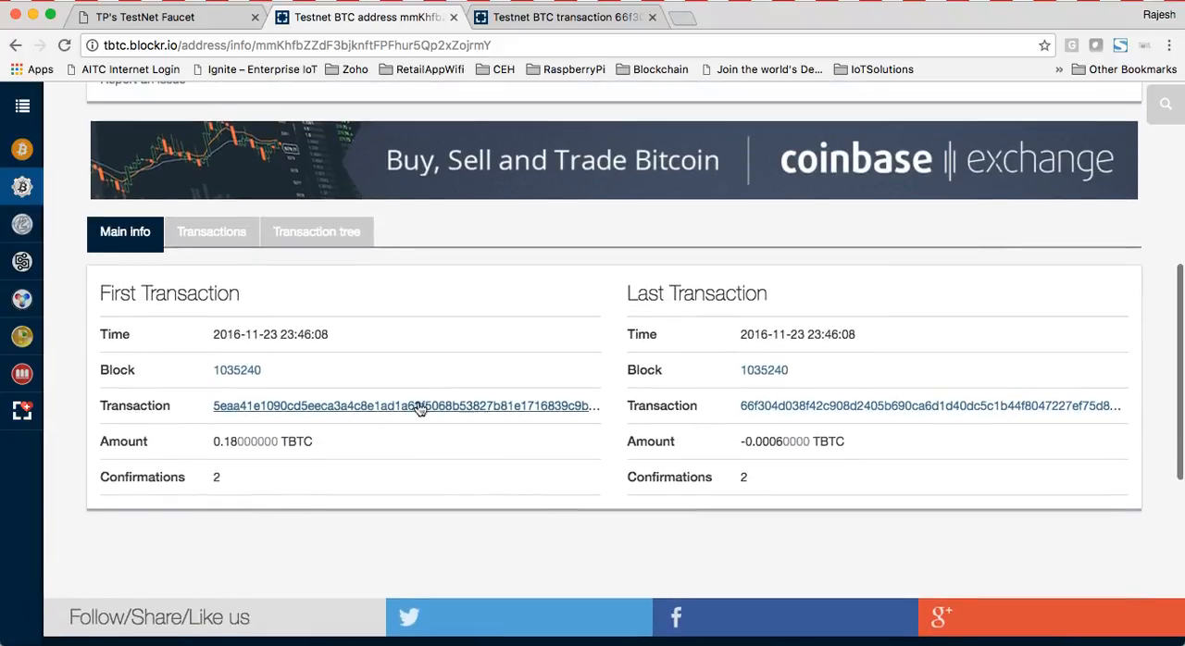
mouse_move(780, 327)
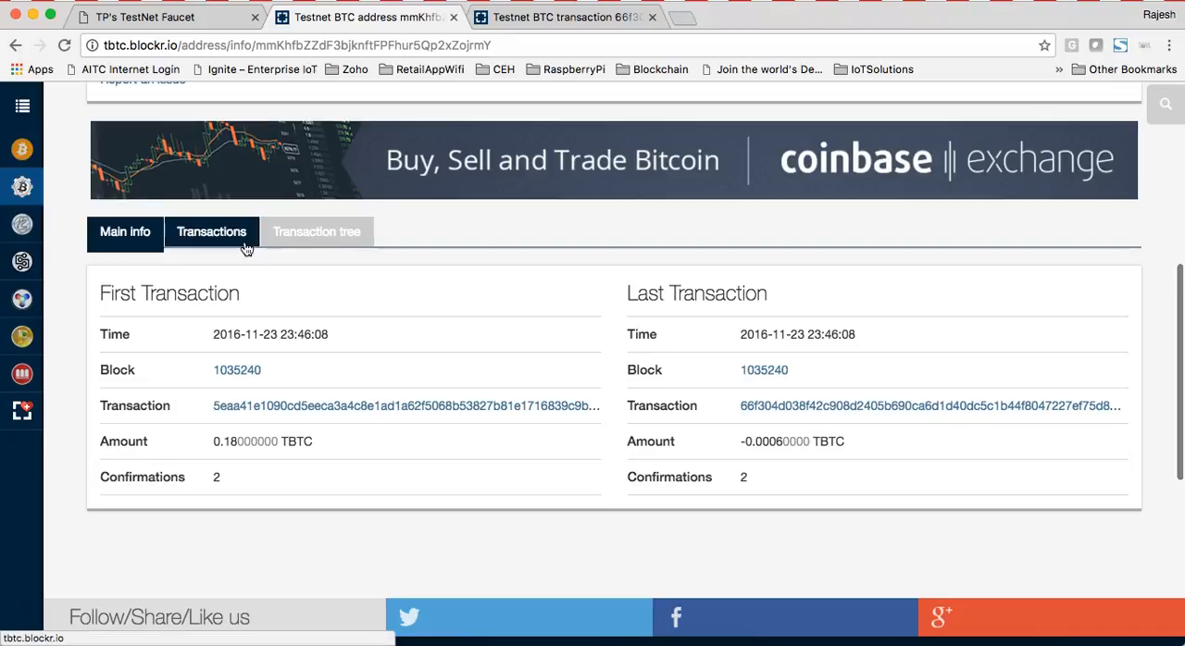
click(211, 231)
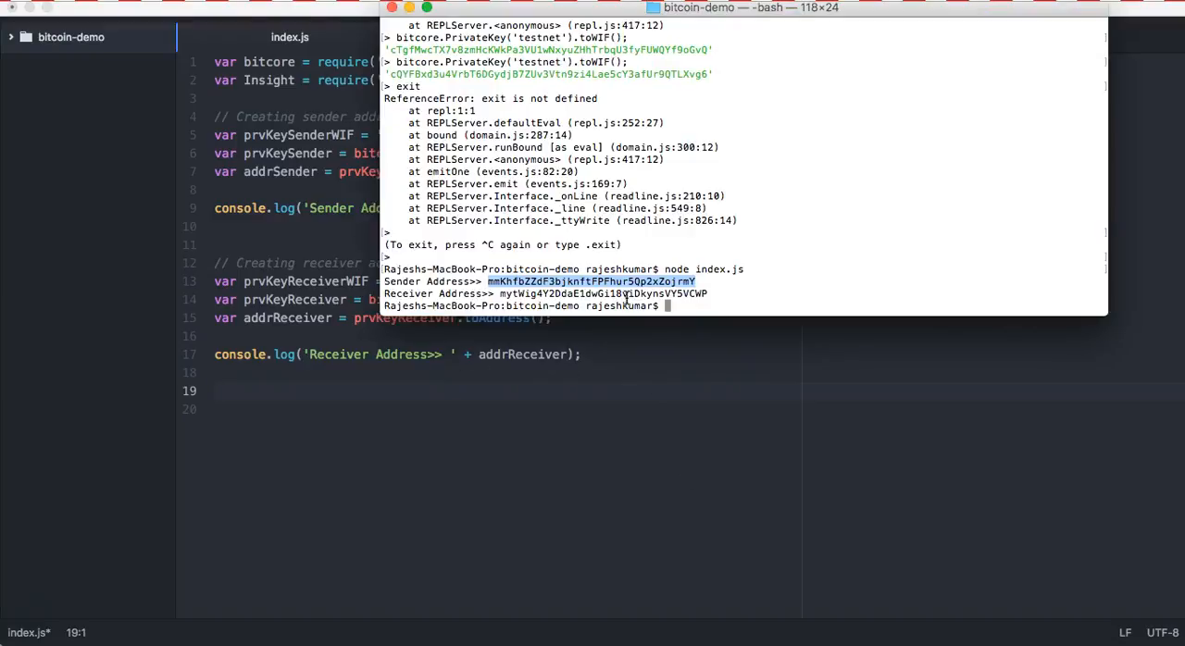
double_click(602, 293)
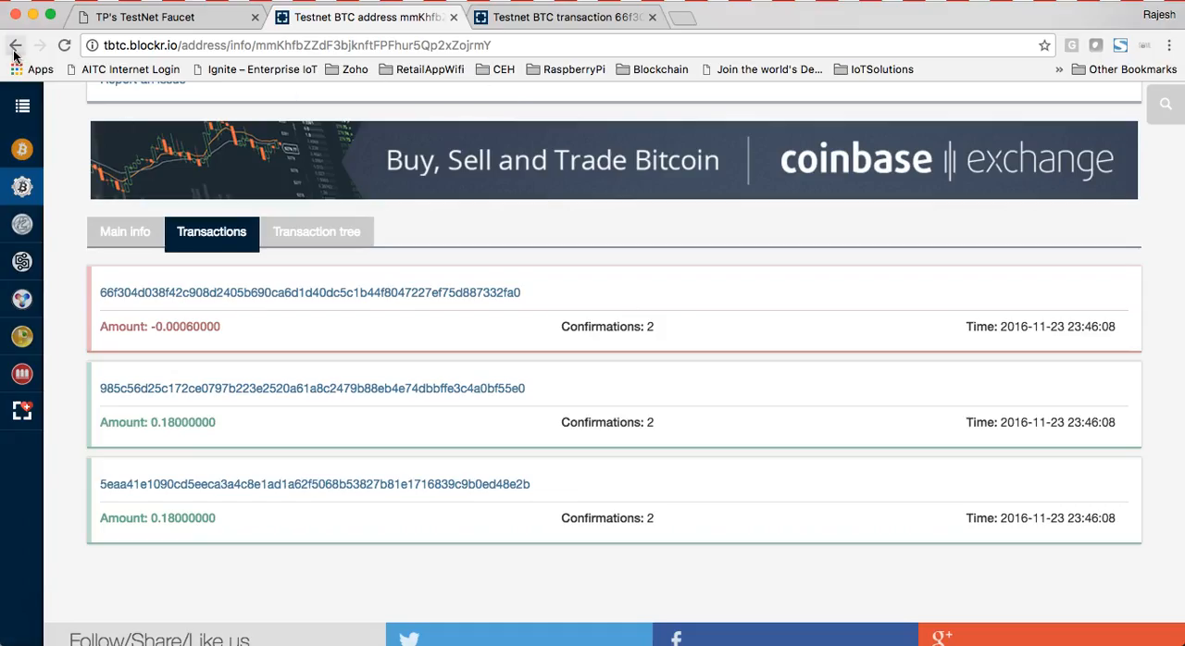
click(14, 44)
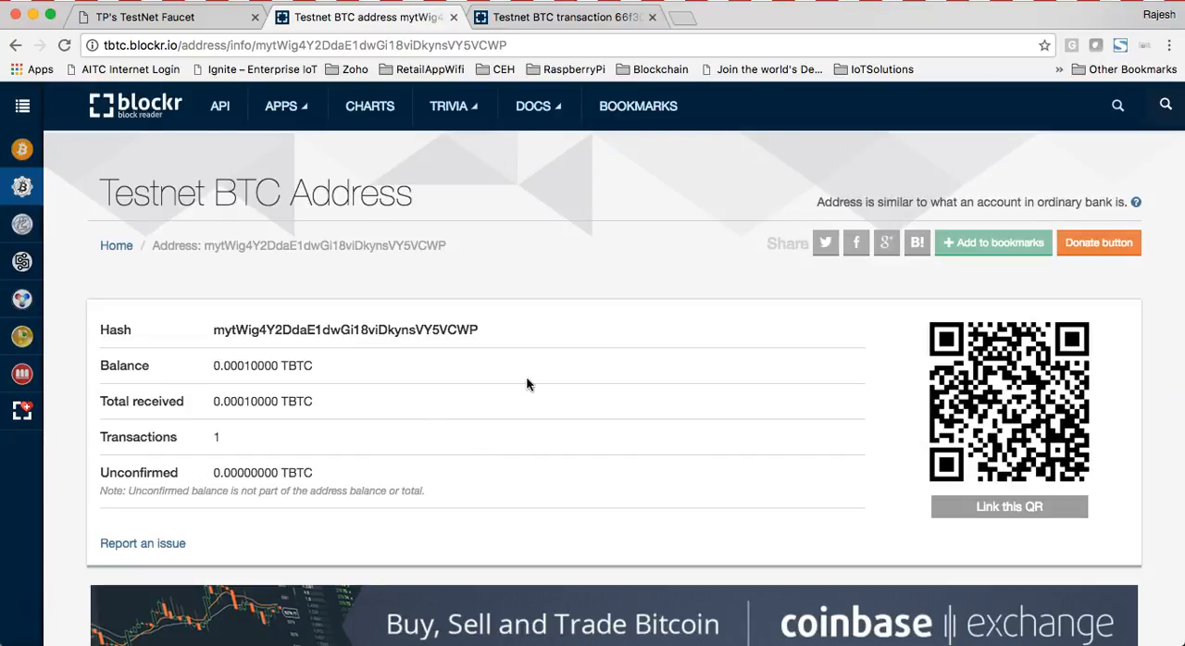
mouse_move(267, 403)
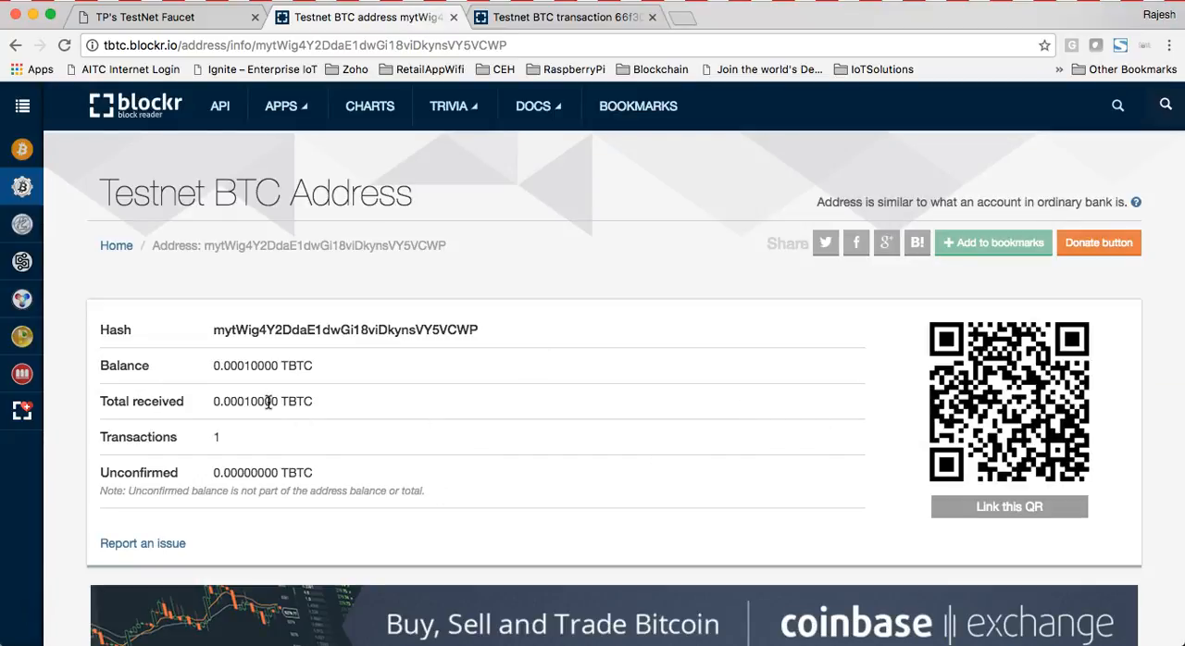
Scroll down the receiver address page toward its single incoming 0.0001 TBTC transaction
scroll(down, 3)
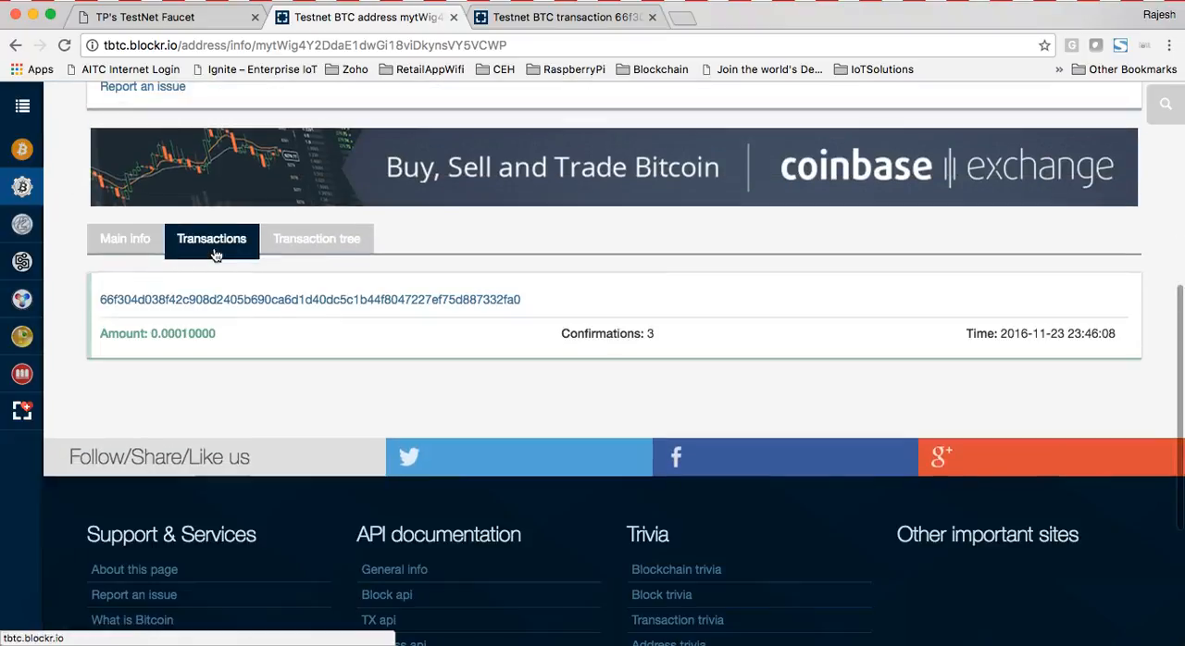
mouse_move(684, 314)
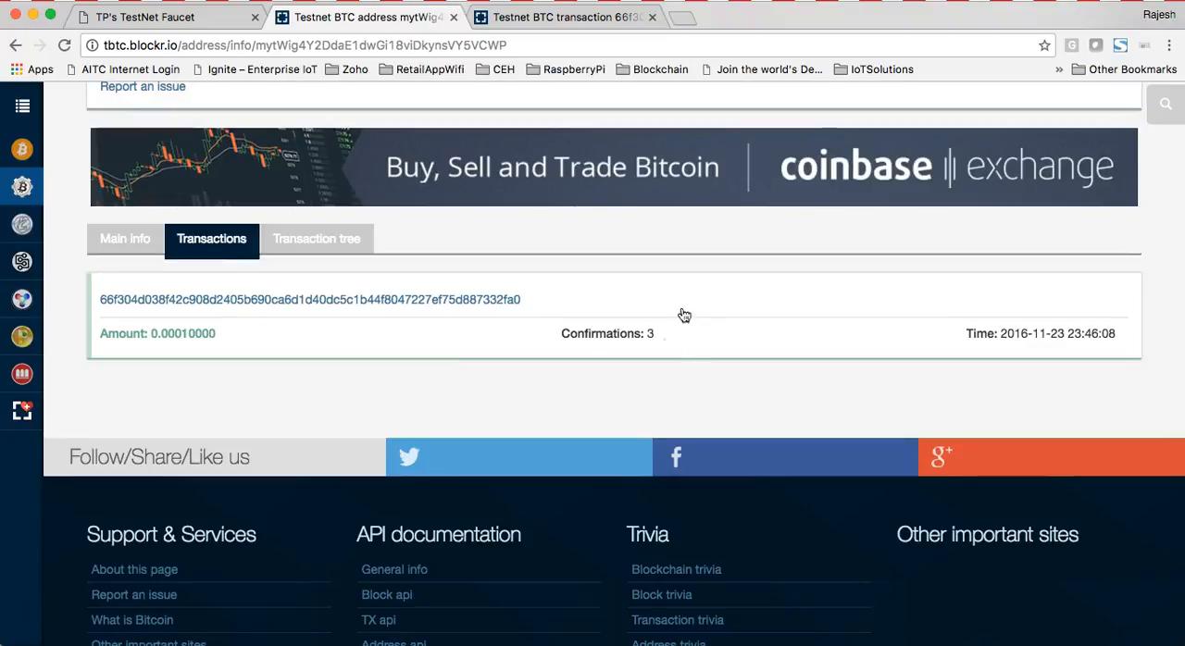
mouse_move(684, 315)
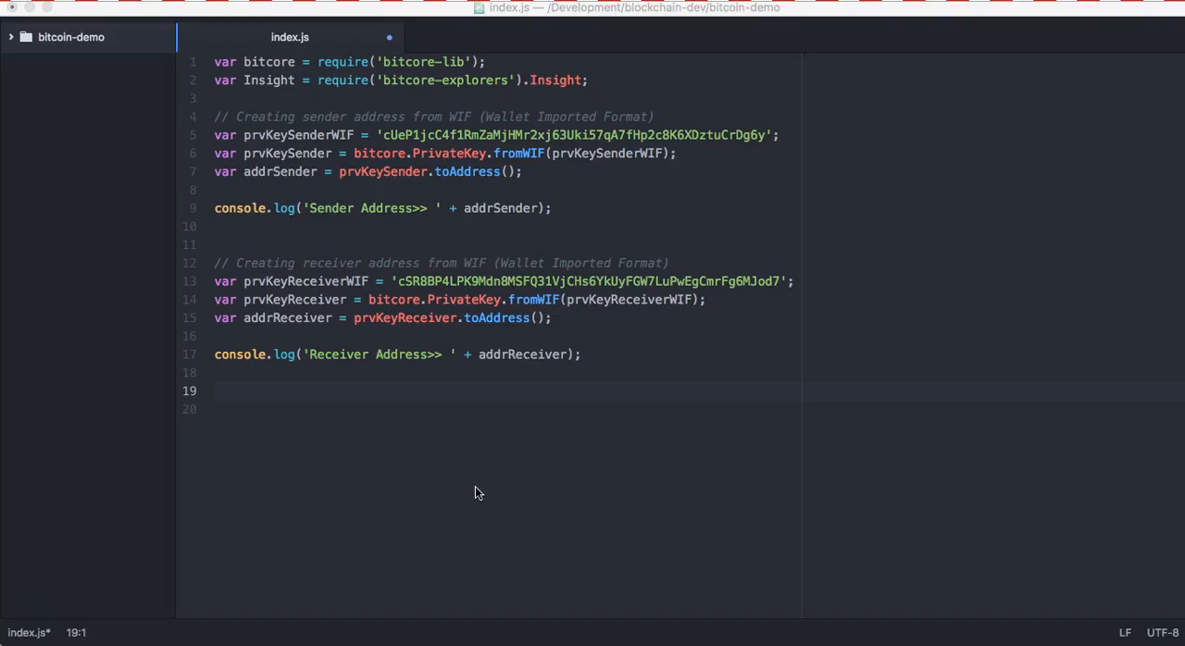
Scroll through index.js's Insight code that fetches unspent outputs, signs and broadcasts the transaction
scroll(down, 3)
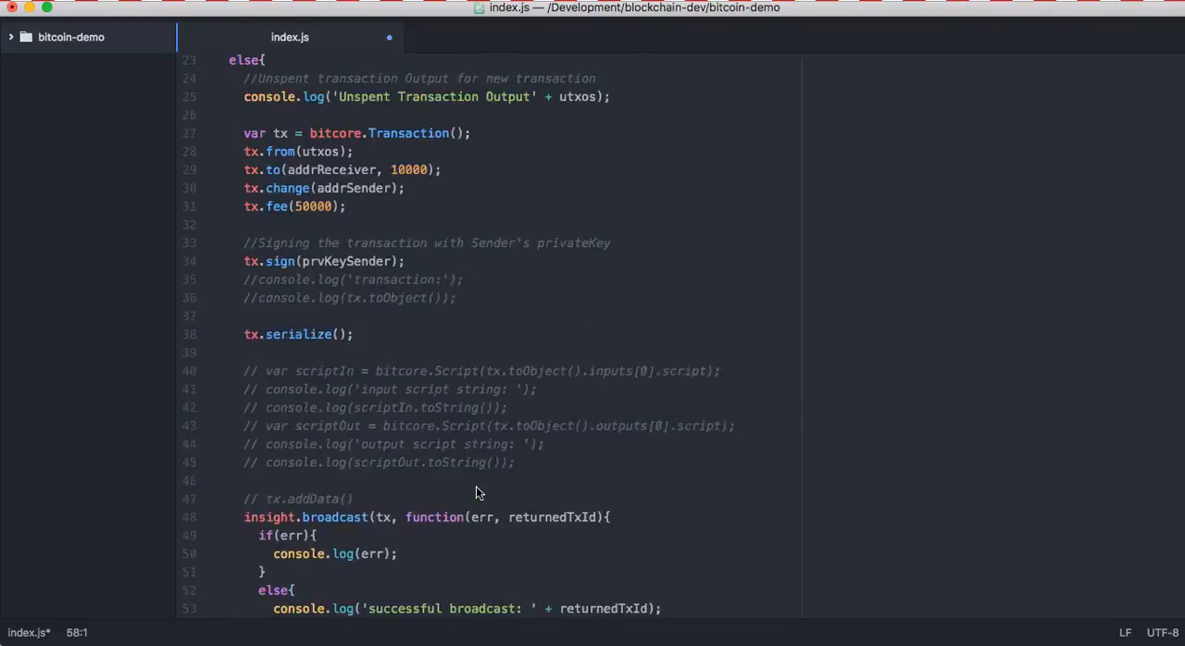
scroll(up, 3)
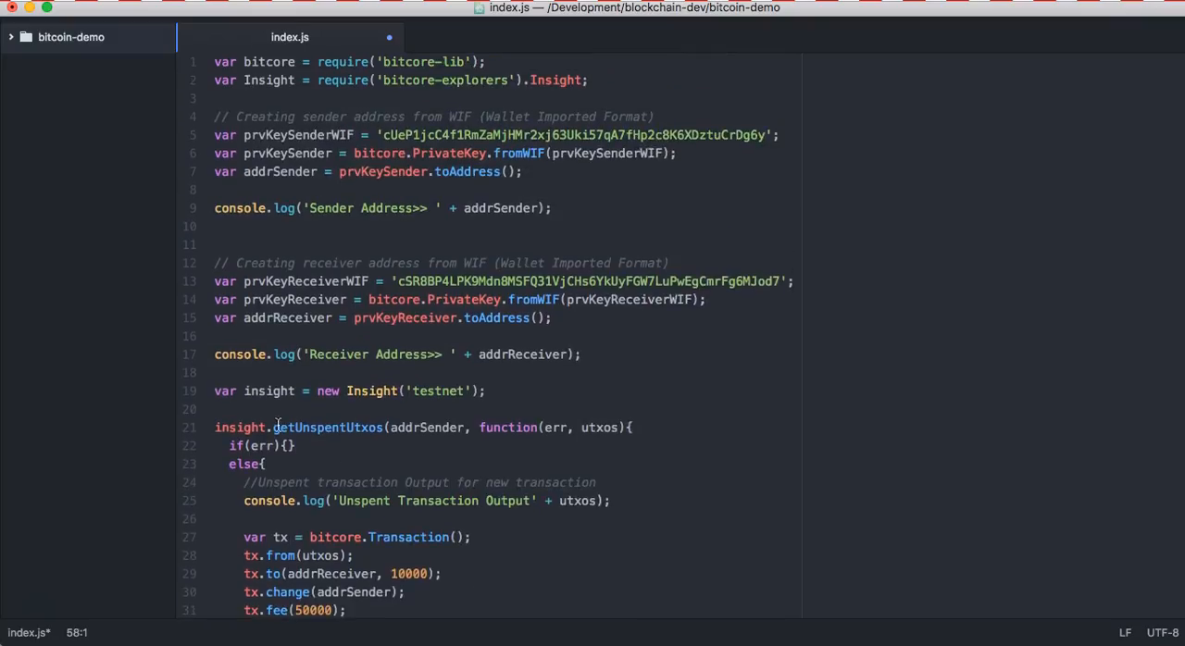
scroll(down, 3)
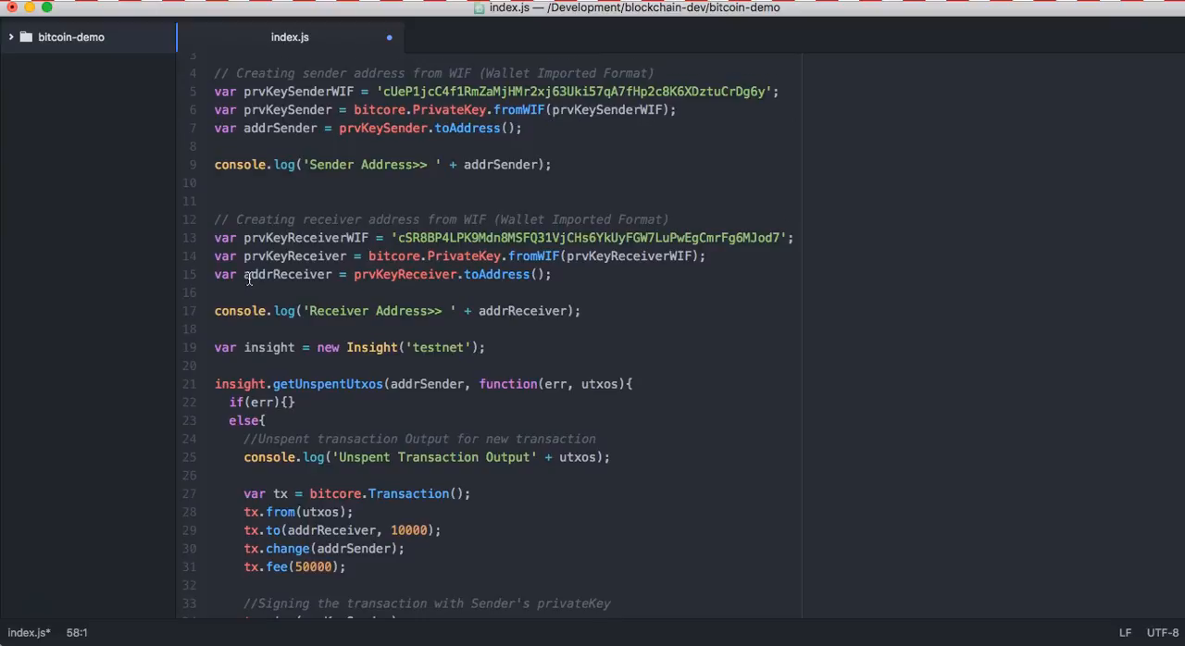
scroll(down, 3)
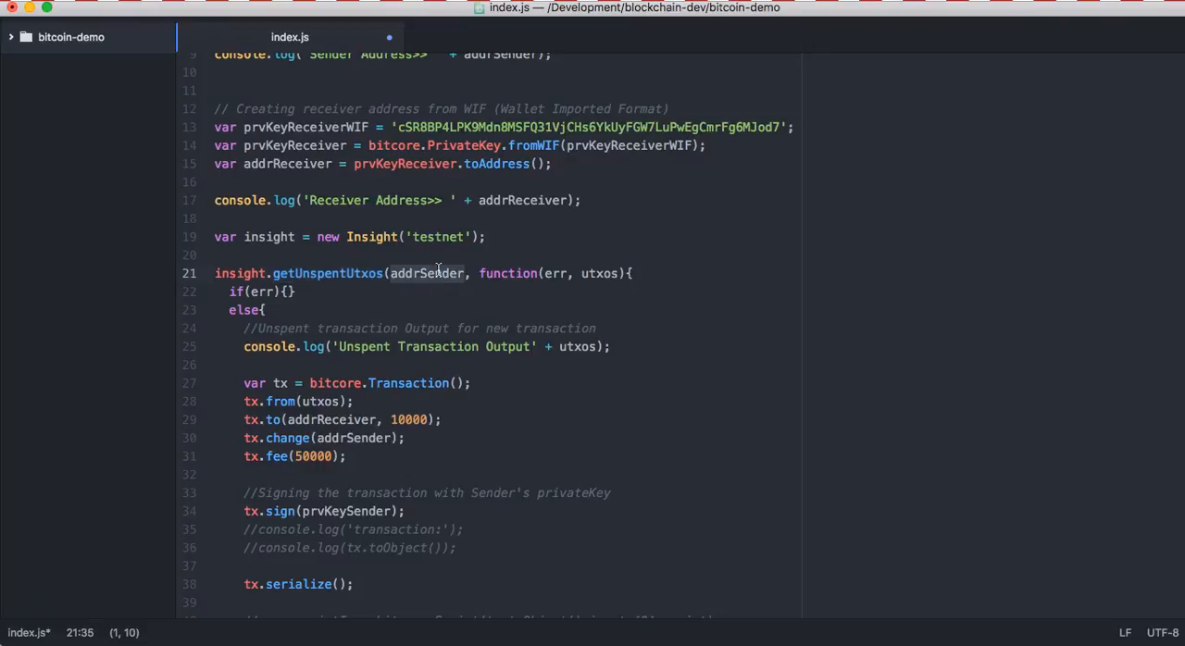
mouse_move(342, 347)
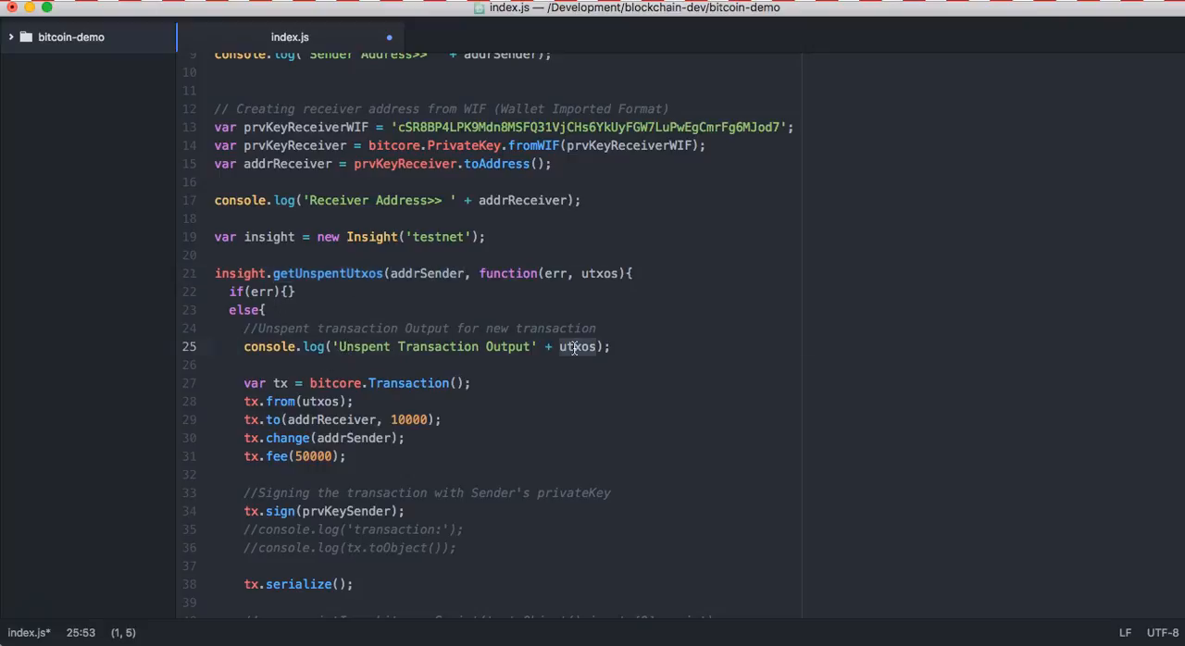
mouse_move(352, 382)
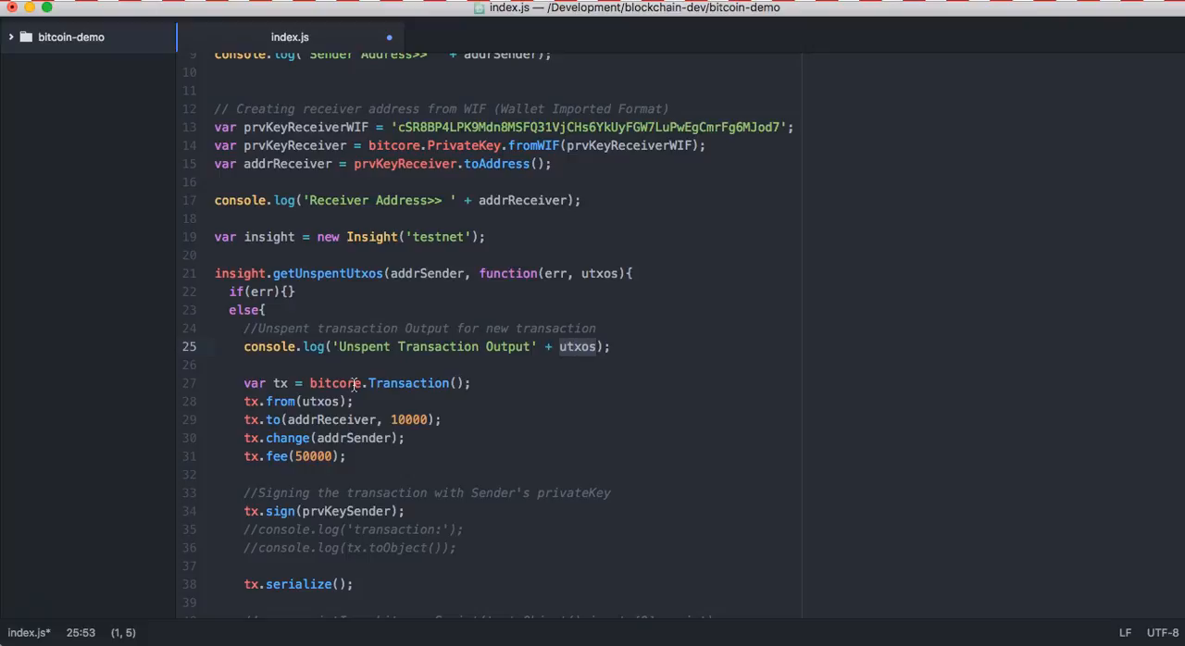
click(281, 382)
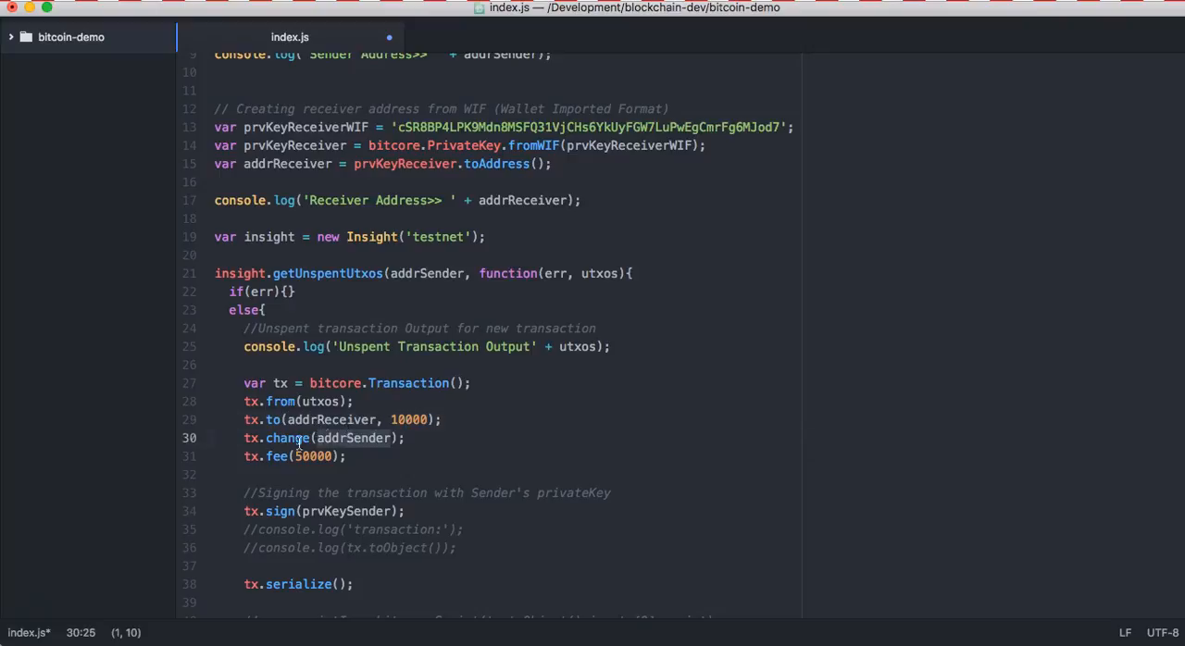
scroll(down, 3)
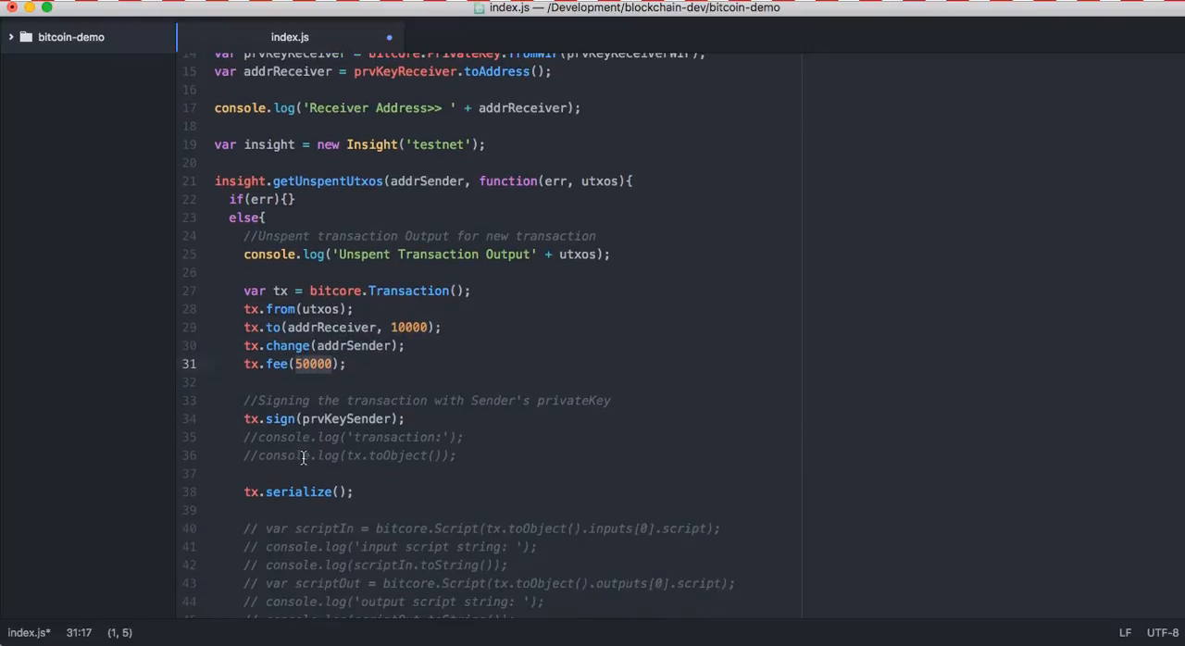
click(281, 420)
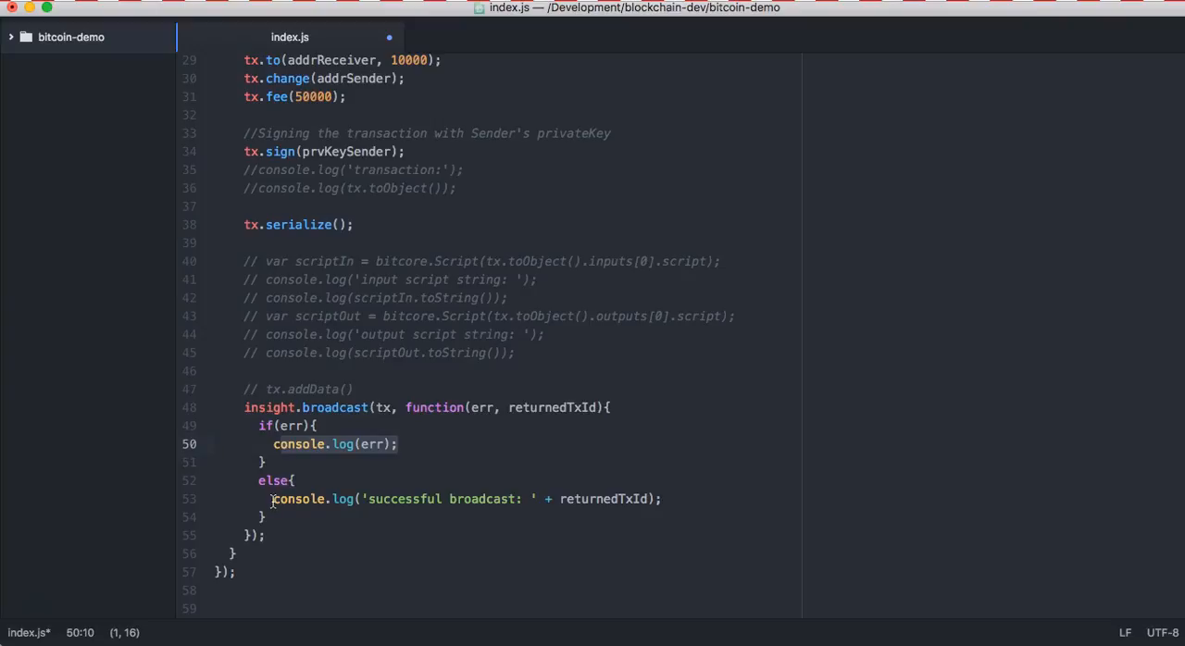
click(663, 499)
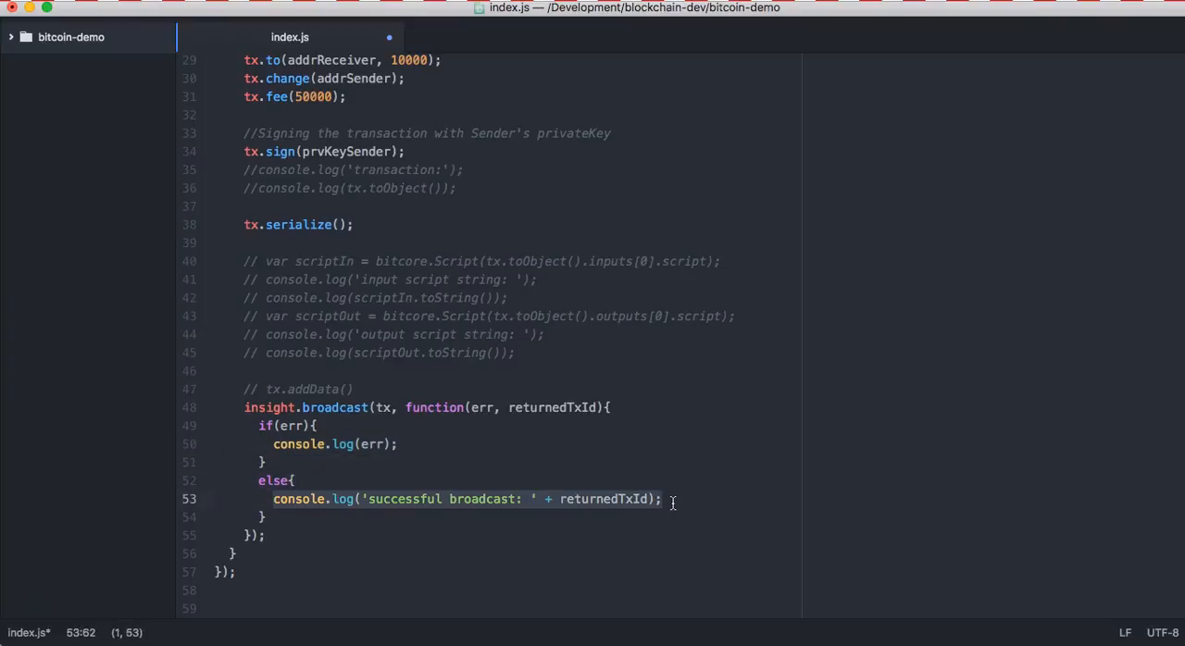
mouse_move(462, 497)
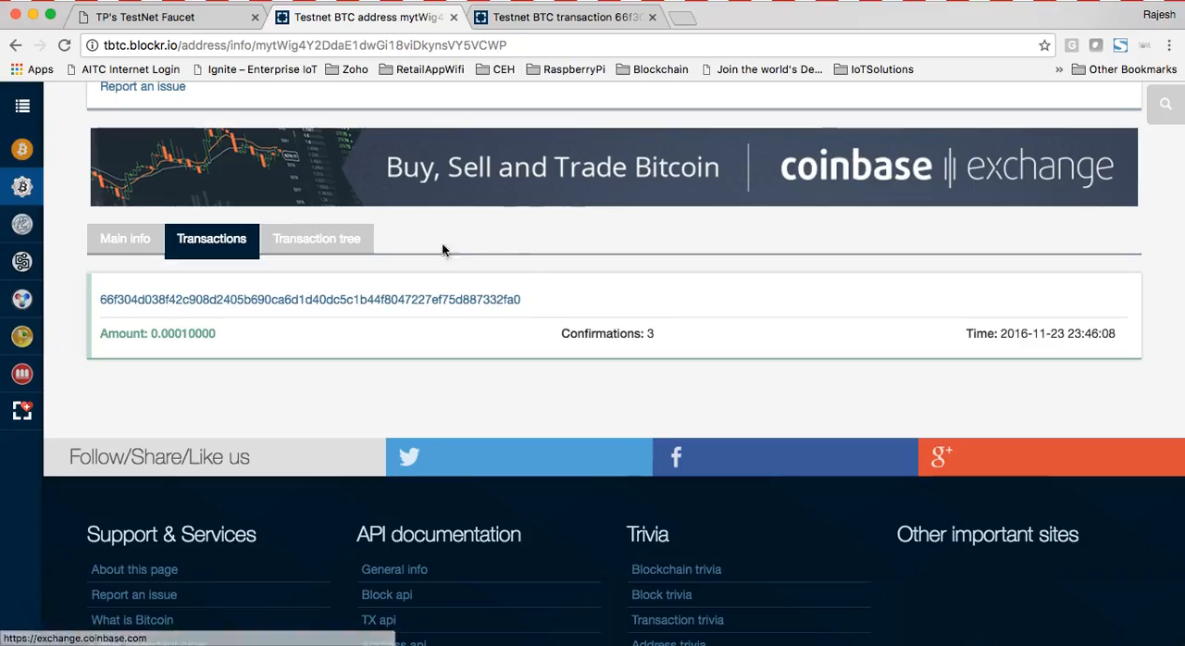
Return to the new transaction's page and scroll to its 0.0001 TBTC traded and 0.0005 fee rows
scroll(up, 3)
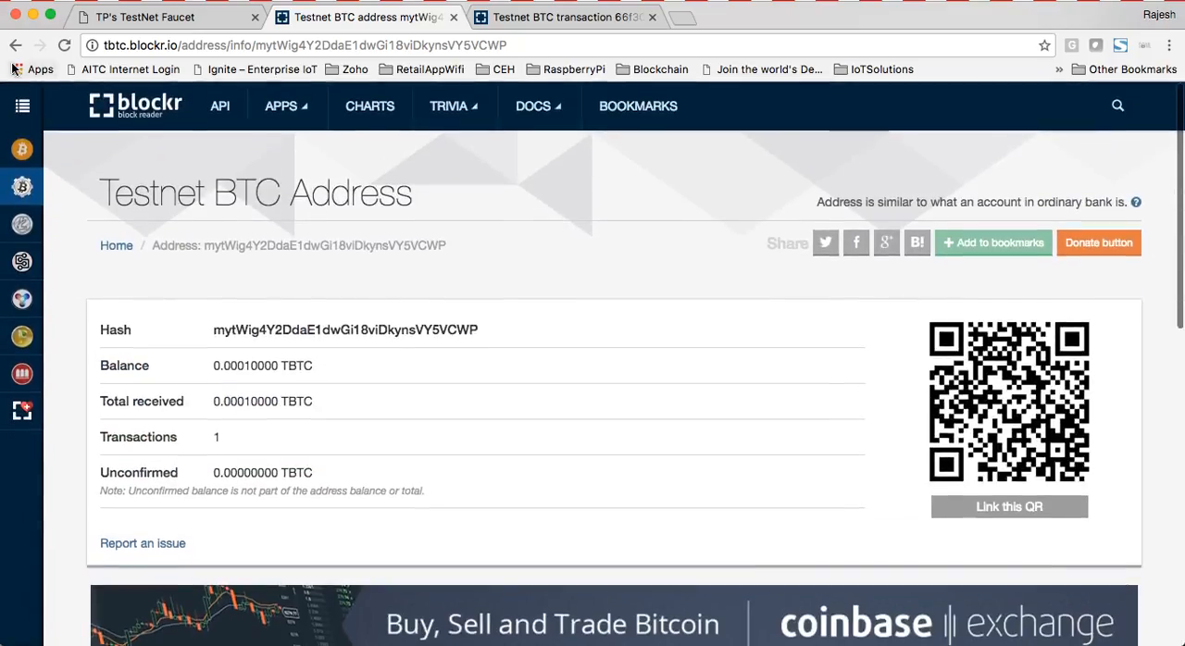
click(136, 104)
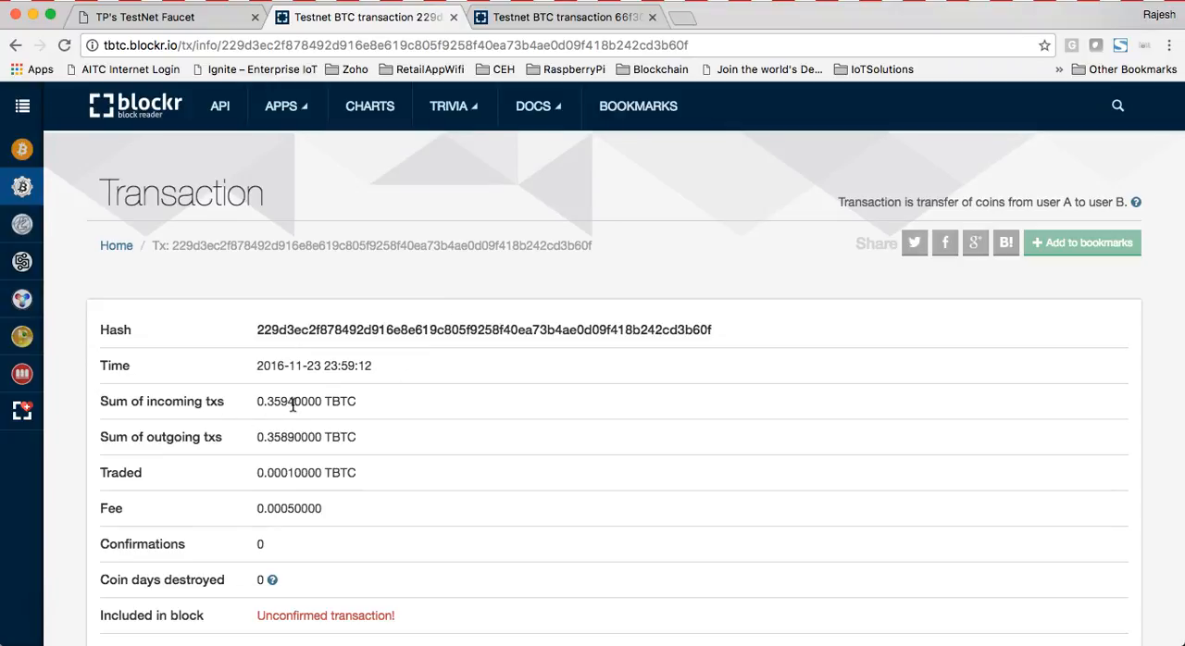
scroll(down, 3)
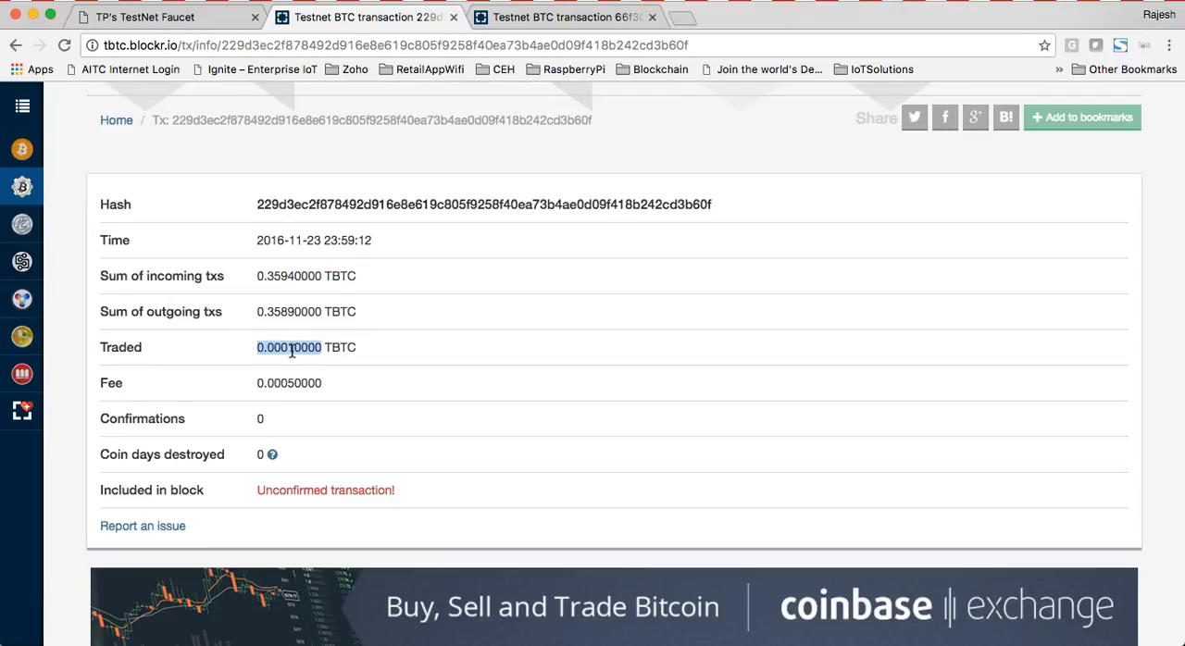
mouse_move(328, 382)
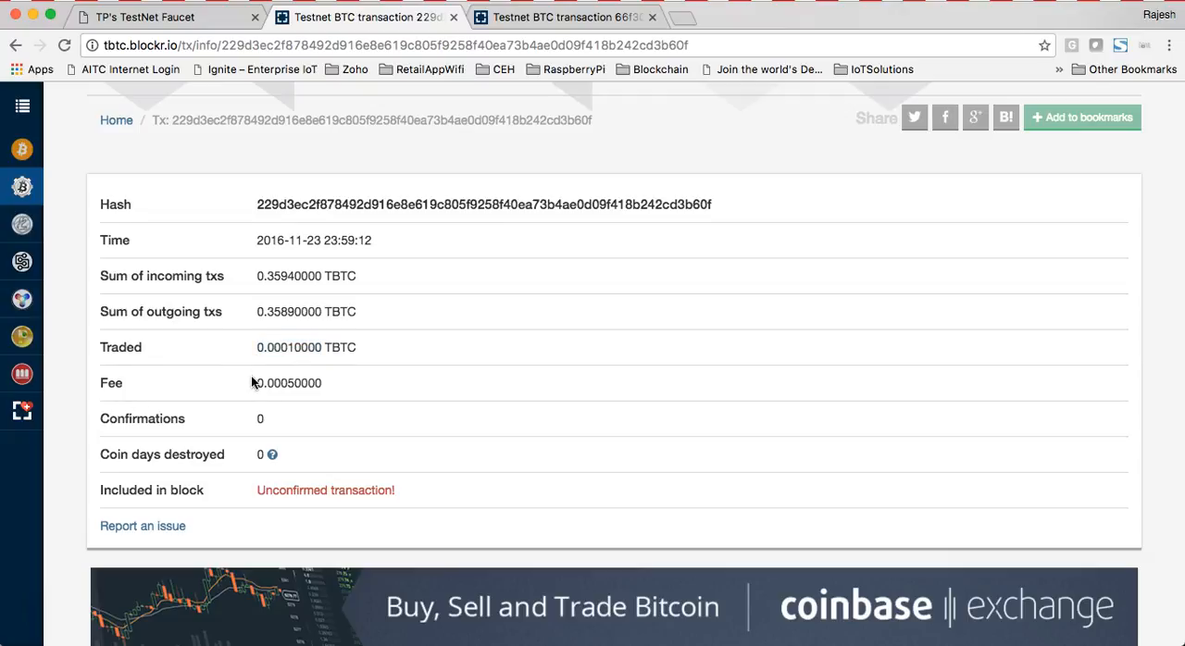
scroll(down, 3)
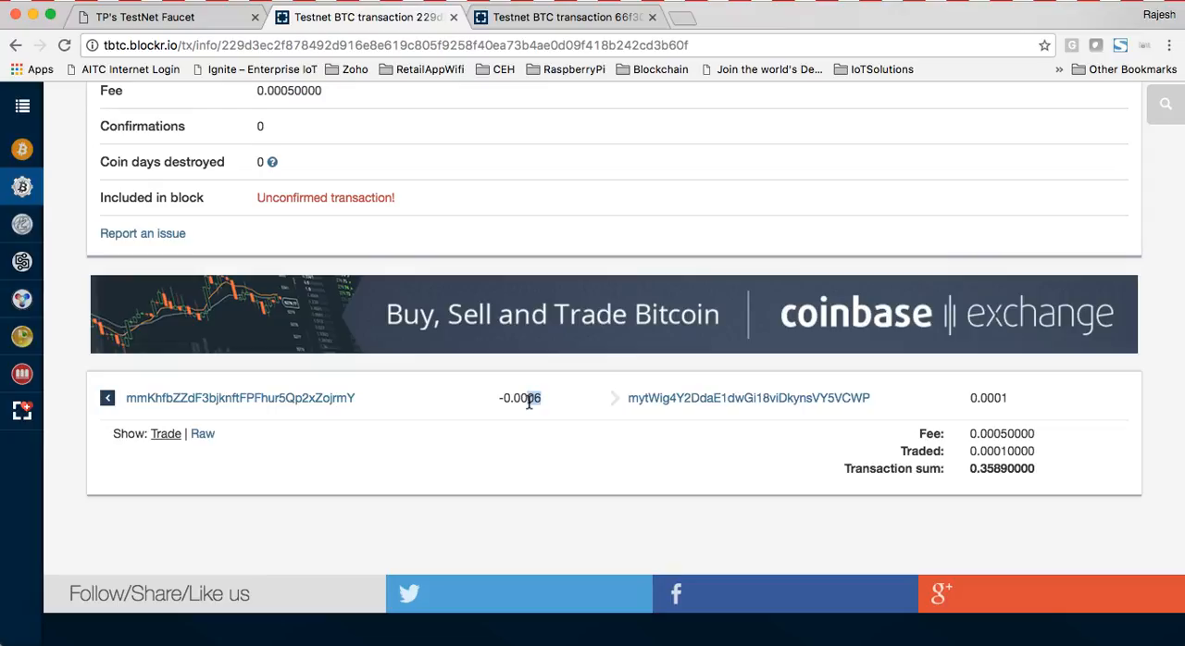
mouse_move(350, 213)
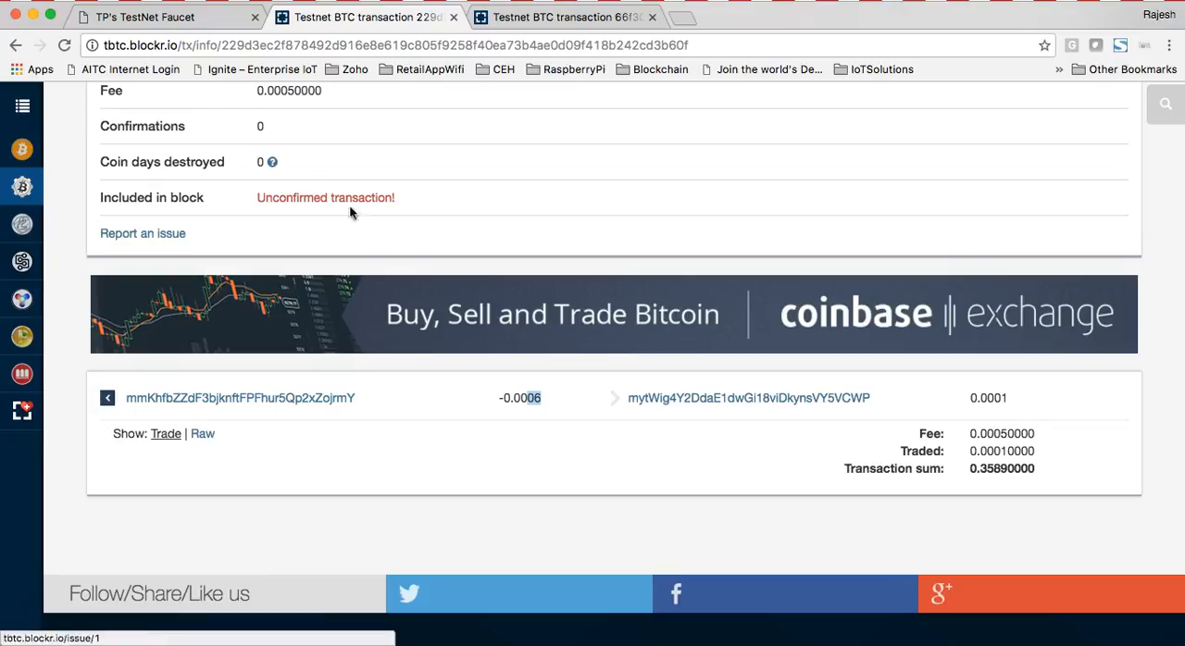
mouse_move(333, 355)
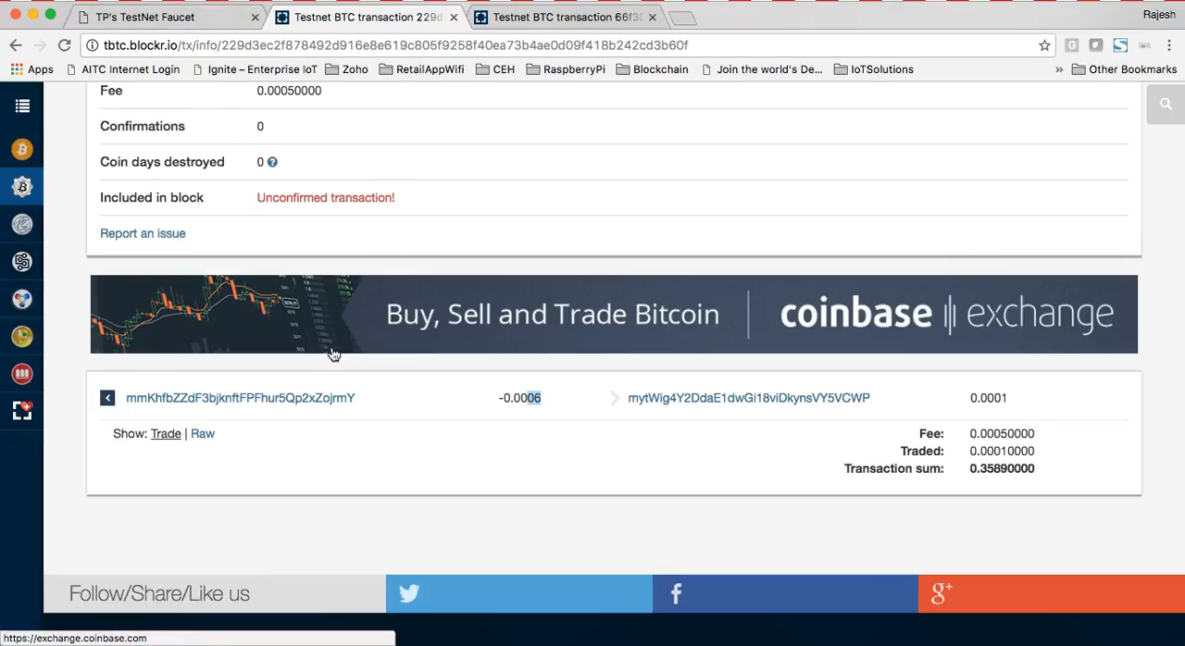
mouse_move(531, 419)
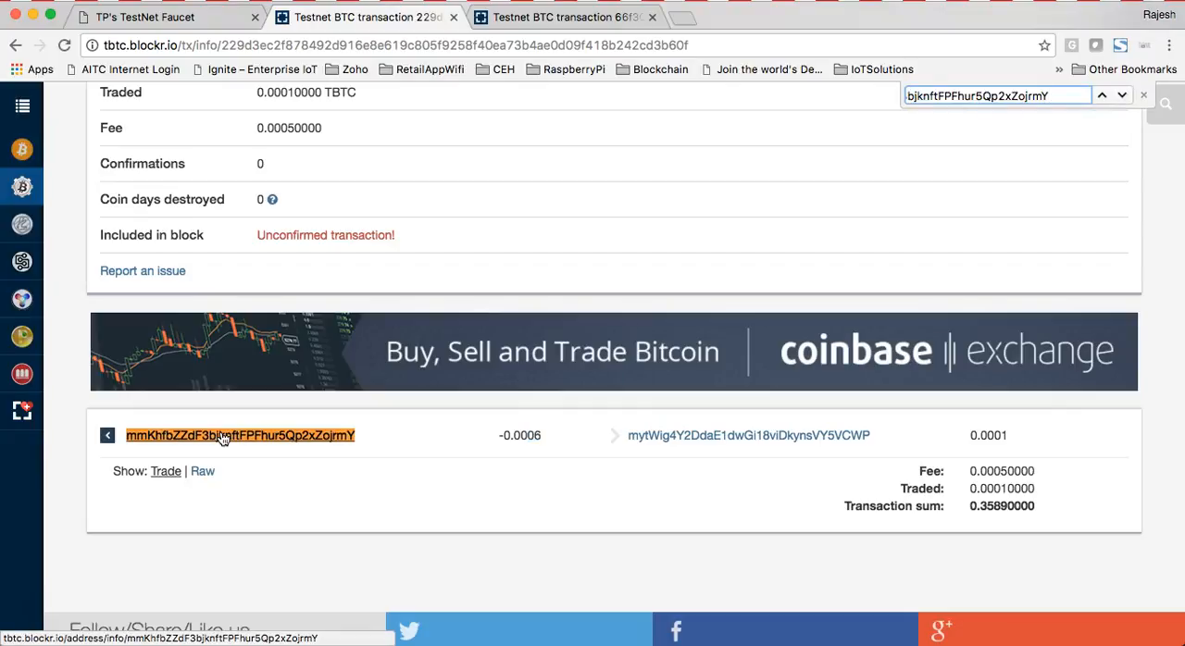
Open the sender address page and browse its unconfirmed, main info and confirmed transaction tabs
click(239, 435)
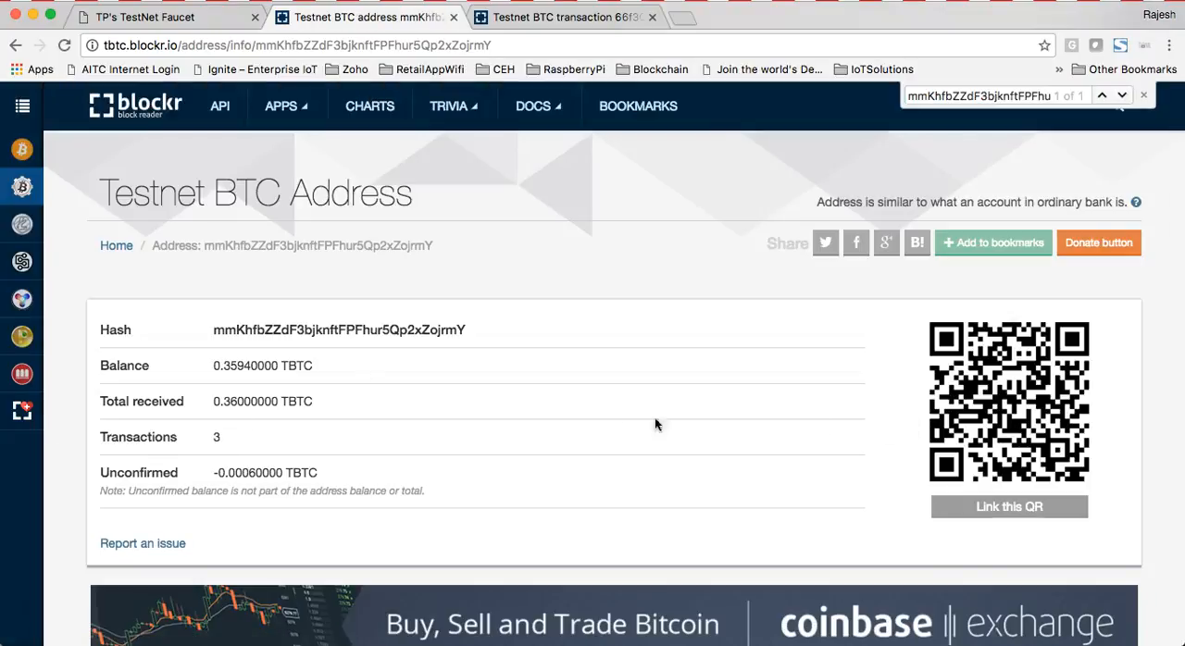
scroll(down, 3)
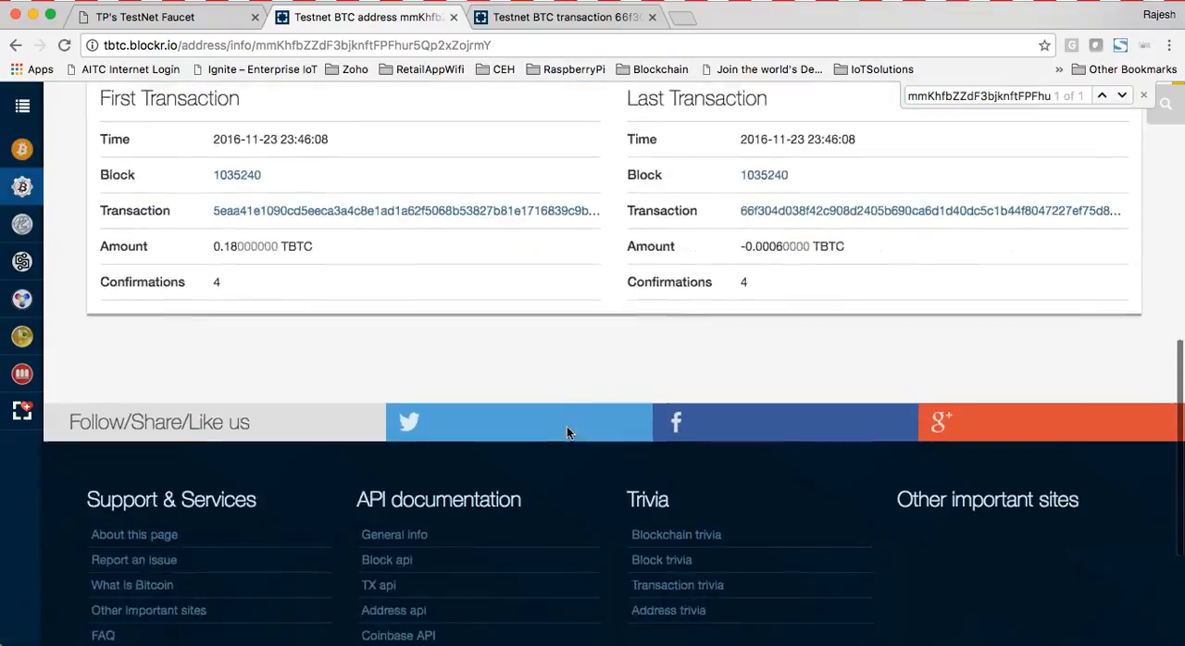
scroll(up, 3)
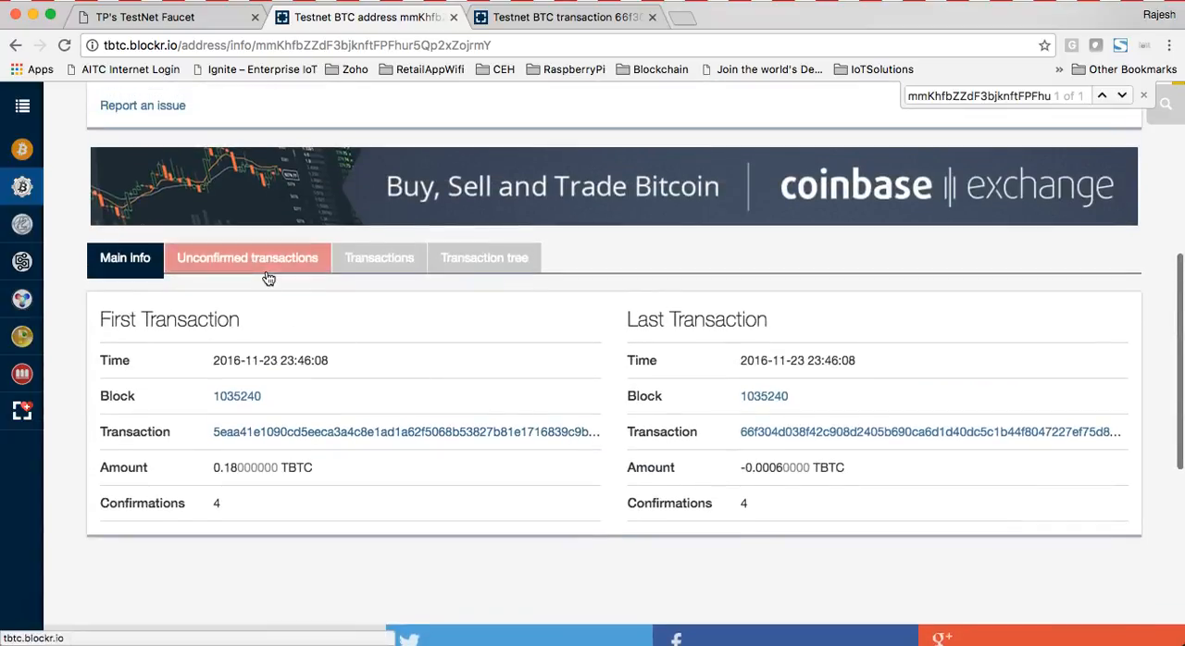
click(247, 258)
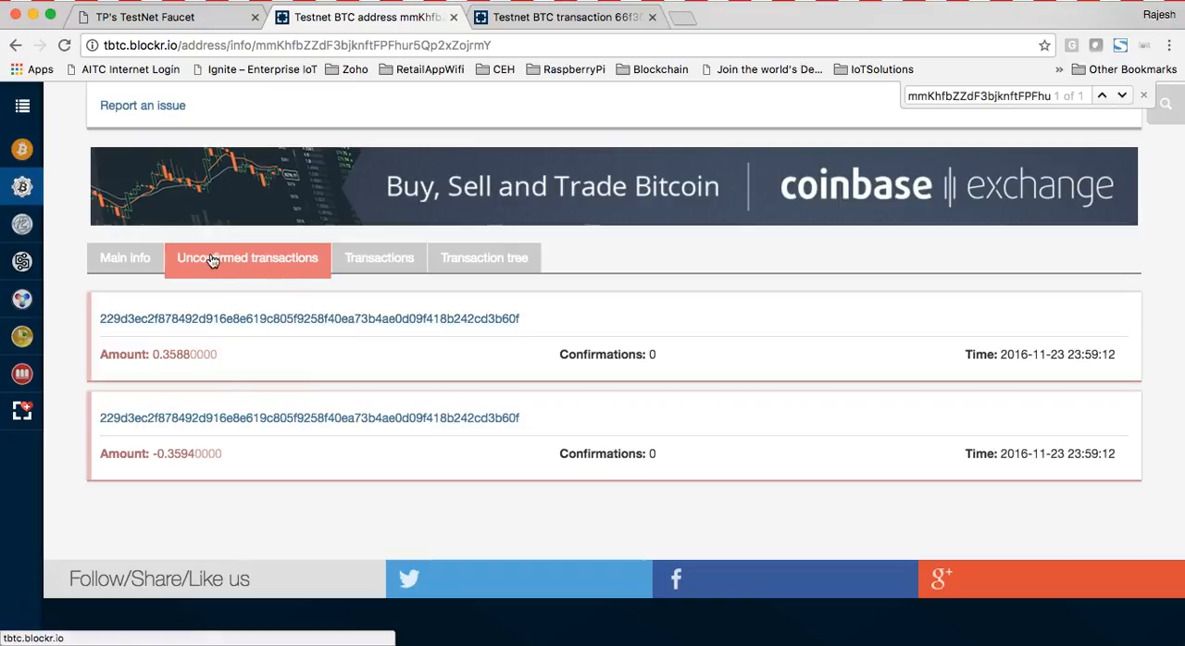
click(124, 258)
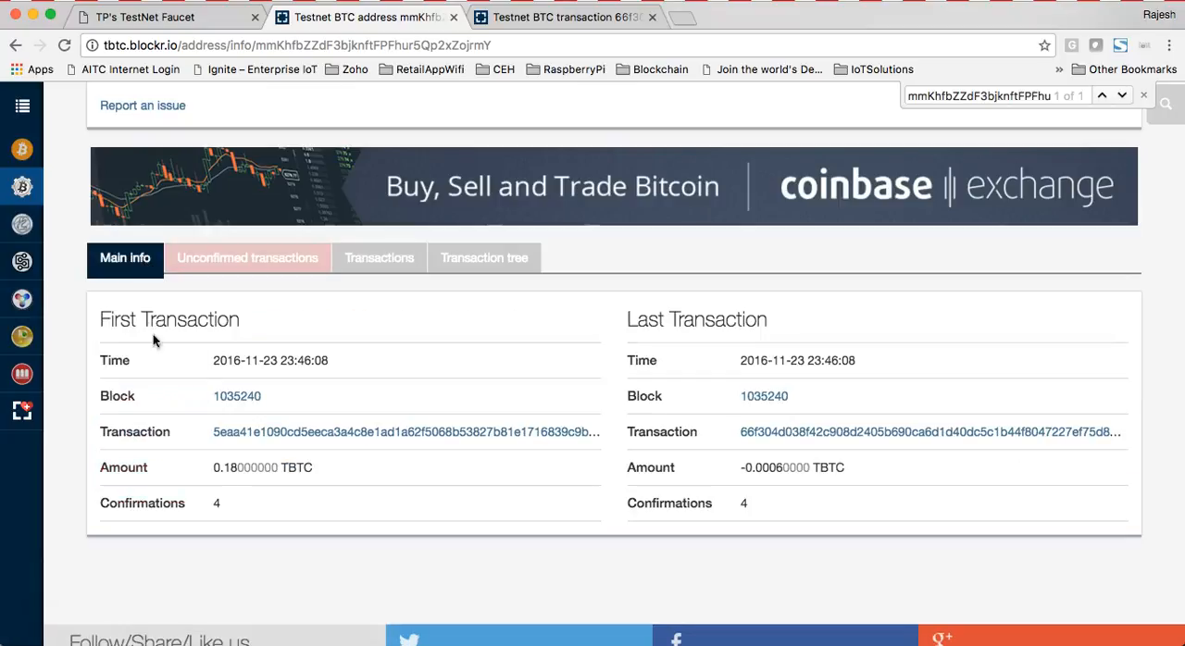
mouse_move(748, 523)
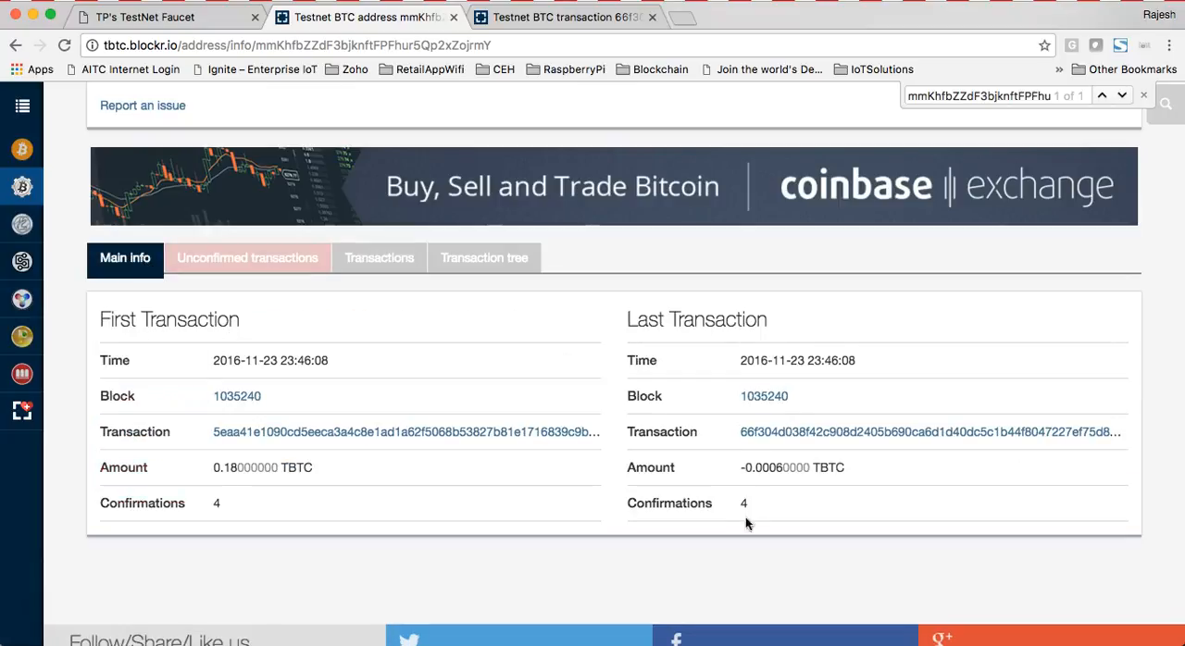
mouse_move(299, 380)
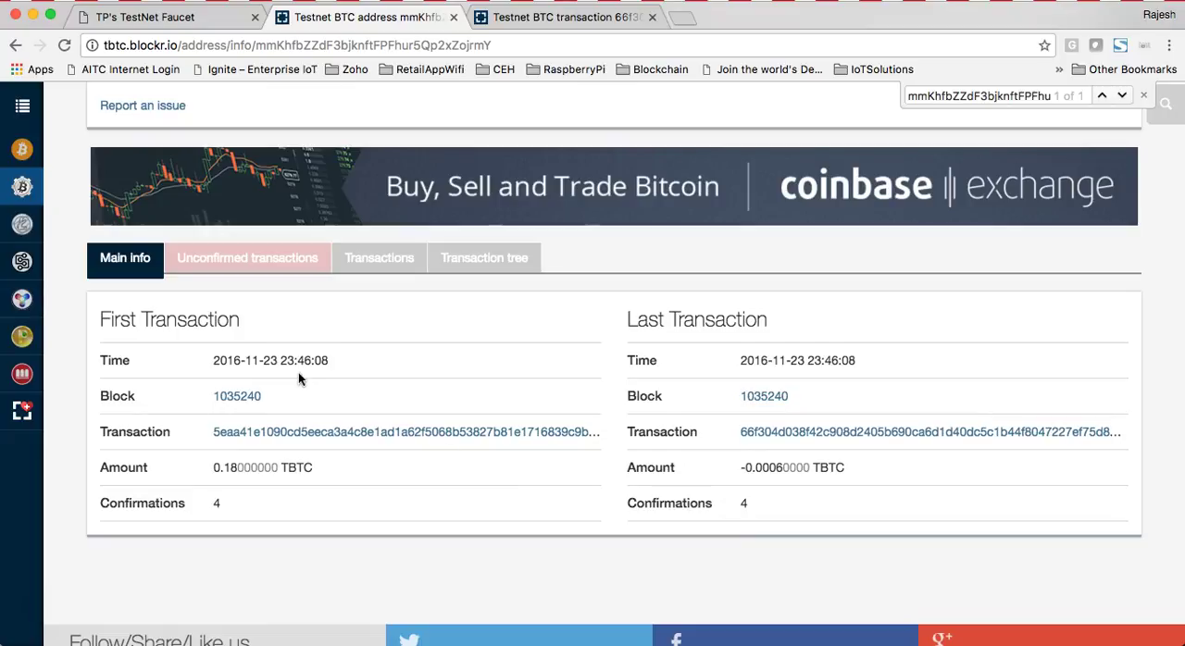
mouse_move(621, 330)
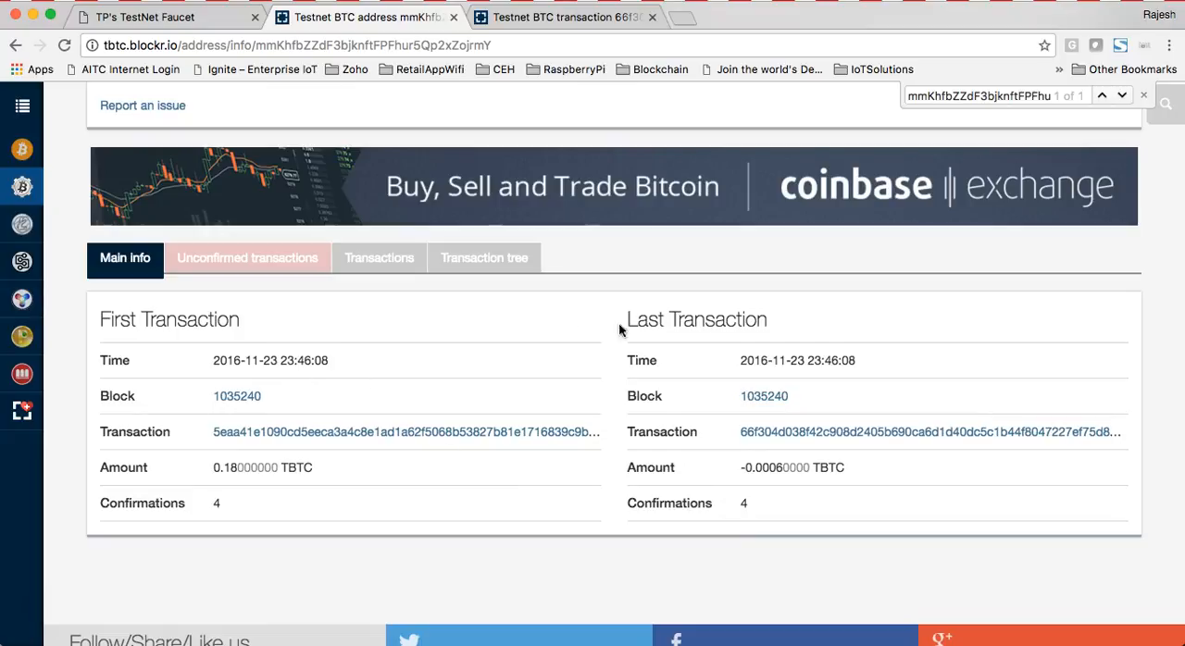
mouse_move(745, 507)
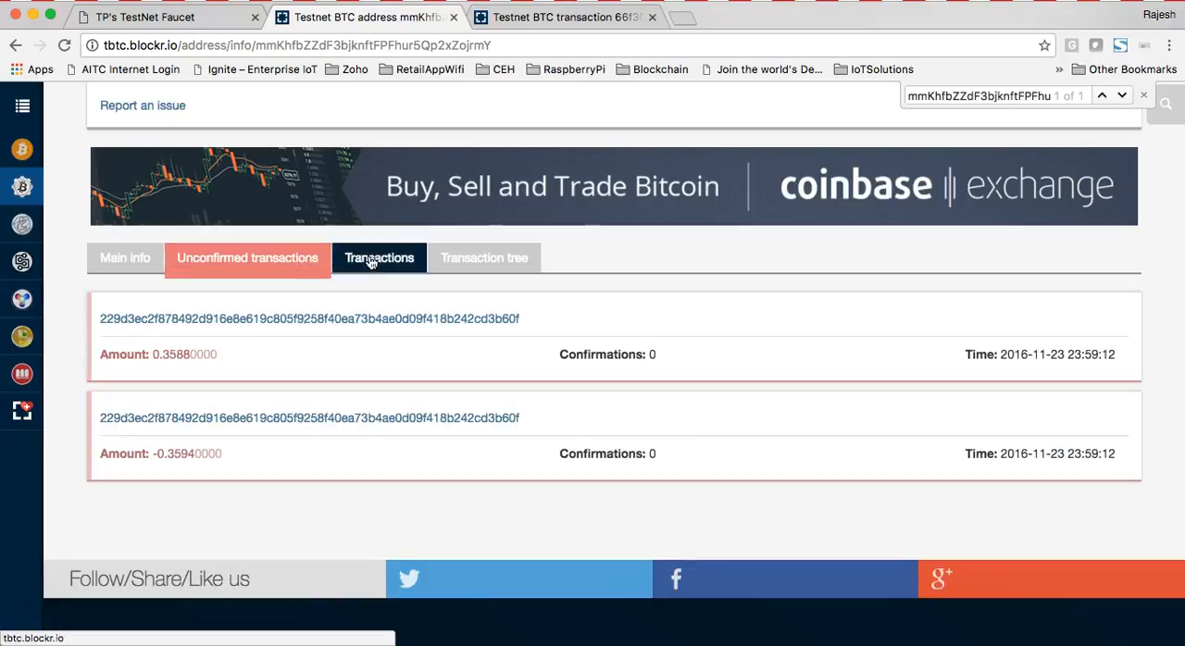
click(484, 257)
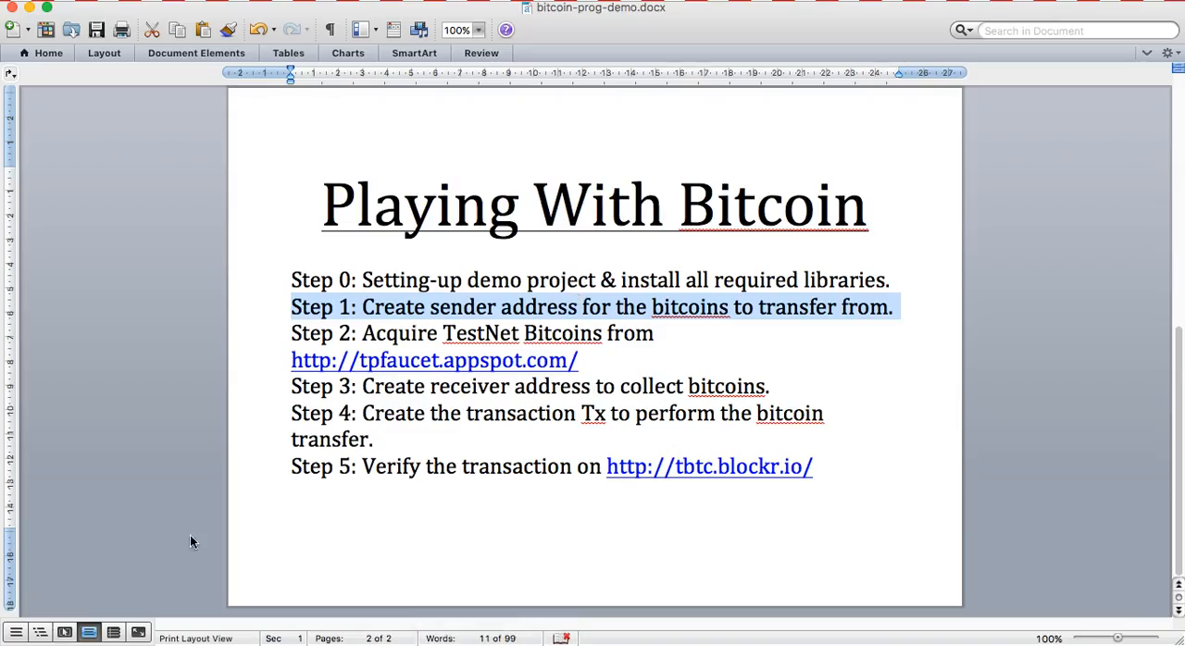
mouse_move(261, 392)
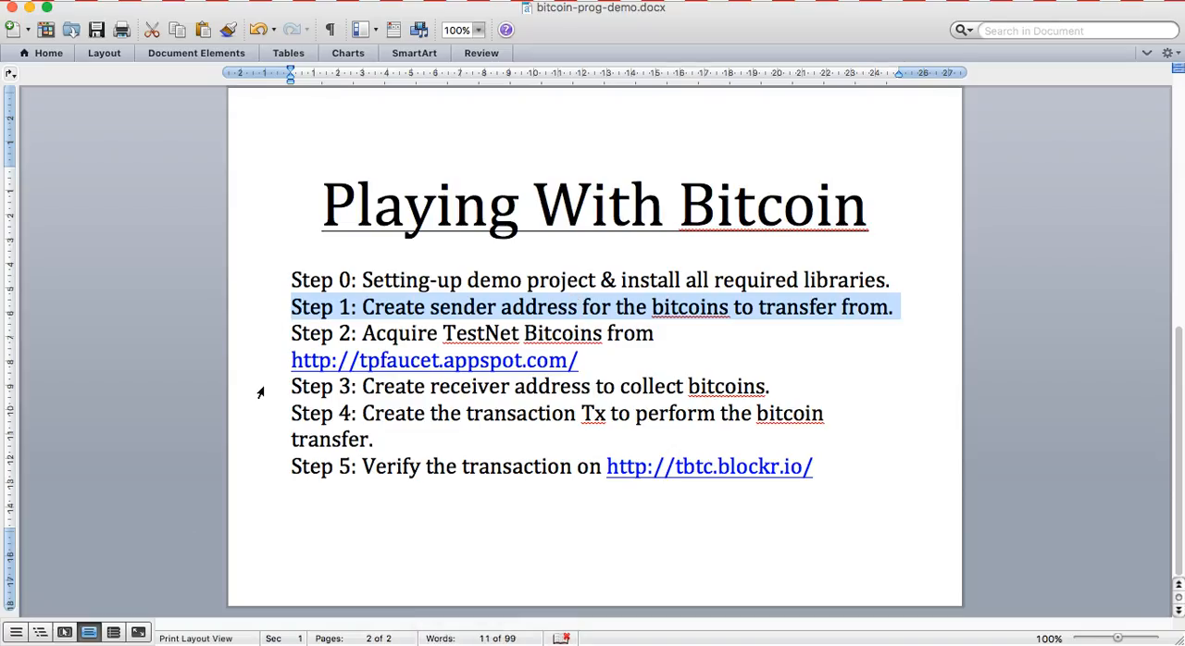